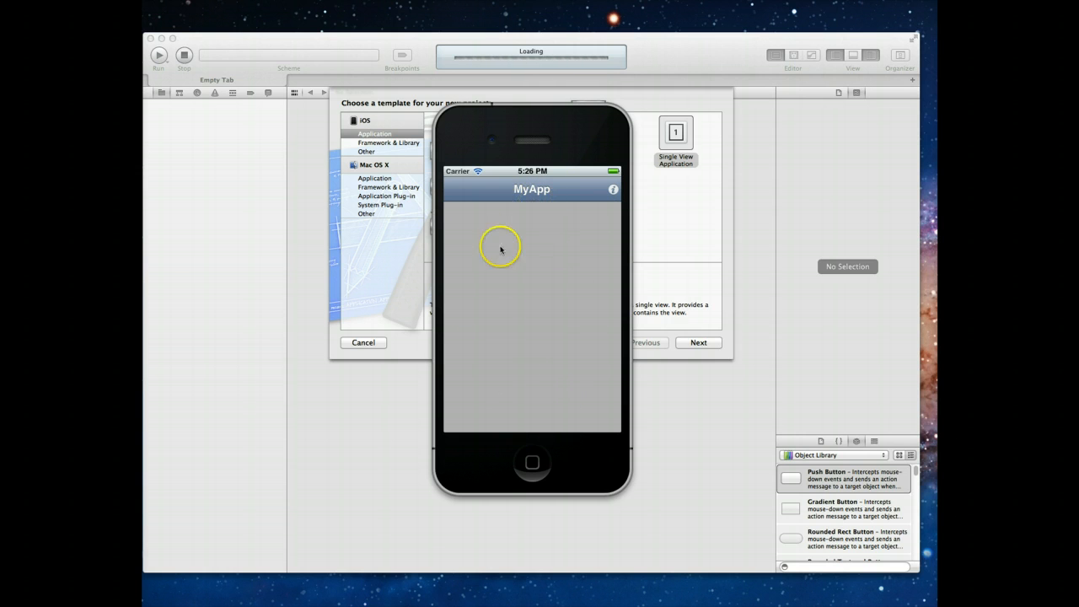
mouse_move(637, 187)
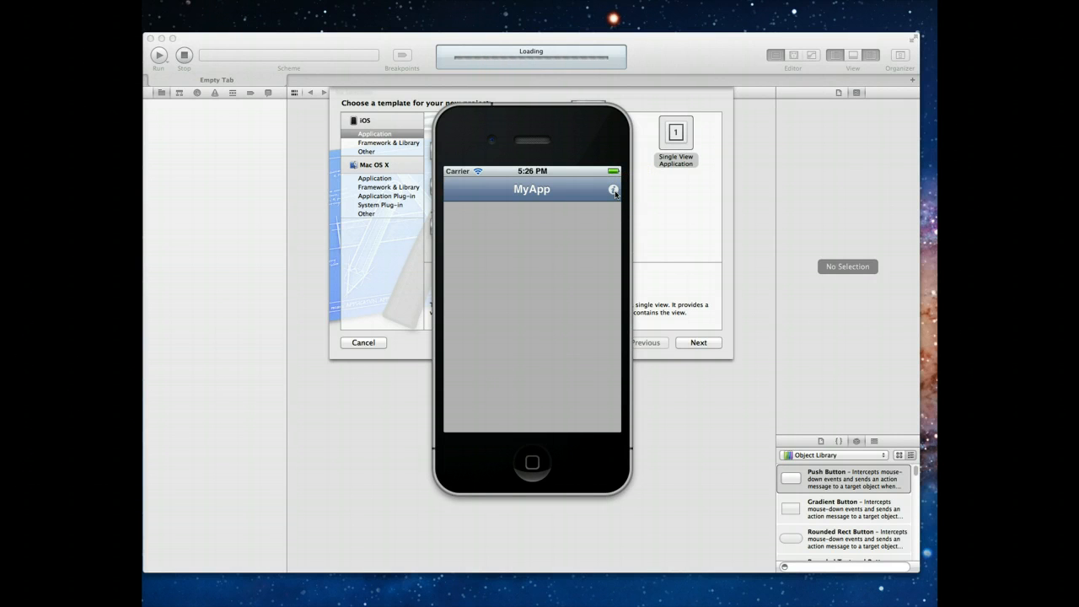
Preview the finished app: show the modal credits view and dismiss it again.
click(613, 189)
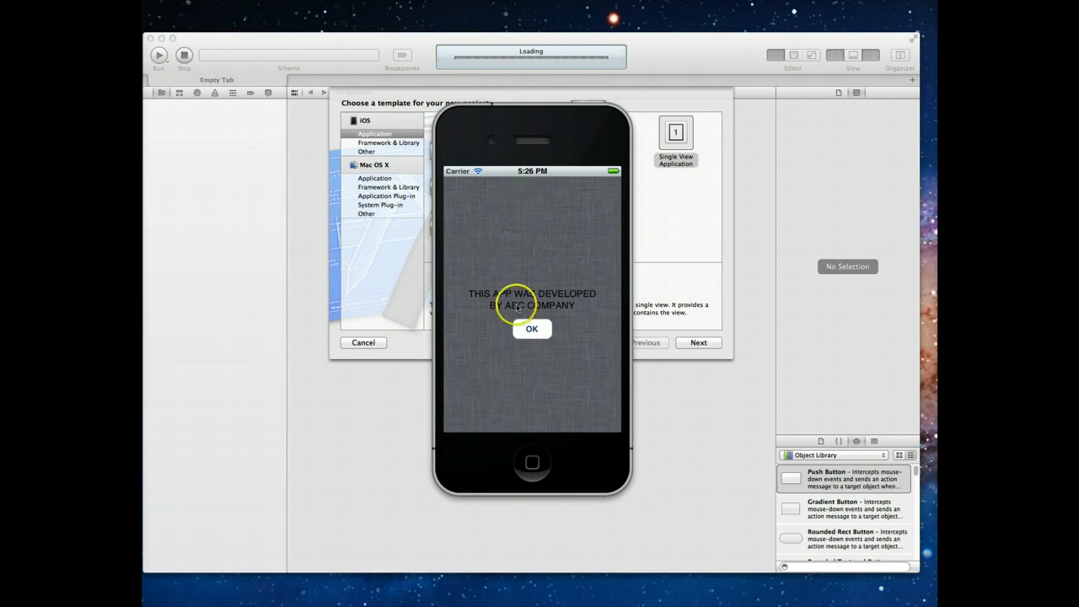
click(531, 329)
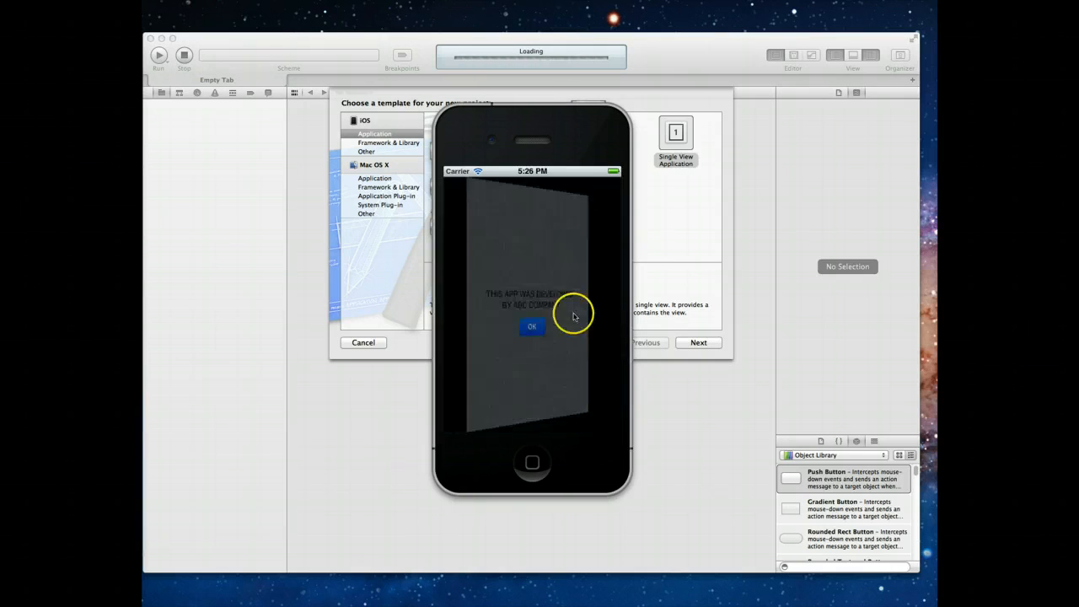
click(533, 327)
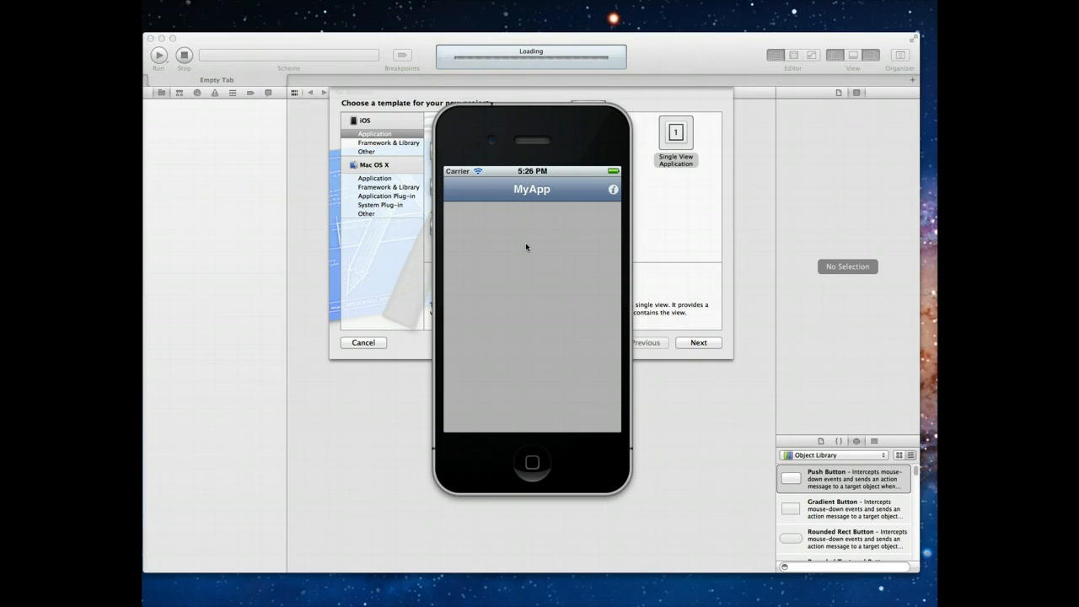
mouse_move(556, 253)
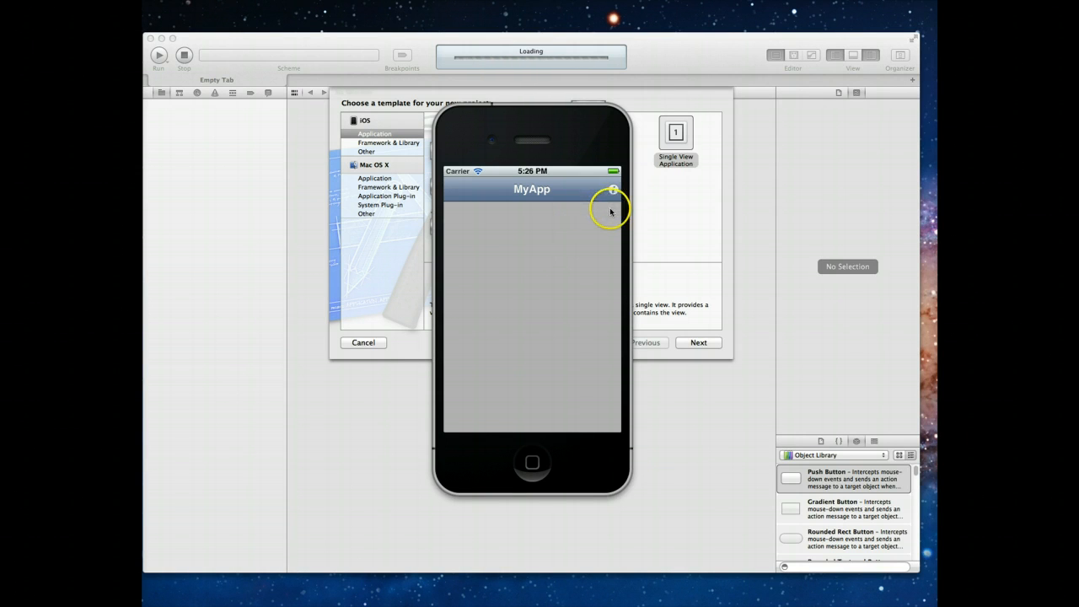
mouse_move(610, 189)
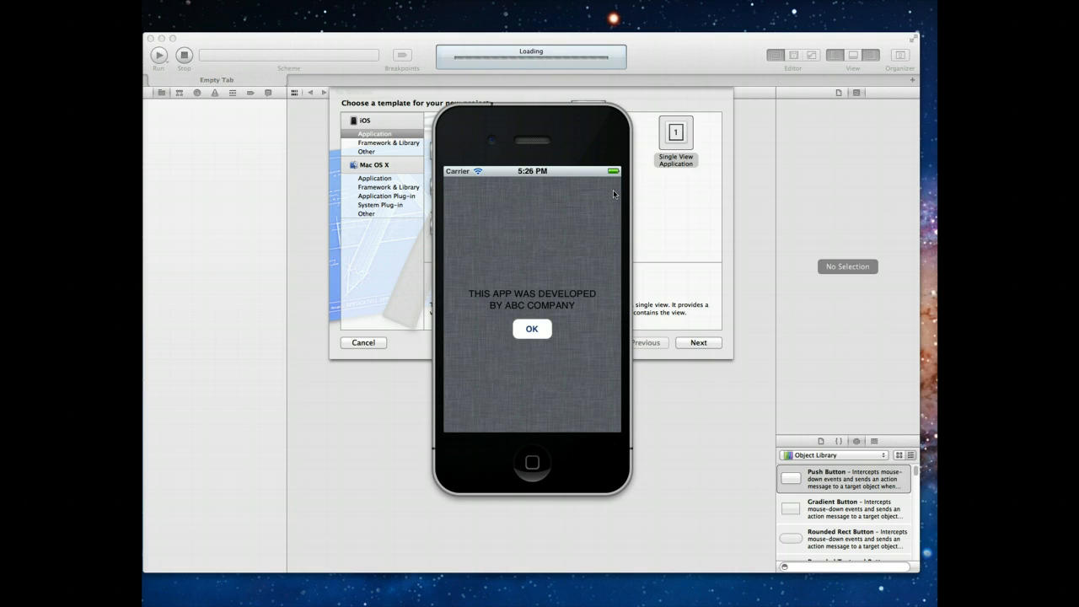
click(533, 329)
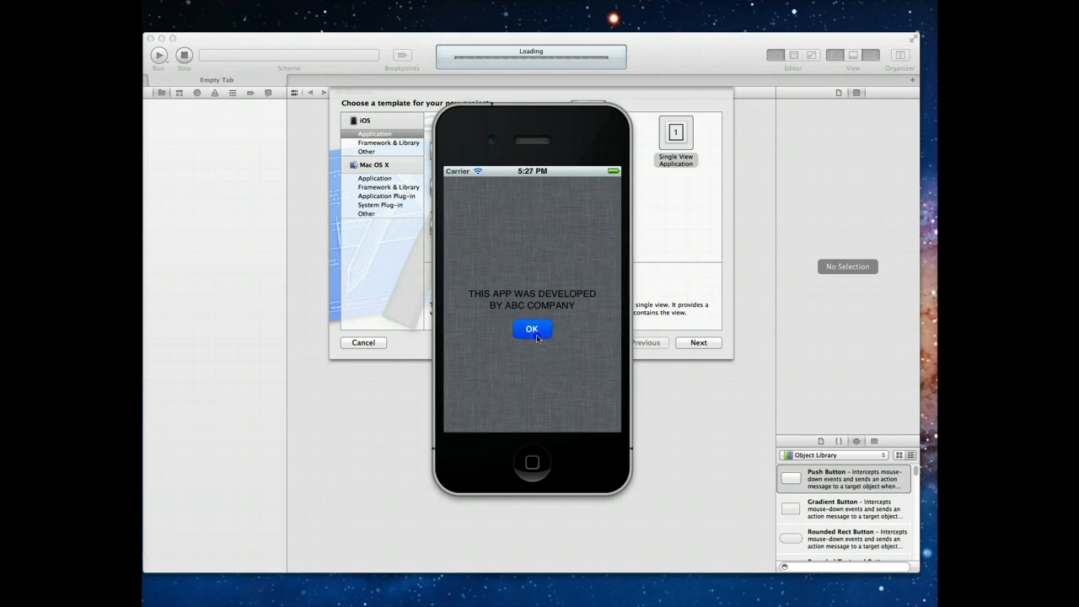
click(533, 328)
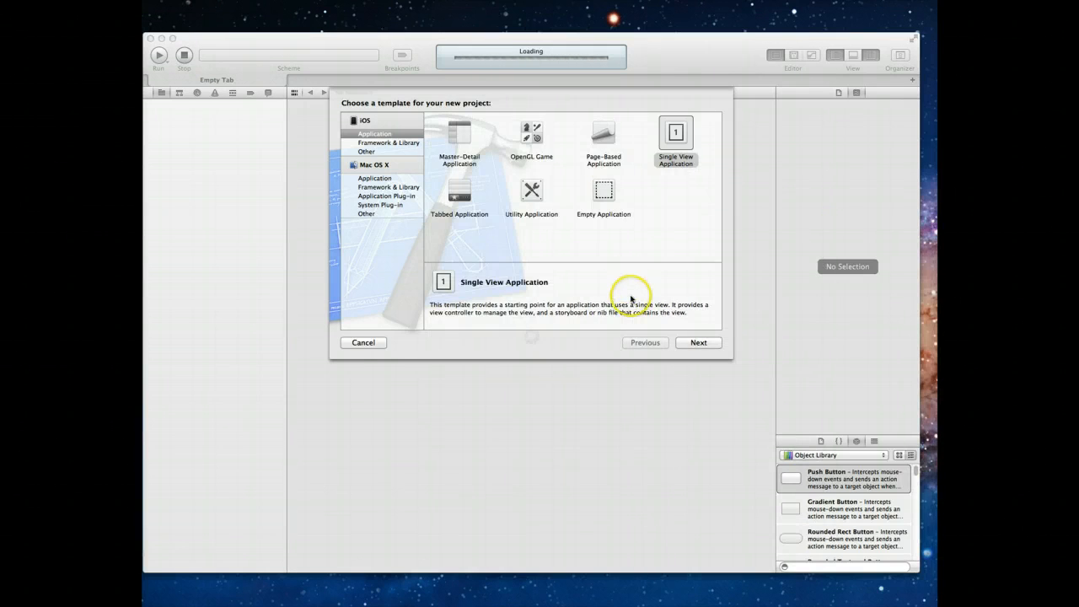
mouse_move(279, 65)
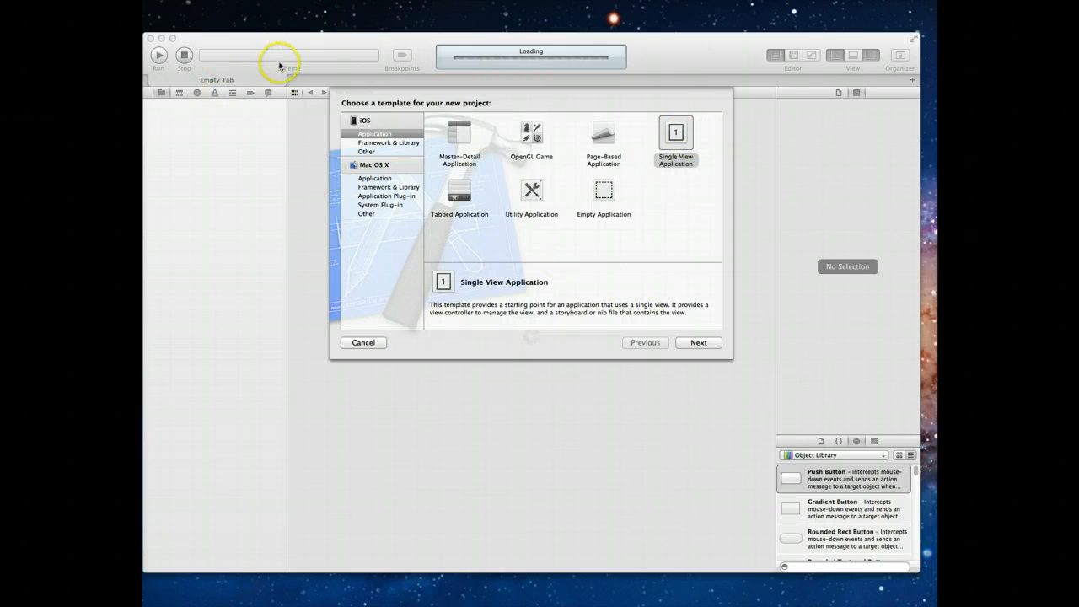
Create a Single View Application project named ModalApp without storyboards, saved on the Desktop.
click(675, 131)
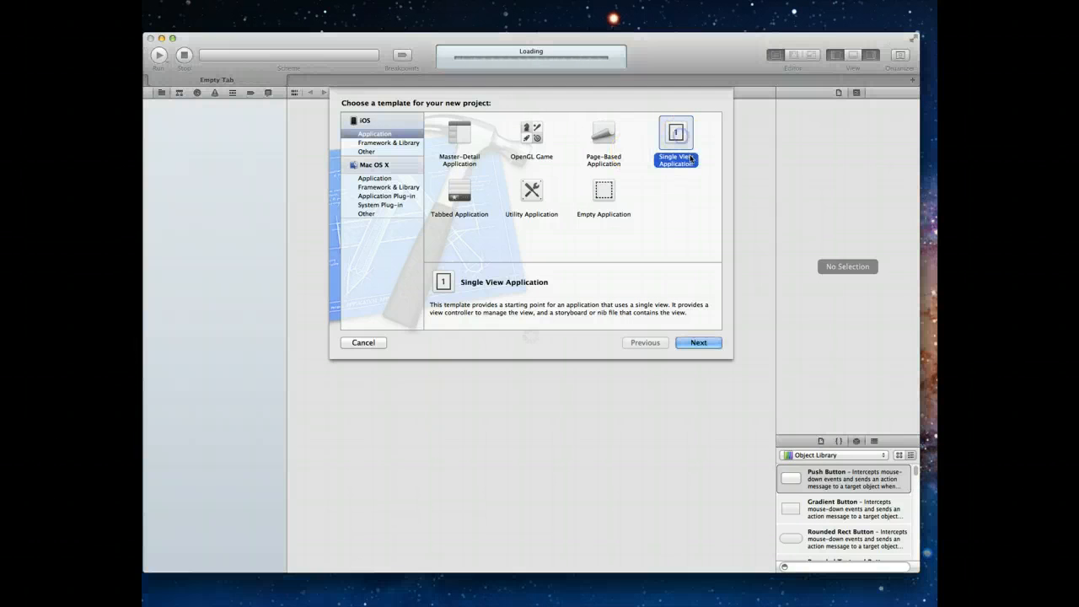
click(697, 342)
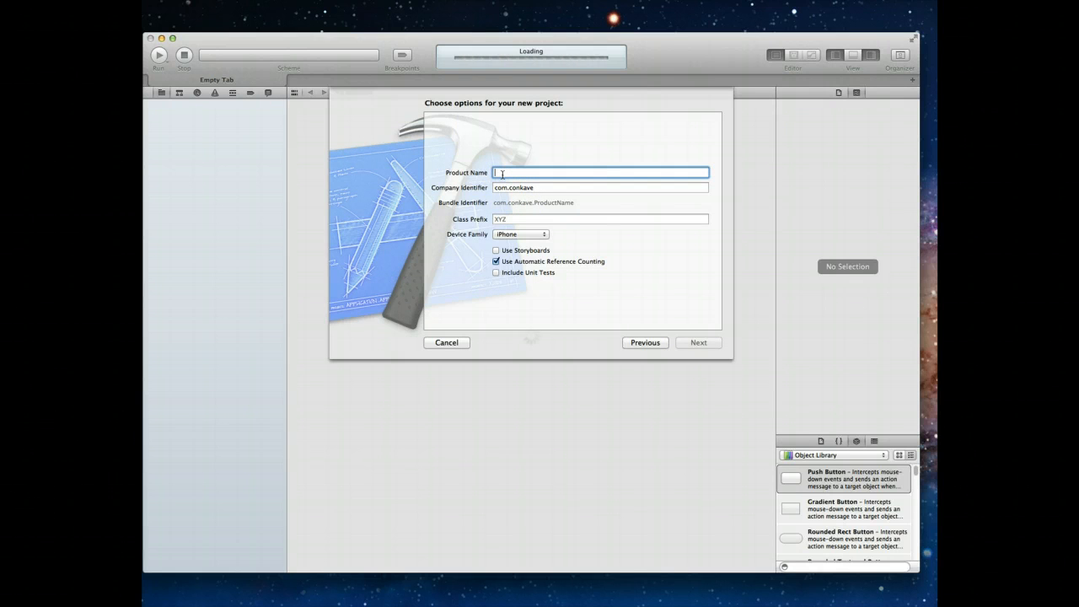
text(ModalApp)
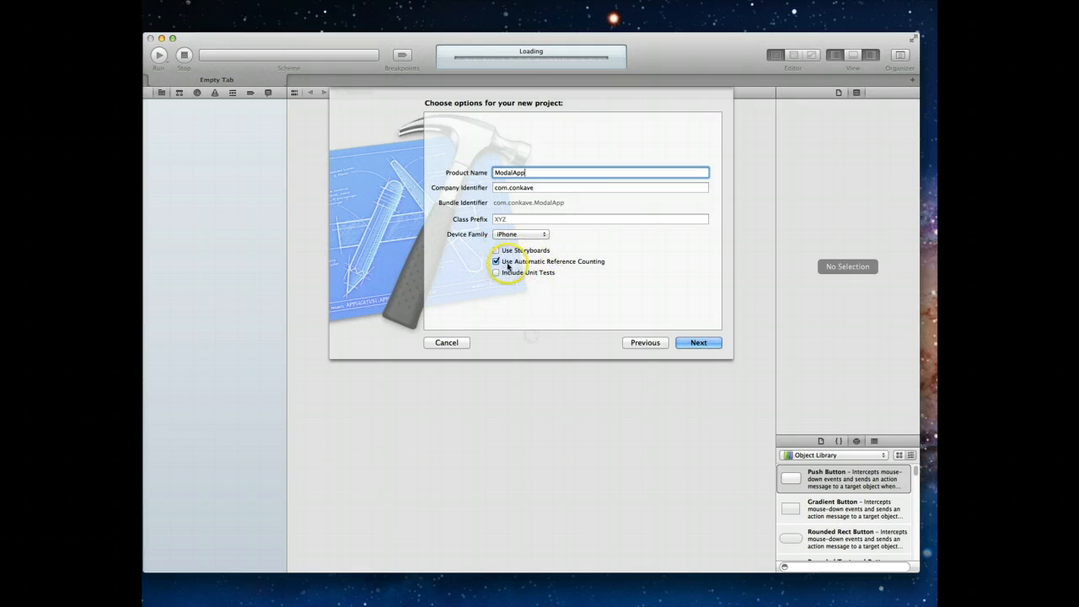
mouse_move(591, 260)
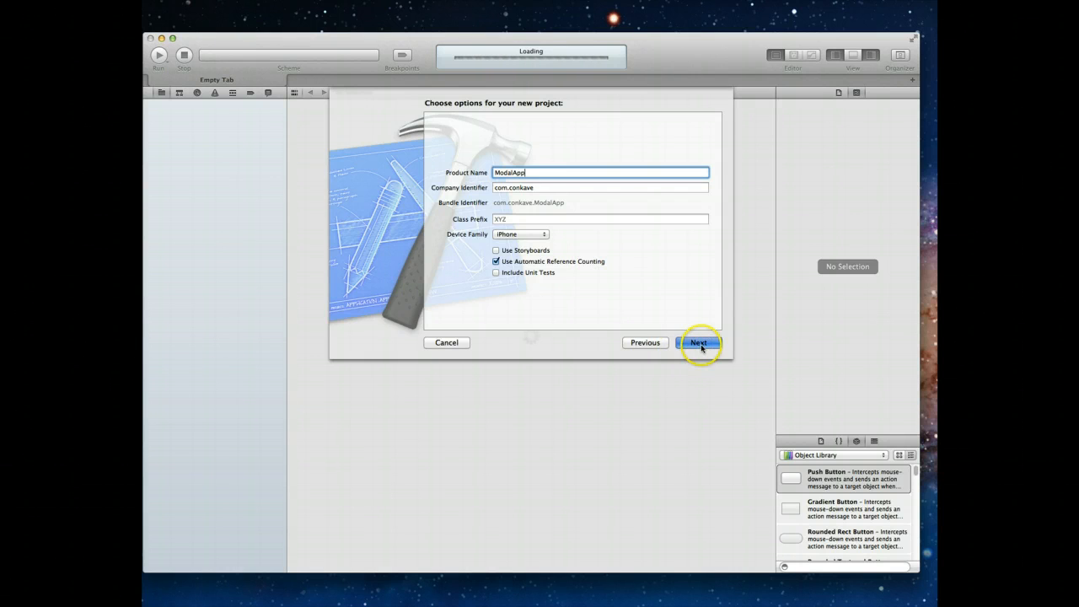
click(698, 342)
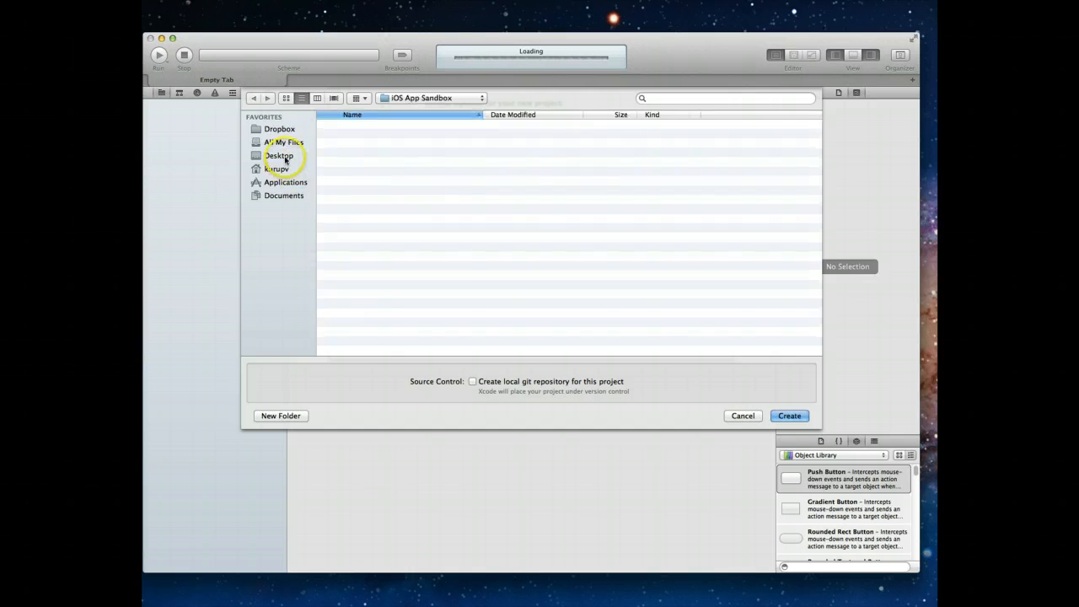
click(280, 156)
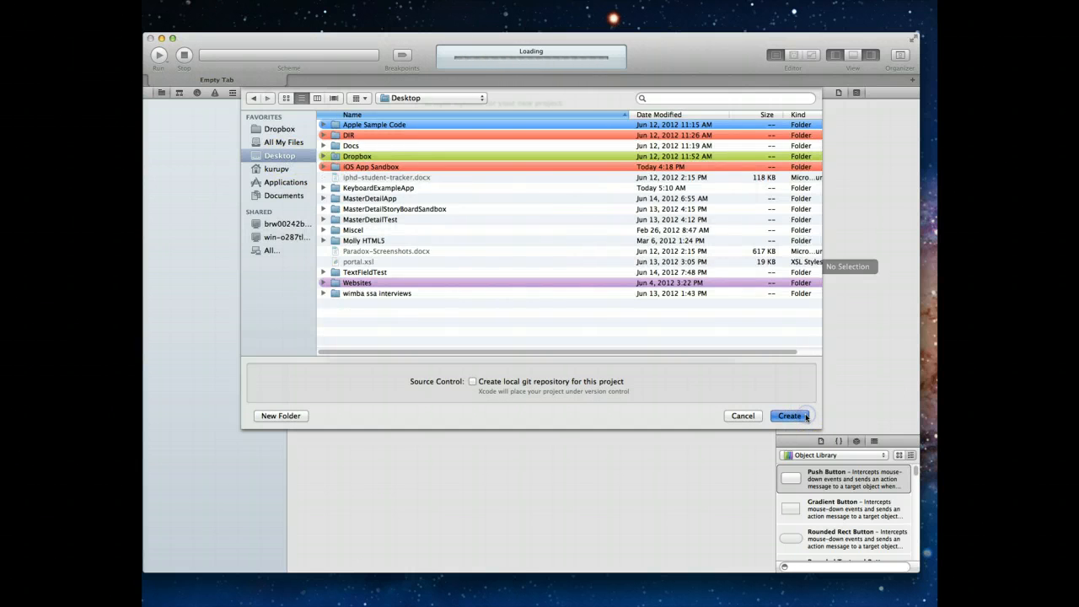
click(789, 414)
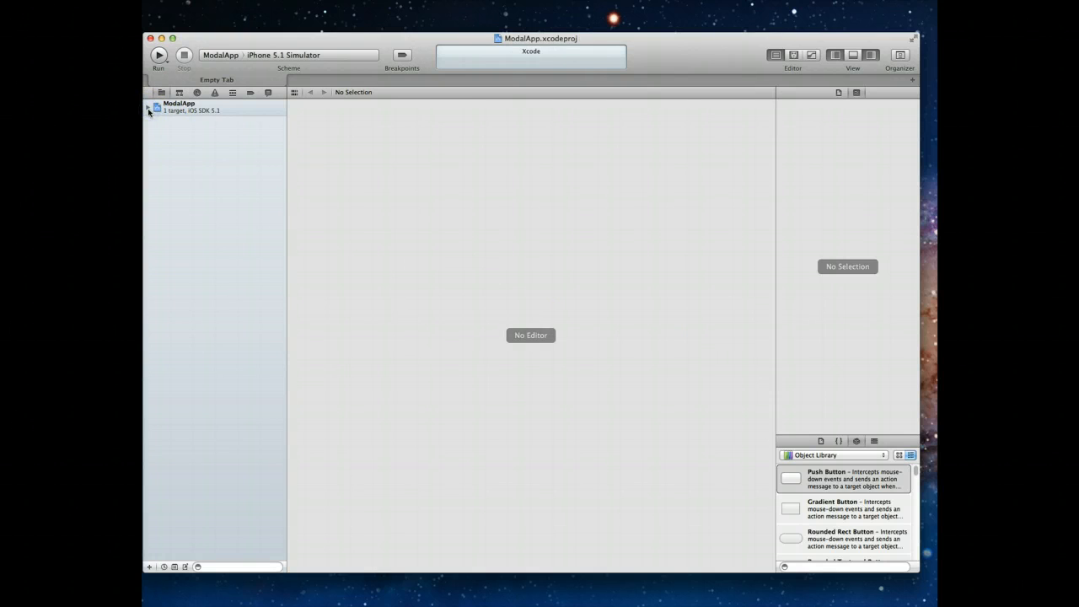
Expand the ModalApp group and bring up ViewController.xib for interface editing.
click(148, 112)
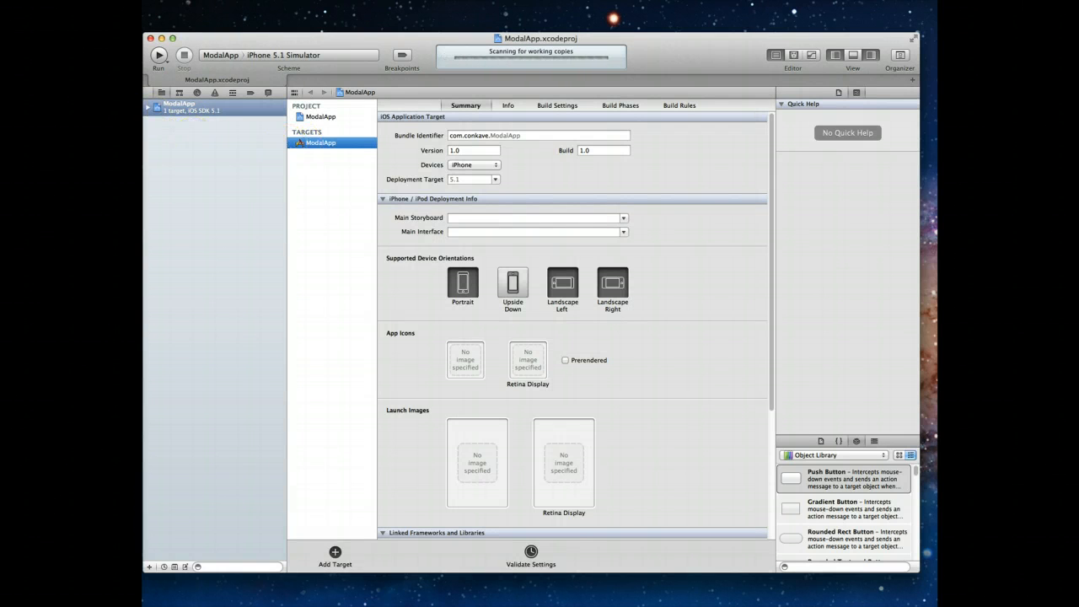
click(155, 111)
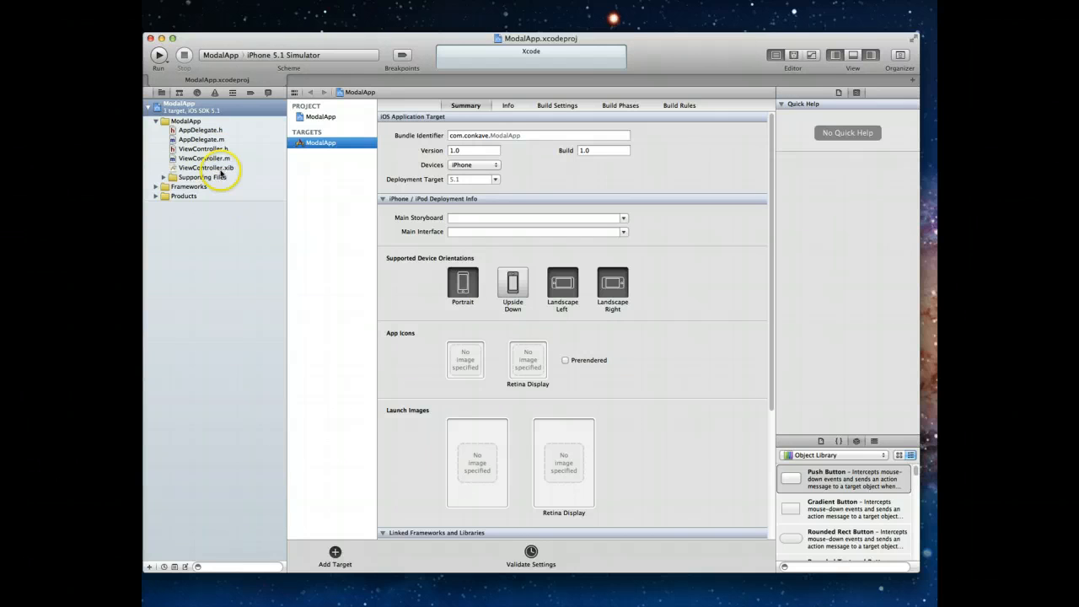
click(206, 167)
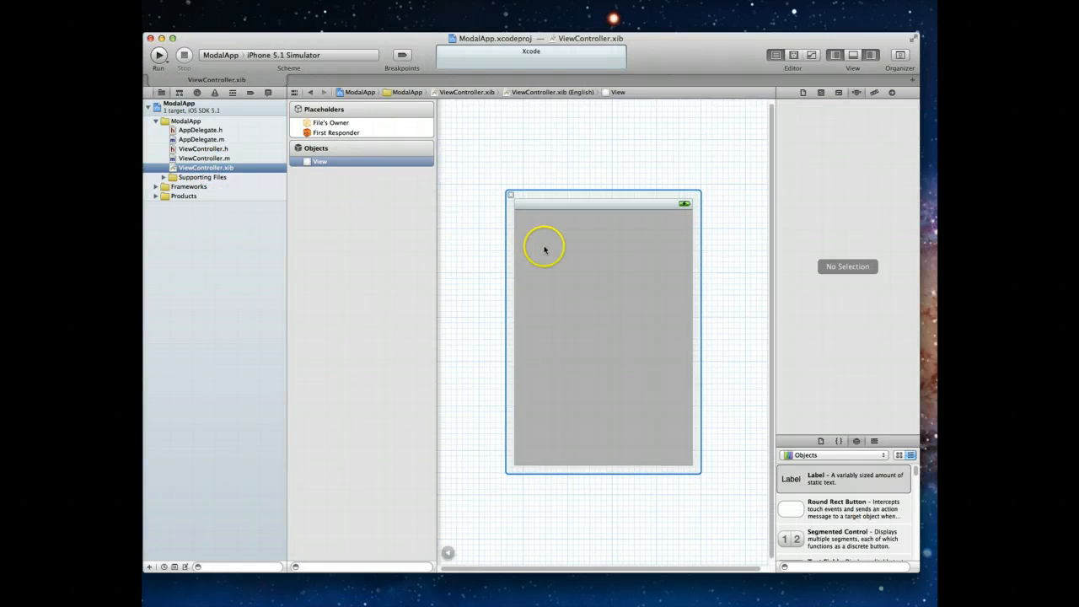
mouse_move(786, 340)
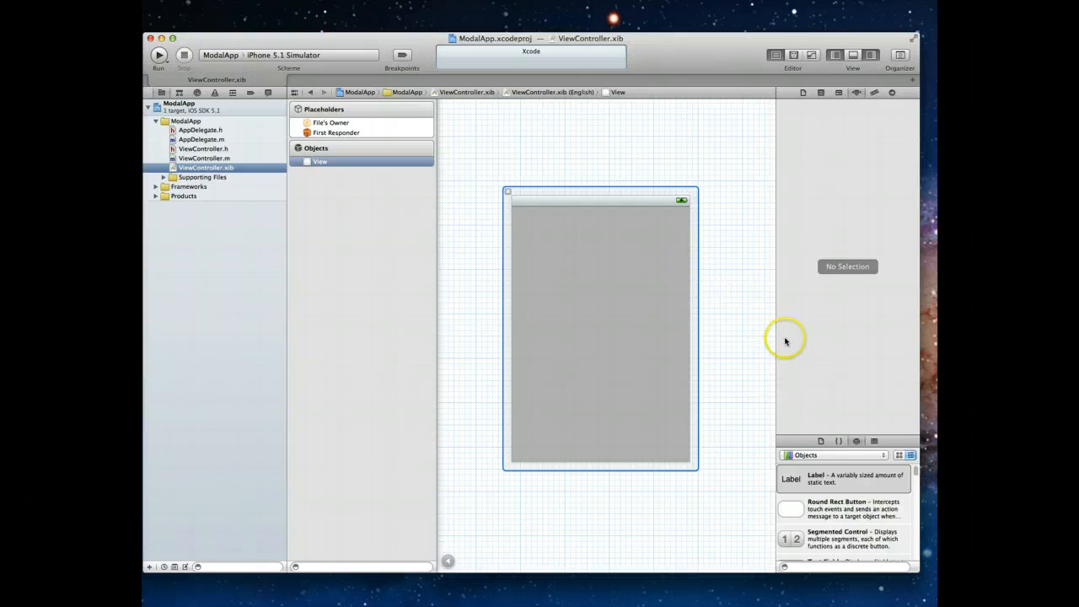
Add a Navigation Bar at the top of the view and title it MyApp.
scroll(down, 3)
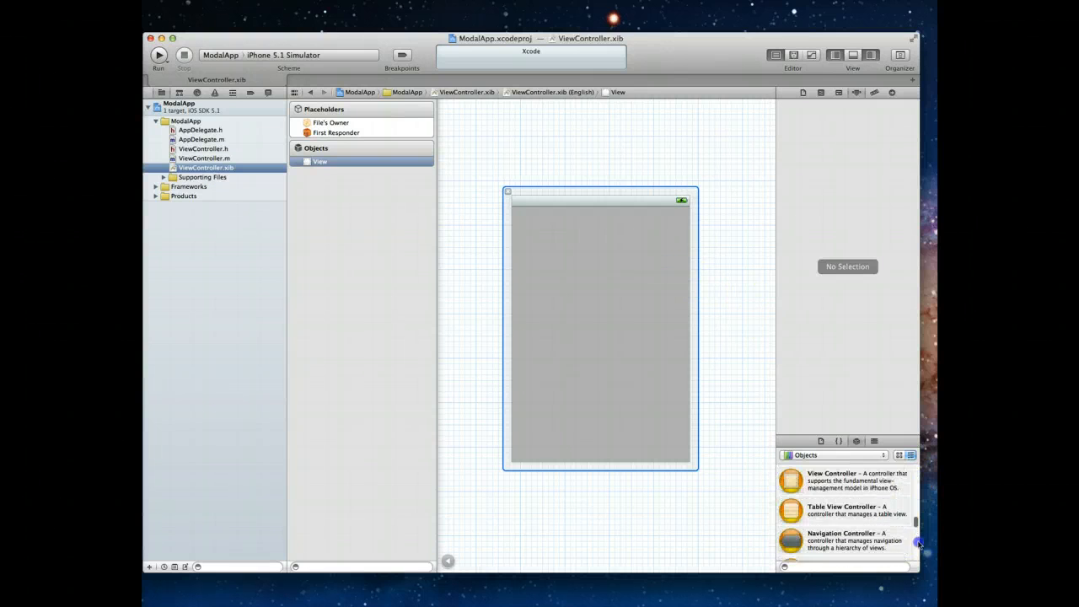
scroll(down, 3)
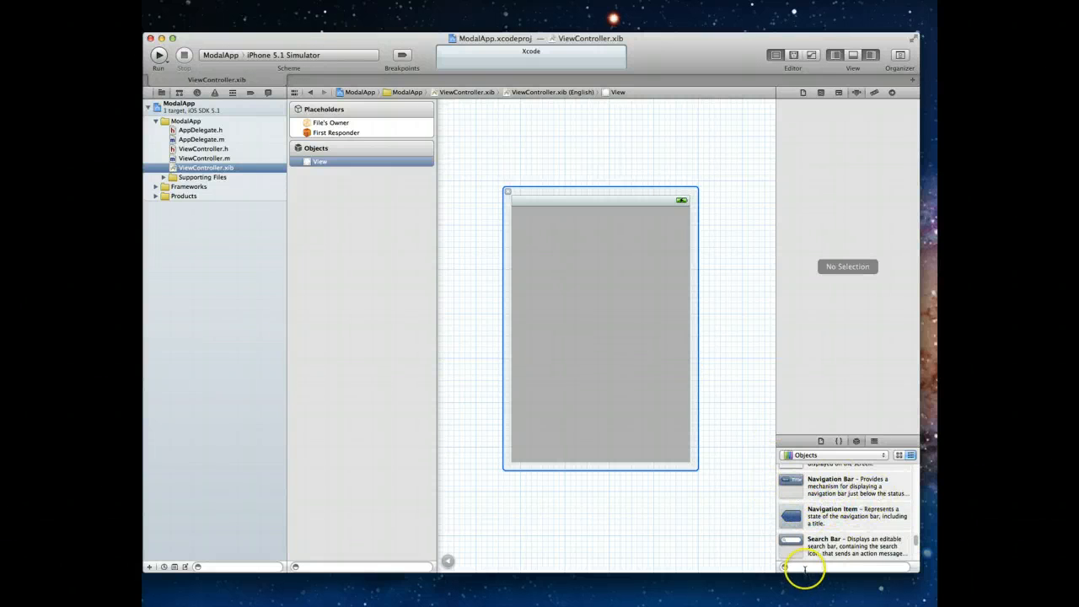
text(navigat)
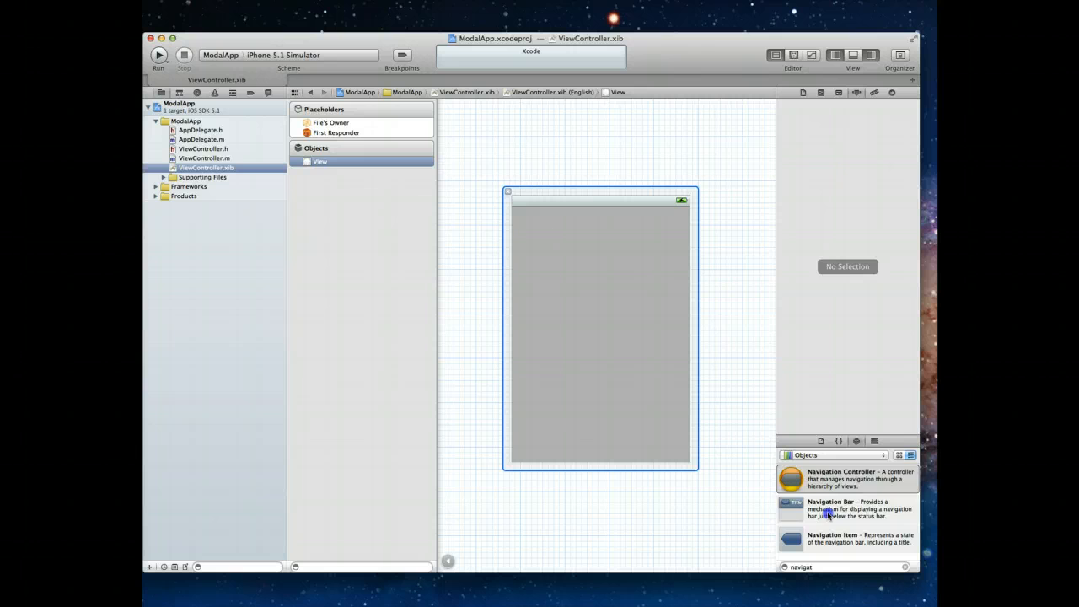
drag(789, 509, 637, 243)
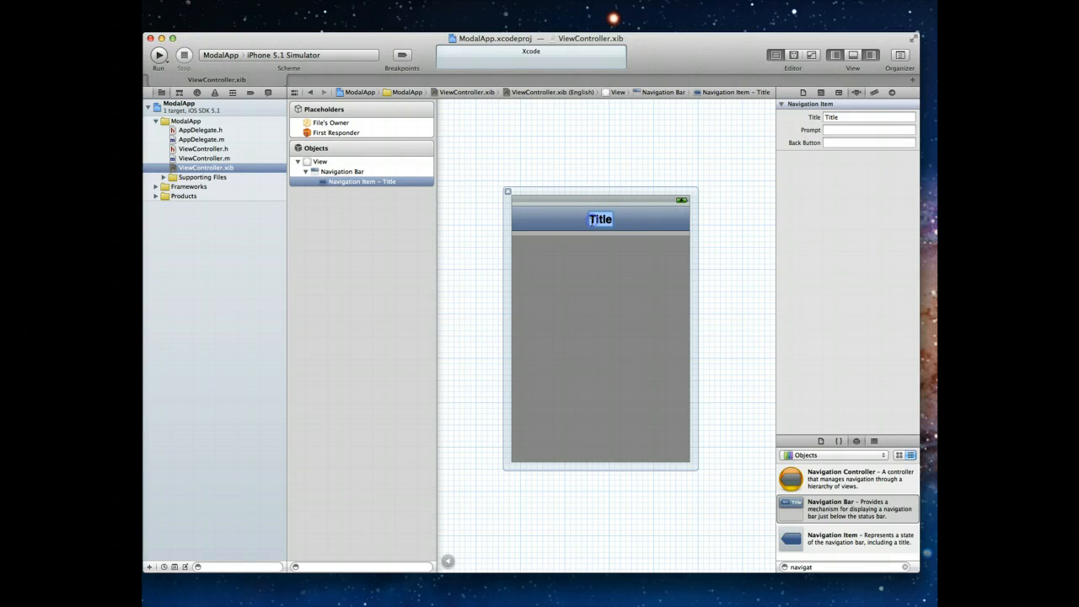
text(MyApp)
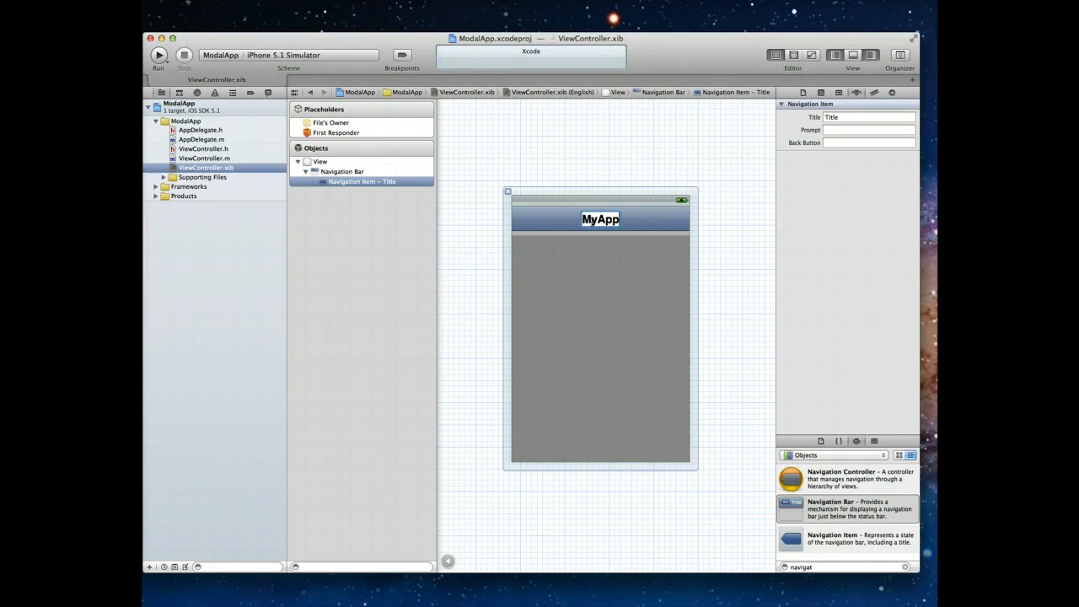
click(688, 320)
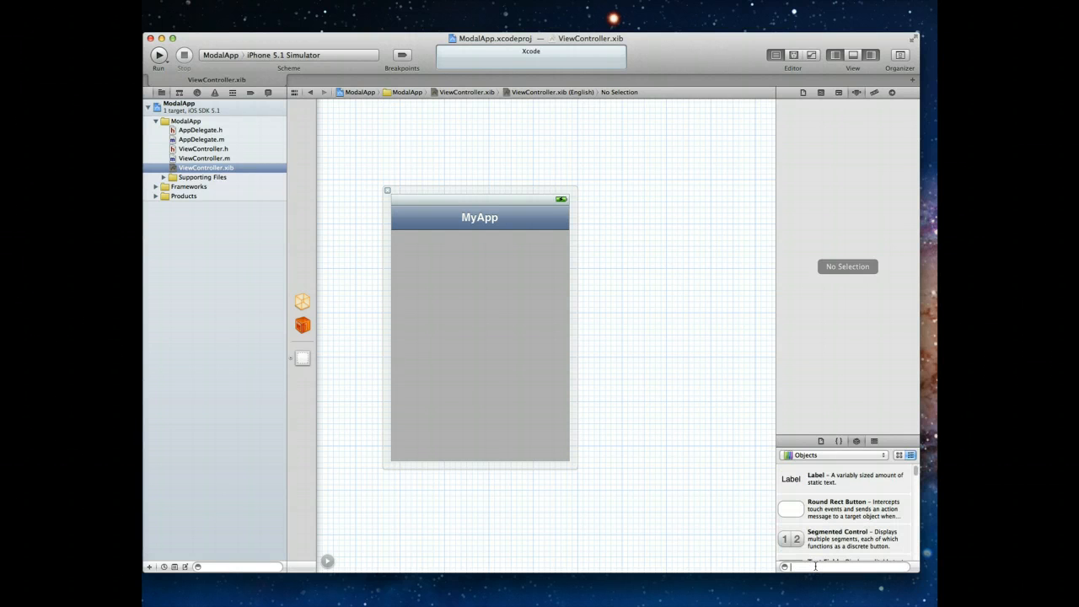
Place a Bar Button Item on the right of the MyApp navigation bar and inspect its attributes.
text(ui)
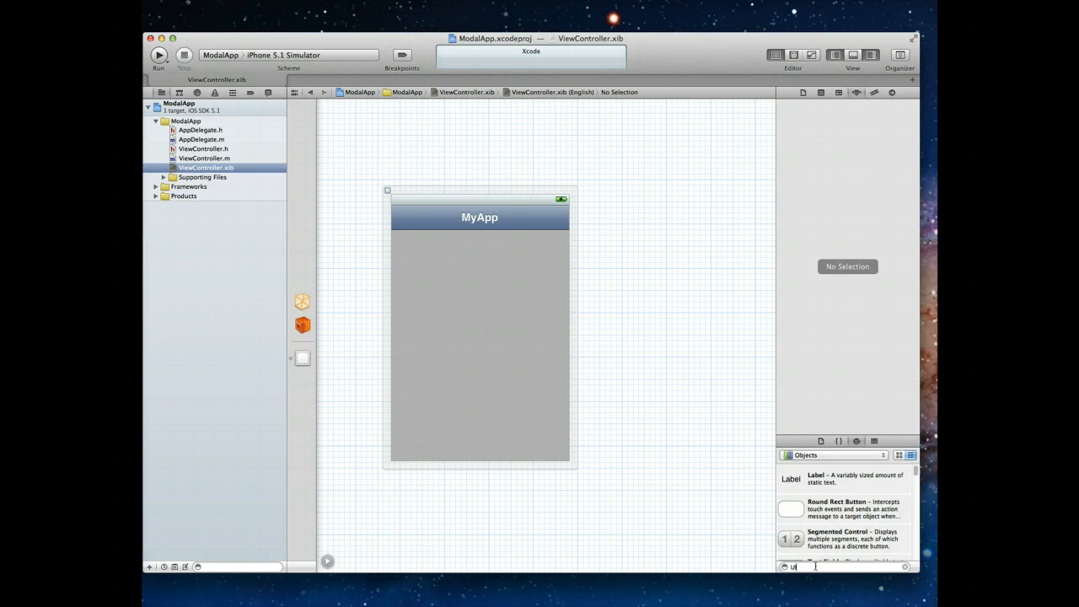
text(UIBarB)
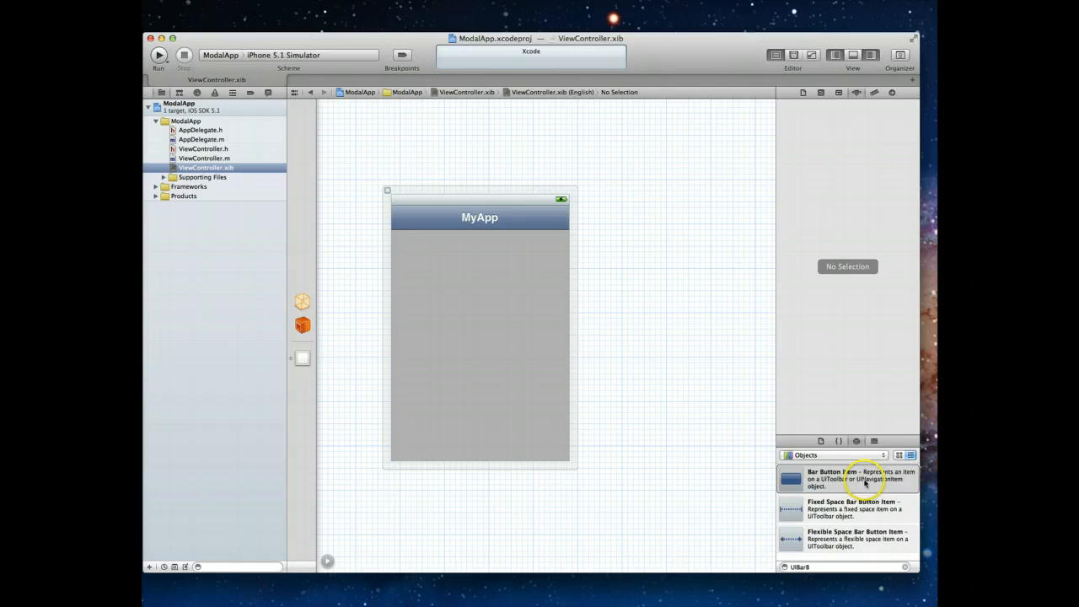
mouse_move(852, 509)
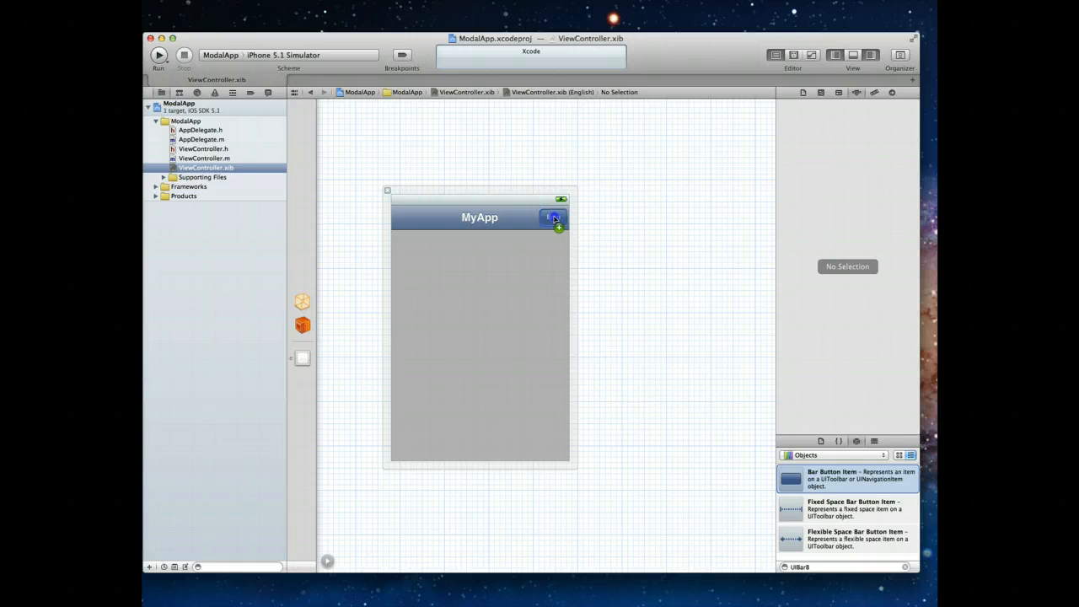
click(553, 218)
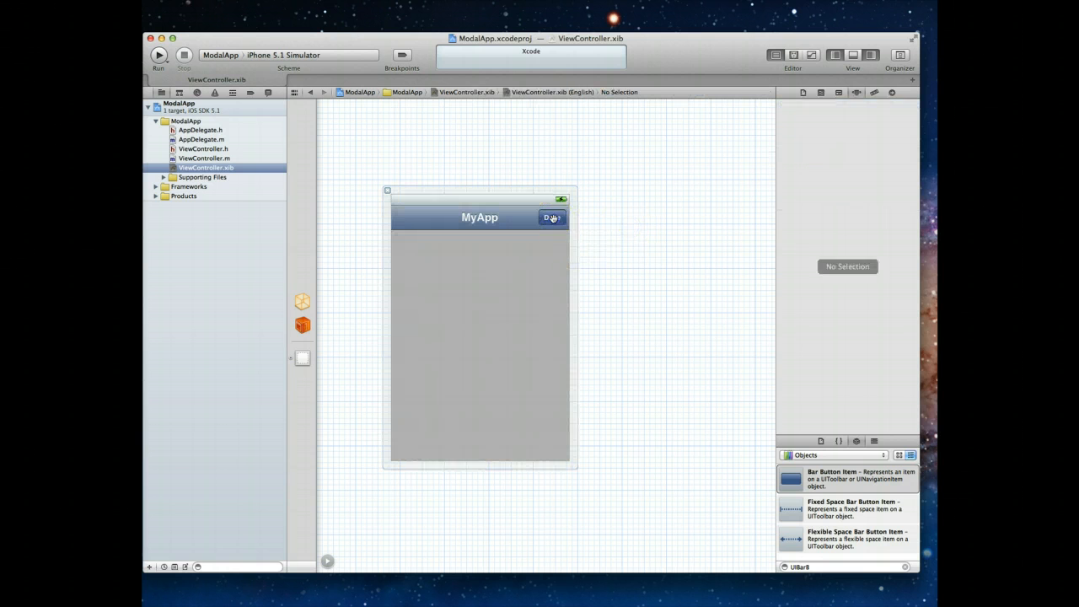
click(553, 217)
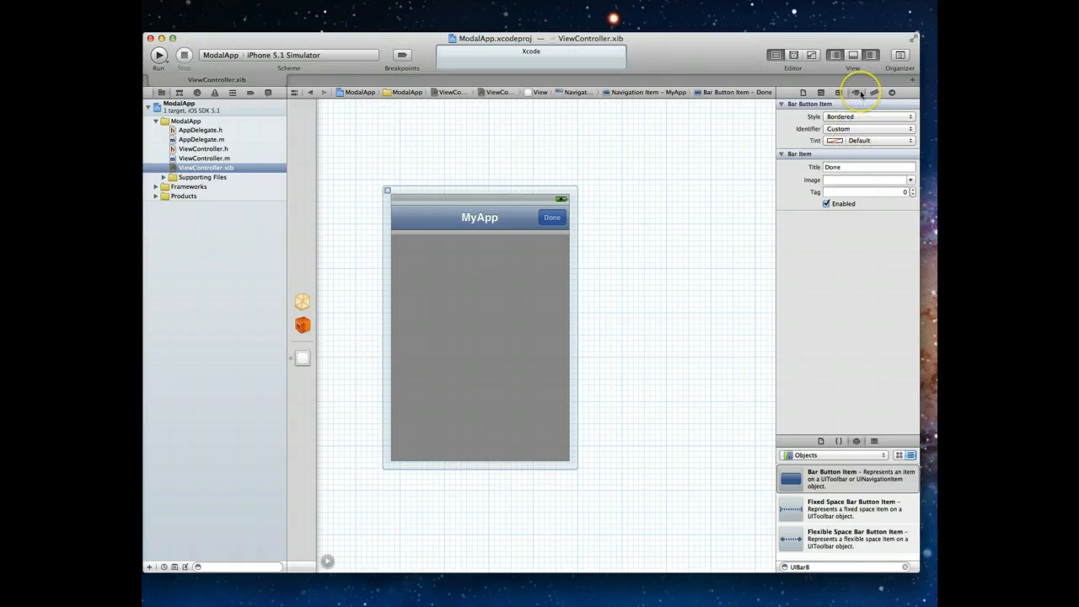
mouse_move(856, 128)
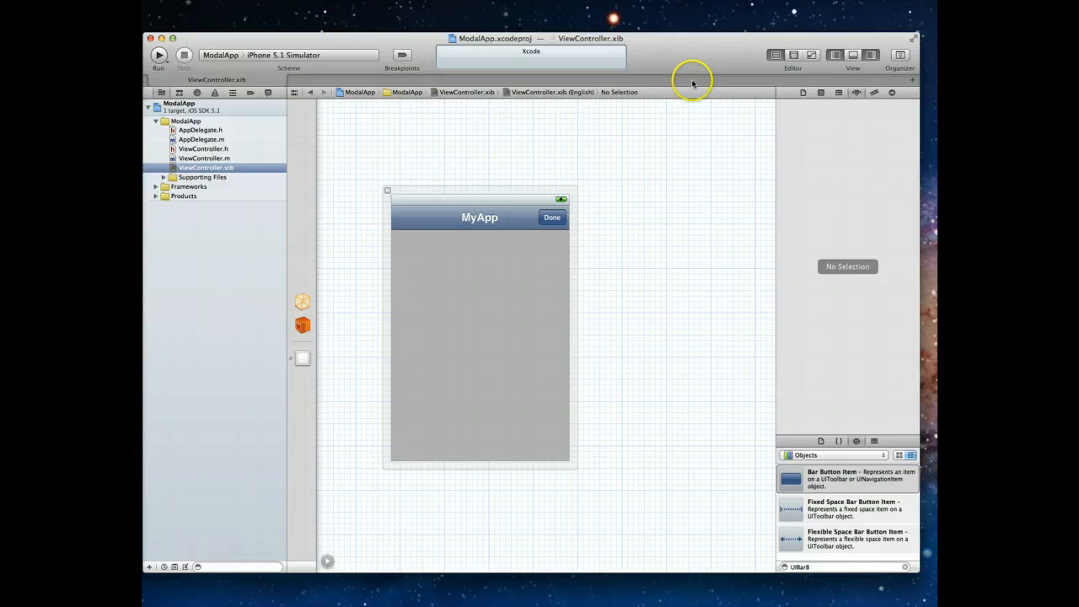
mouse_move(550, 131)
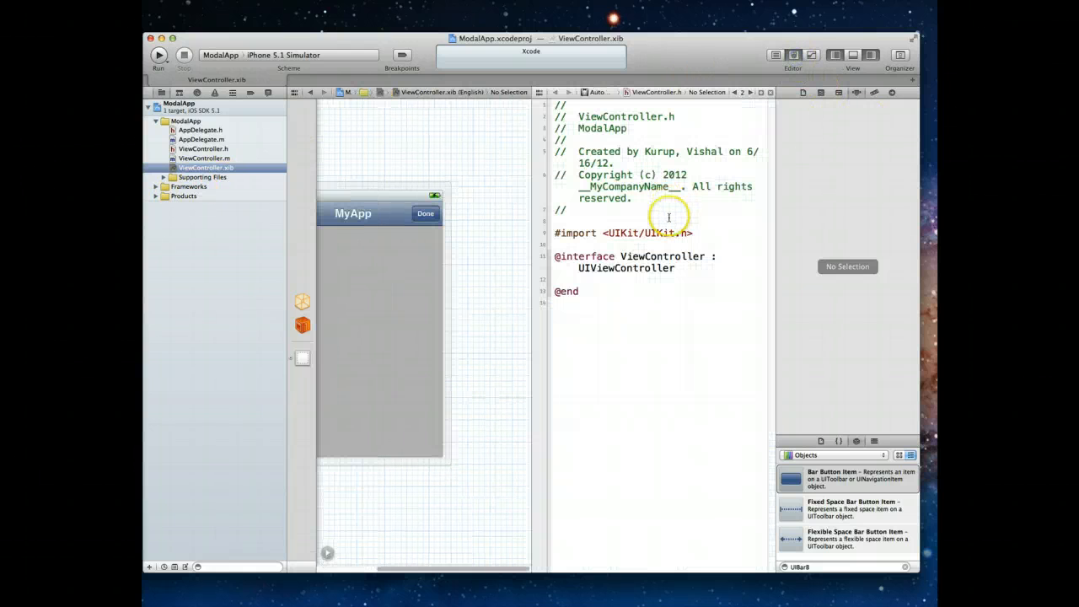
Connect the bar button to a new IBAction named showInfo in ViewController.h.
click(424, 212)
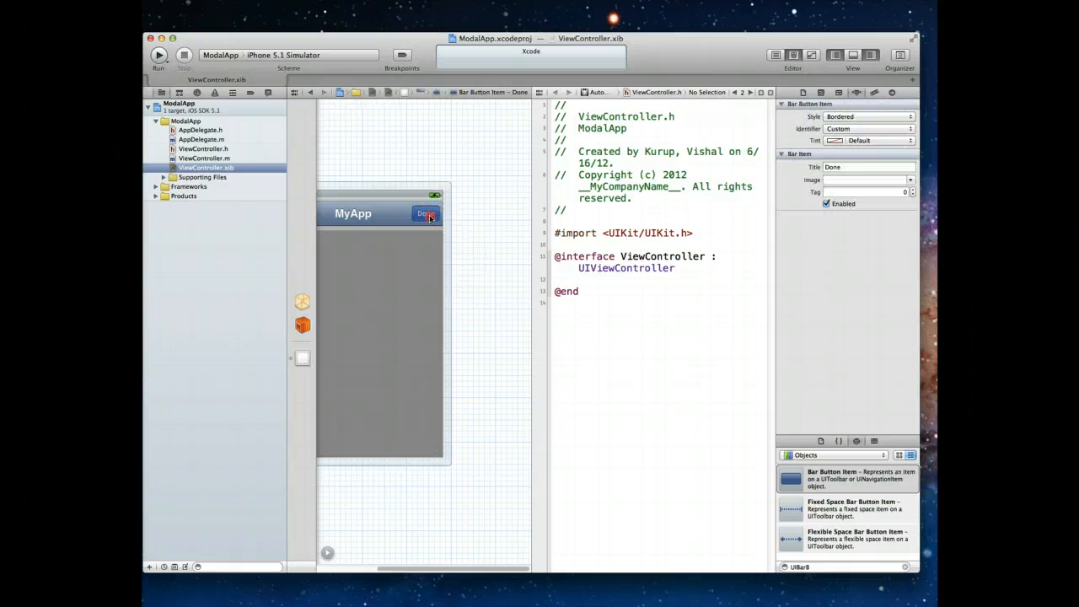
drag(424, 212, 559, 280)
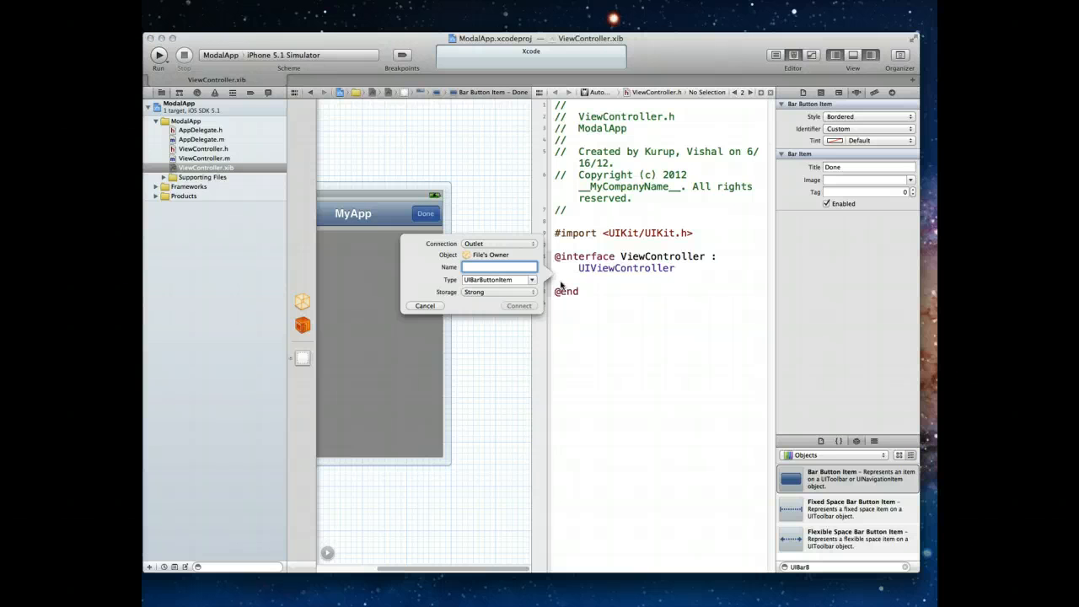
click(497, 242)
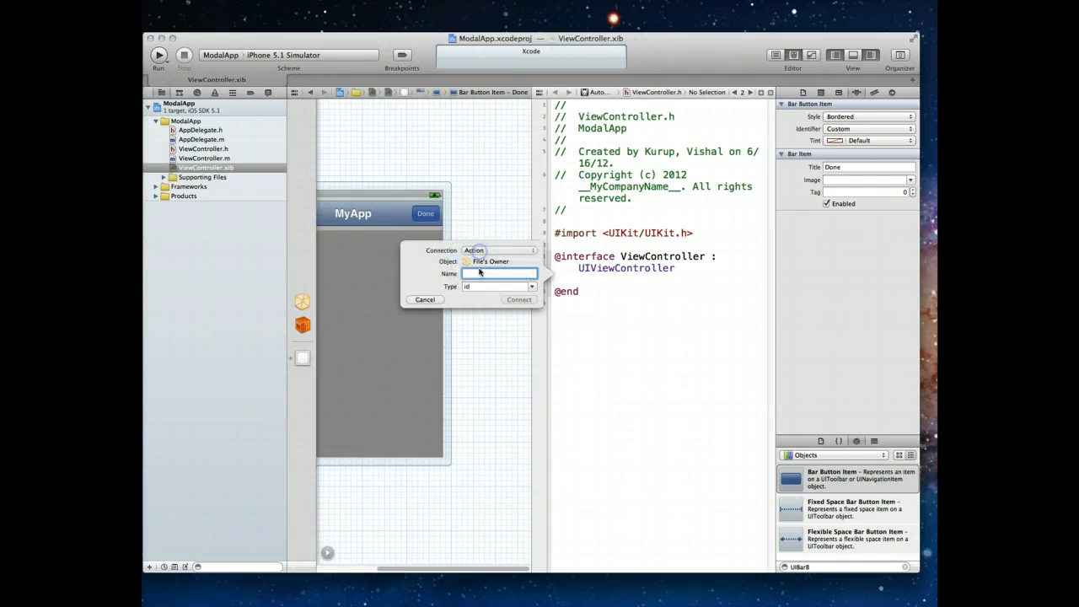
text(showInfo)
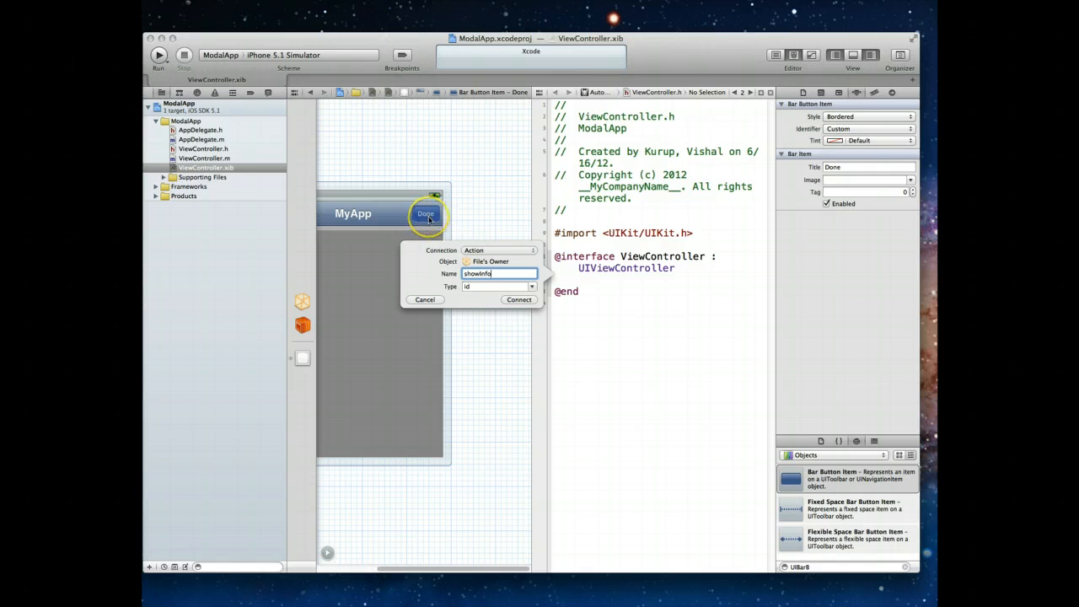
mouse_move(496, 333)
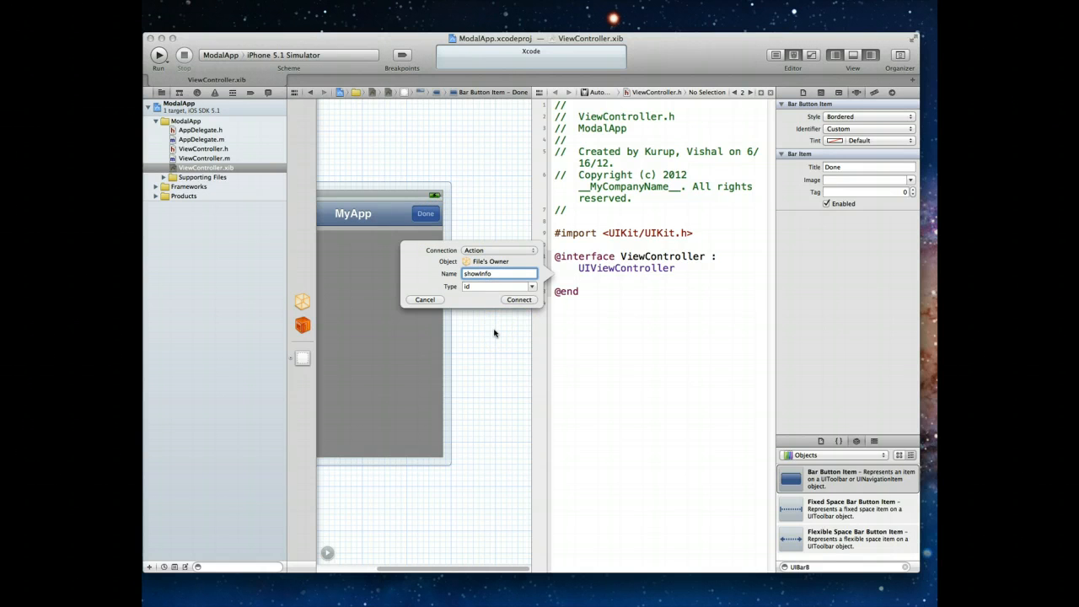
click(519, 300)
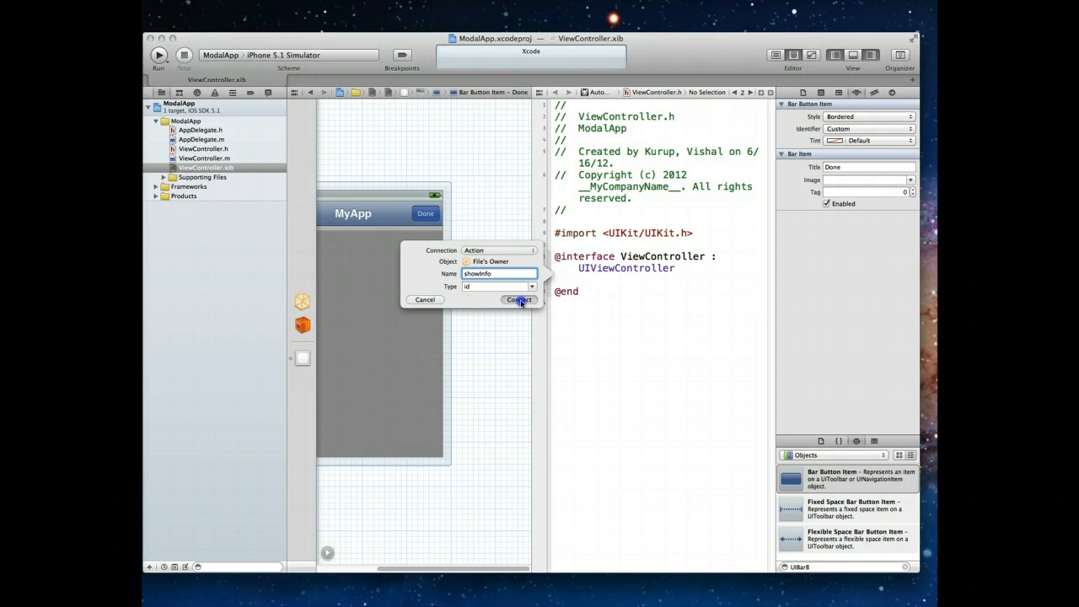
click(520, 300)
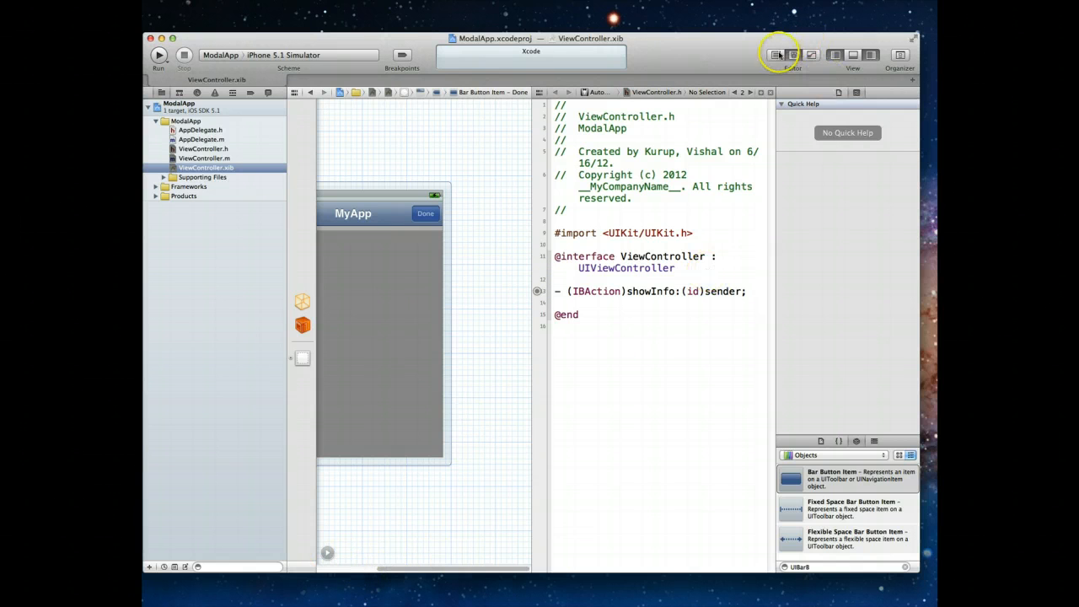
Back in the Standard editor, retitle the bar button to Info.
click(775, 54)
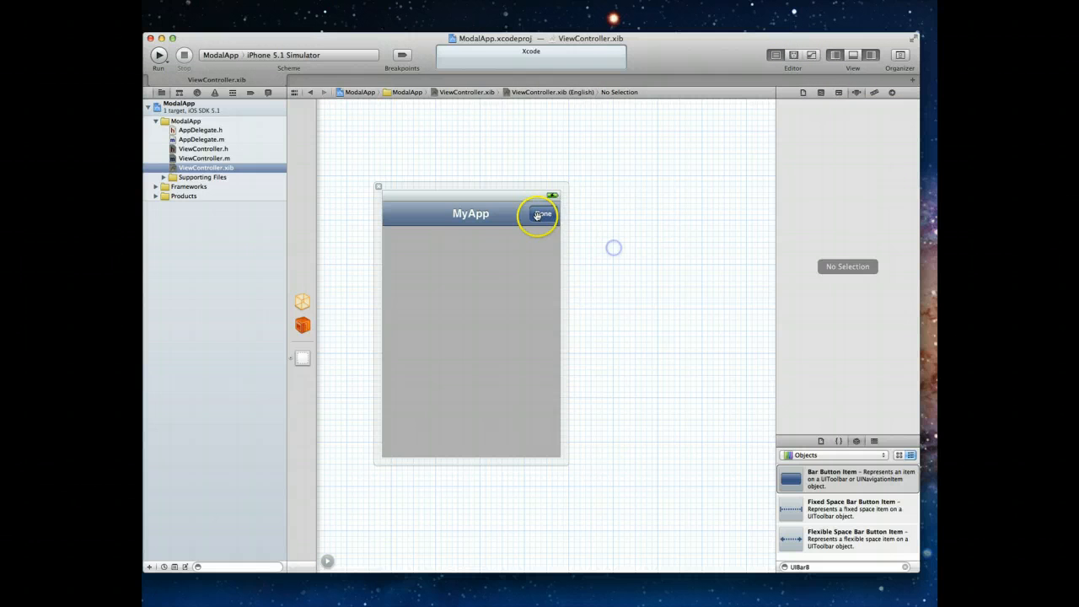
click(542, 212)
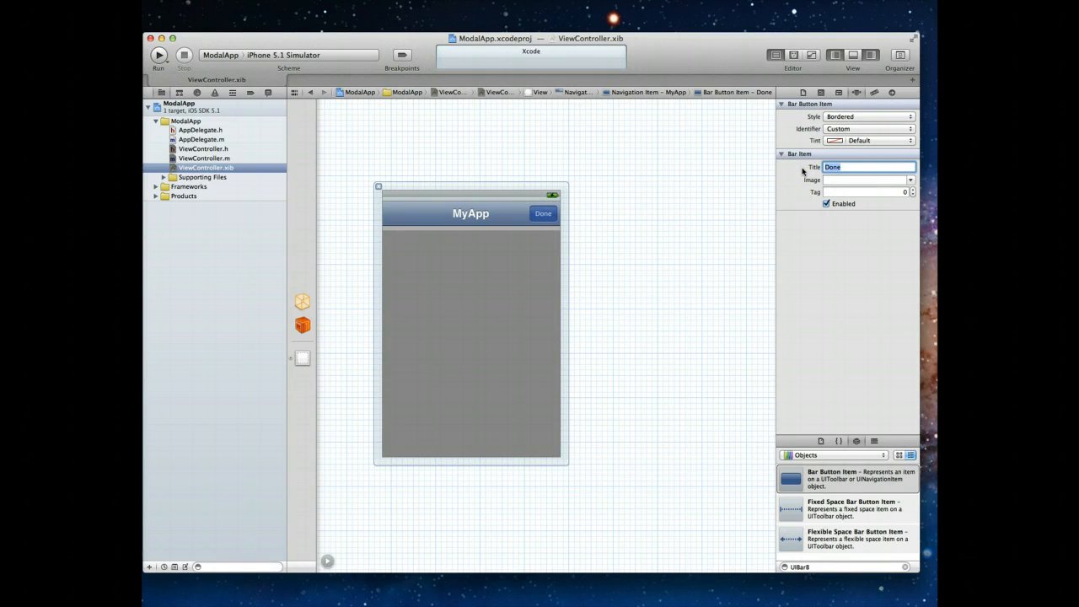
text(Info)
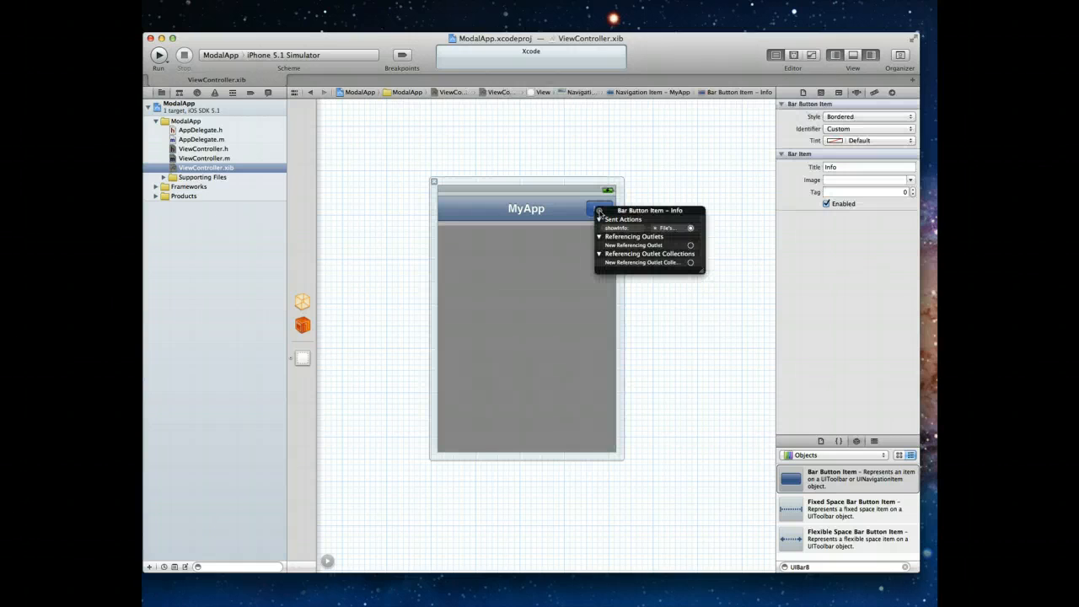
mouse_move(410, 283)
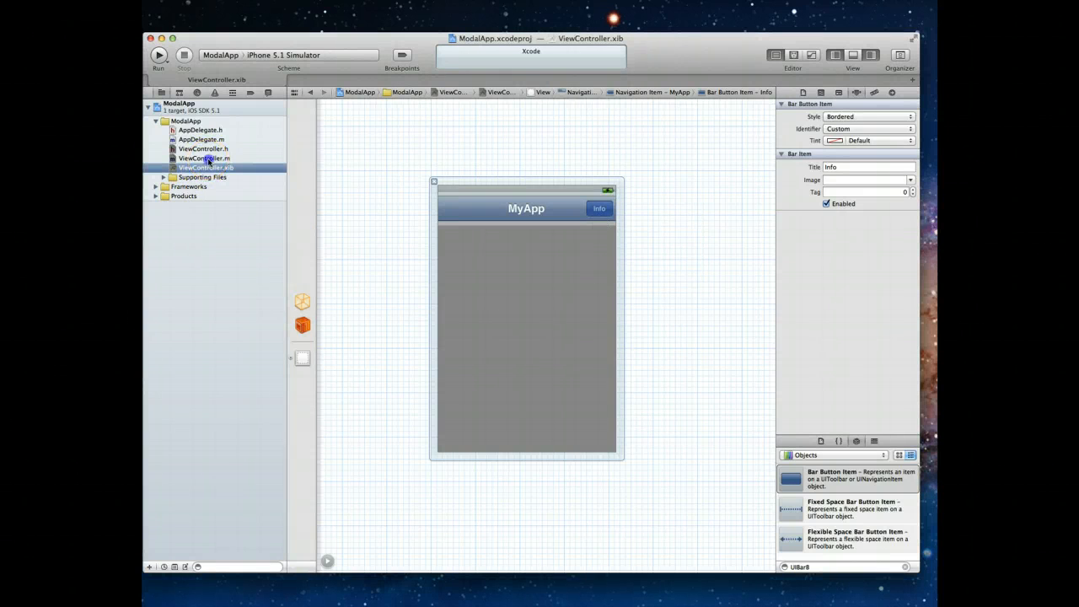
Show ViewController.m with its empty showInfo: method stub.
click(204, 159)
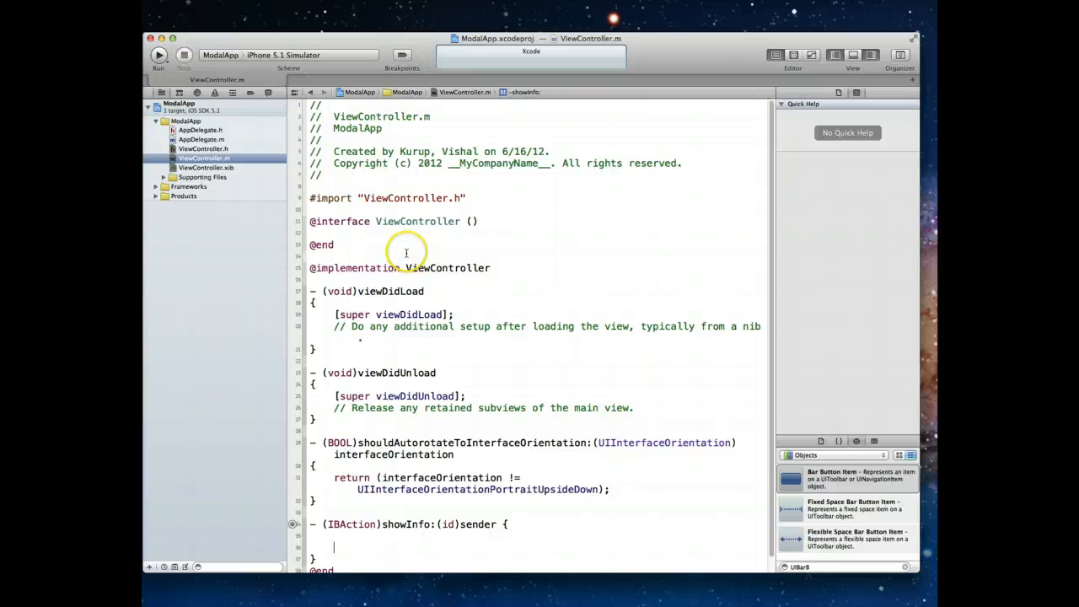
mouse_move(249, 211)
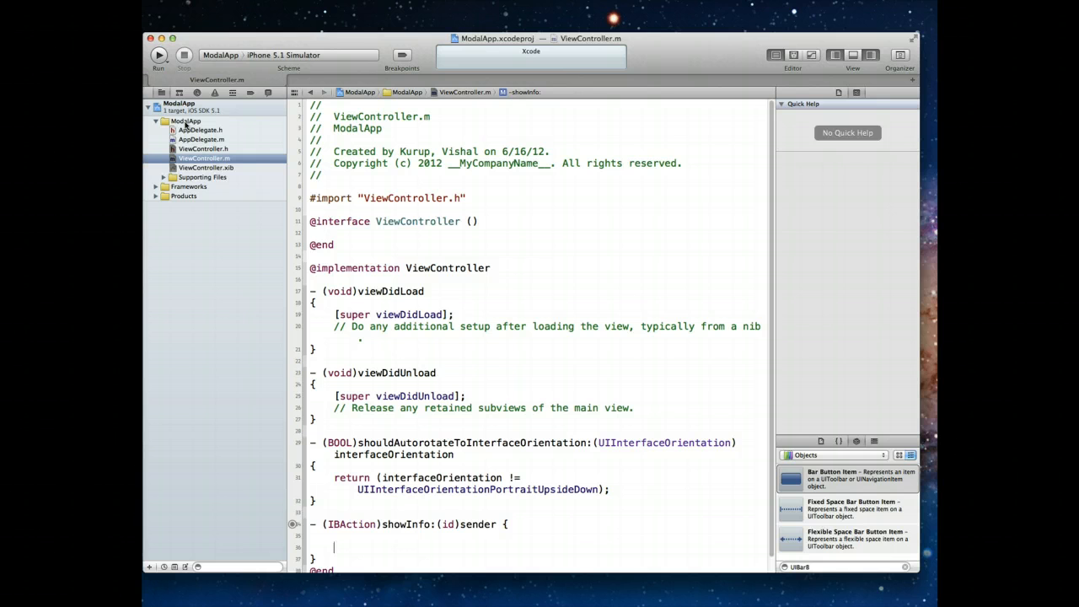
Add a UIViewController subclass InfoViewController with XIB to the ModalApp group.
right_click(179, 121)
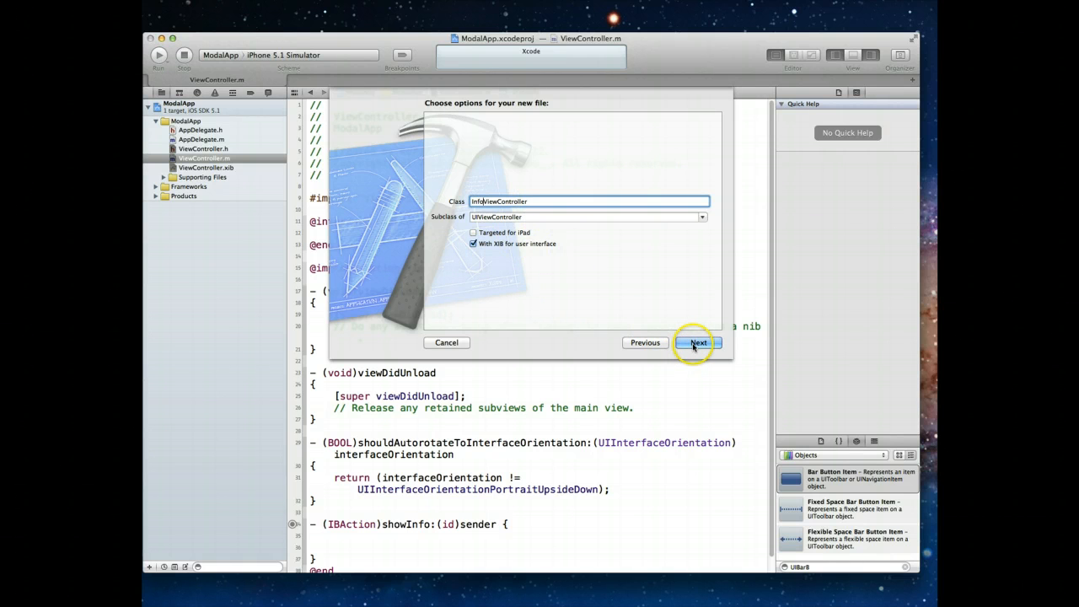
click(698, 343)
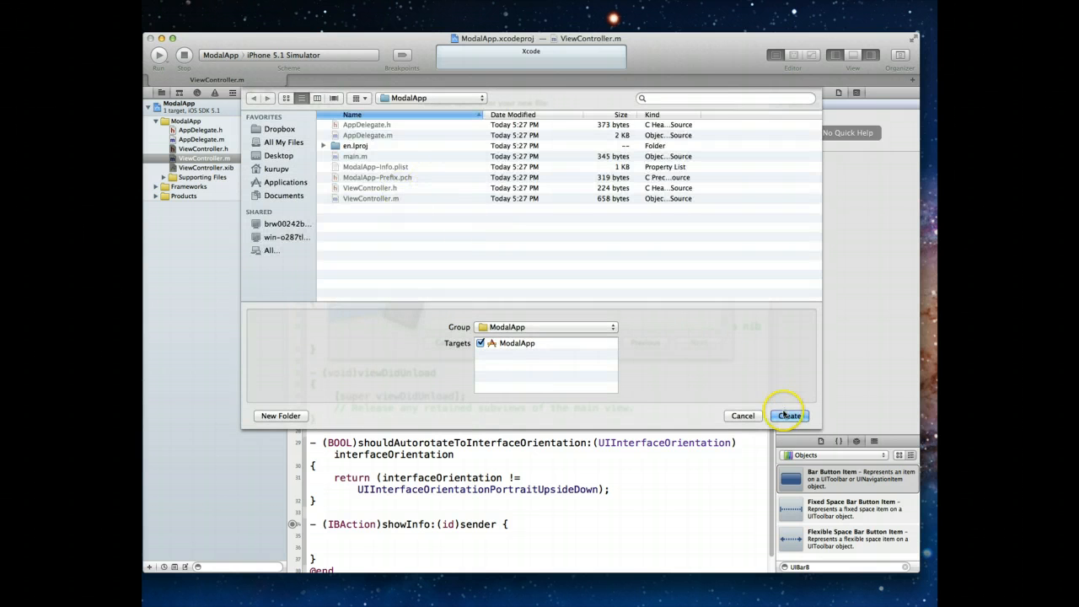
click(787, 414)
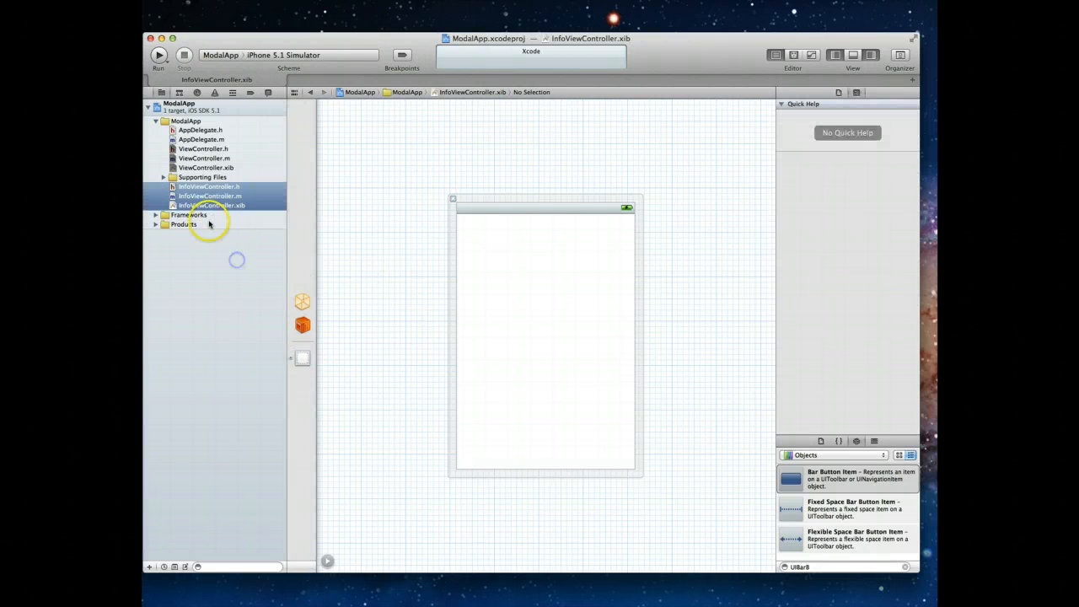
Give the InfoViewController view a dark textured background colour.
click(210, 206)
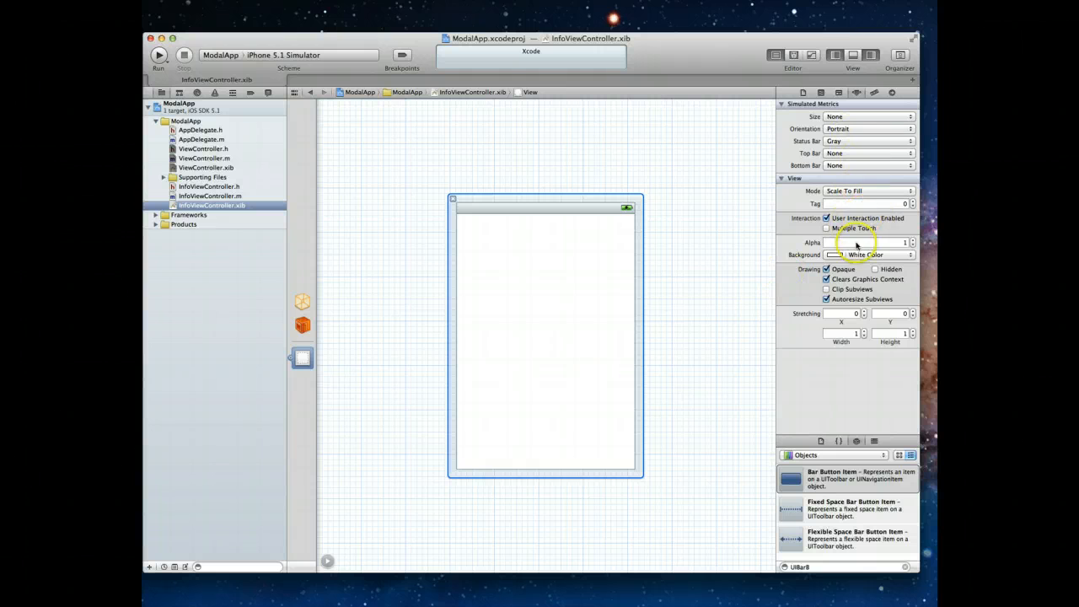
click(869, 255)
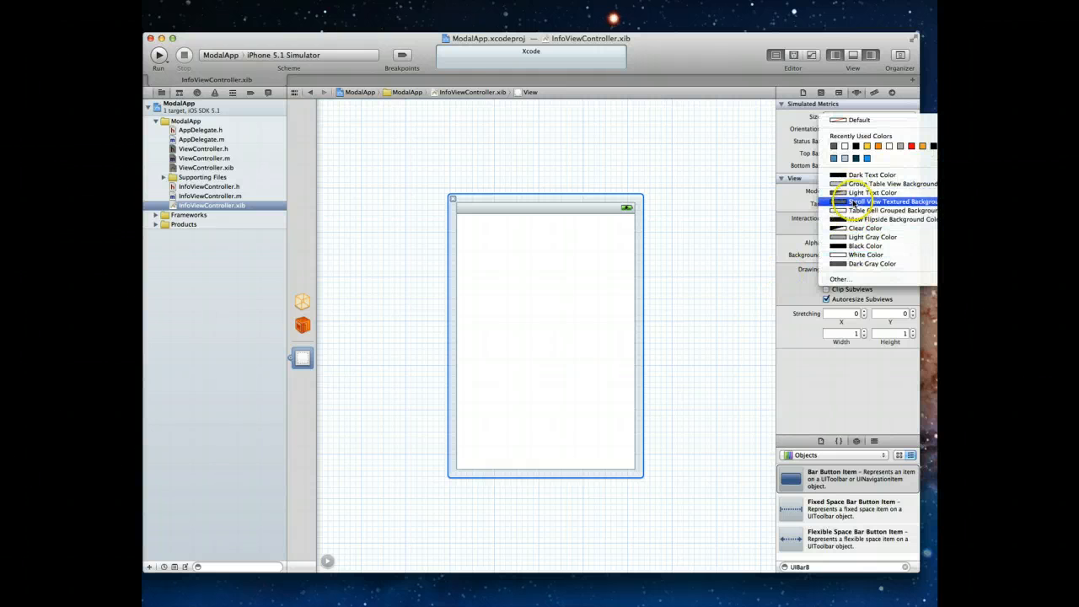
click(890, 202)
text(App c)
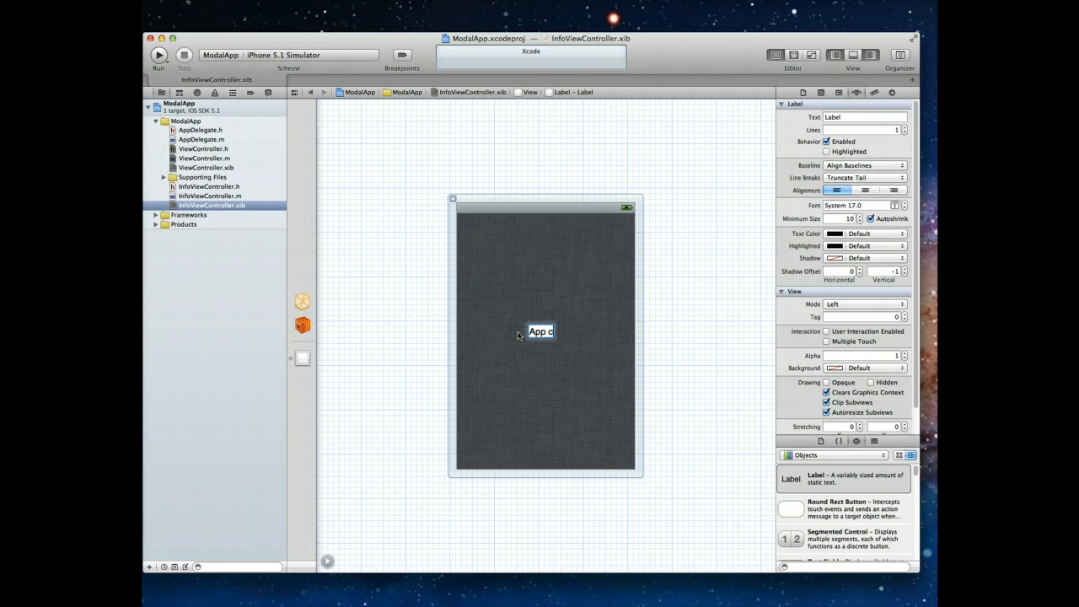
Add an App Credits label and a Round Rect Button titled DONE below it.
text(Credits)
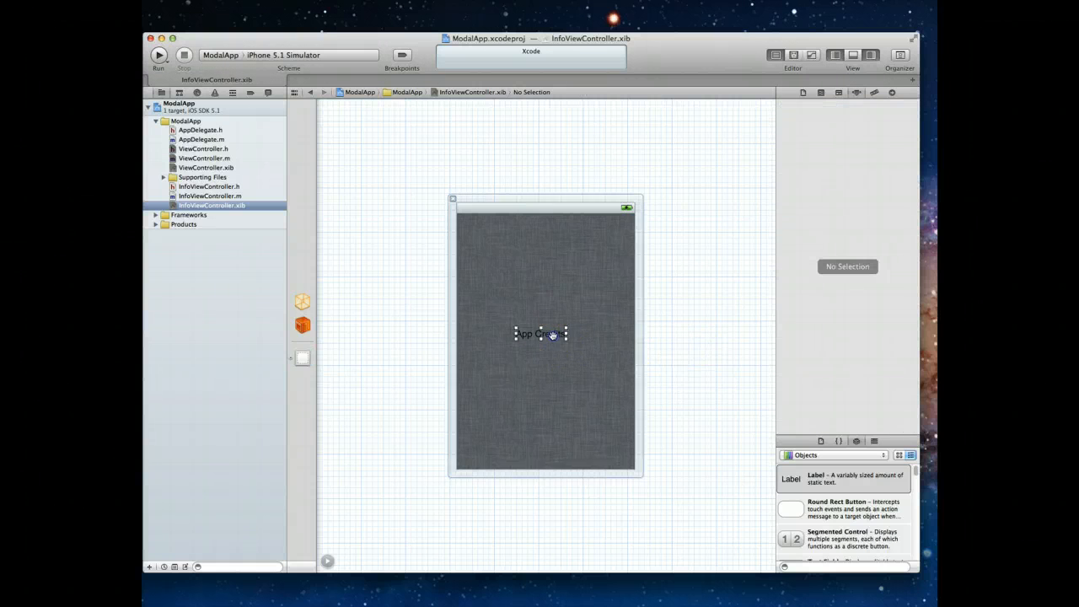
click(543, 334)
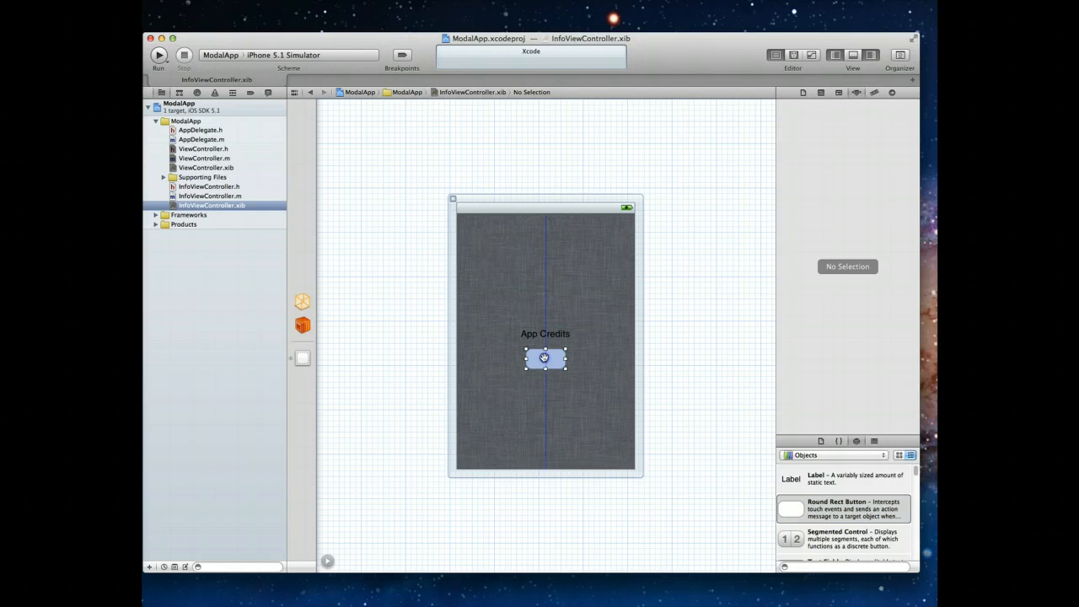
click(545, 361)
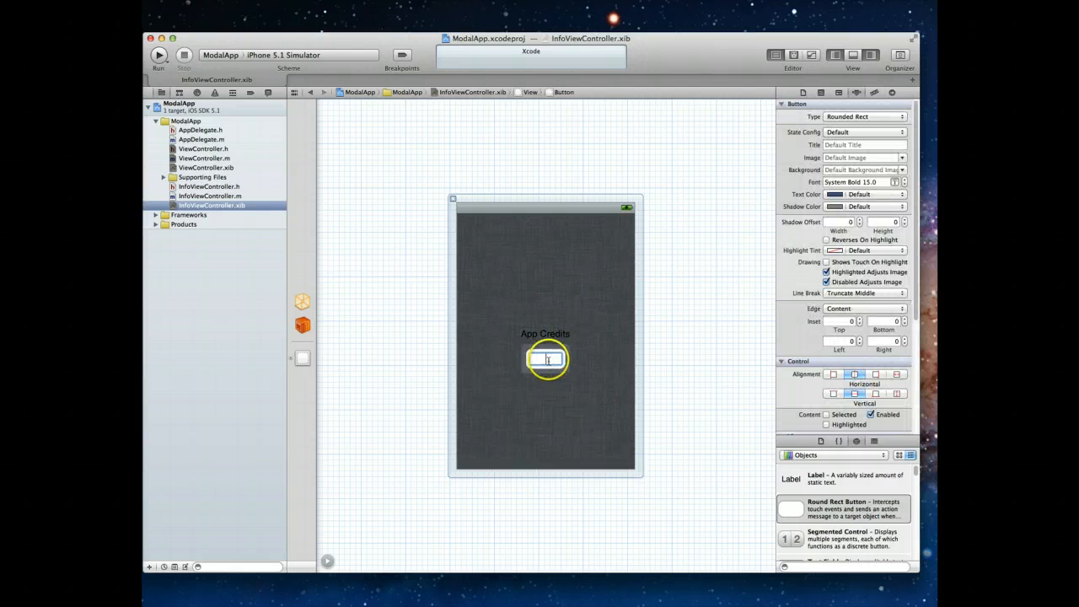
text(d0)
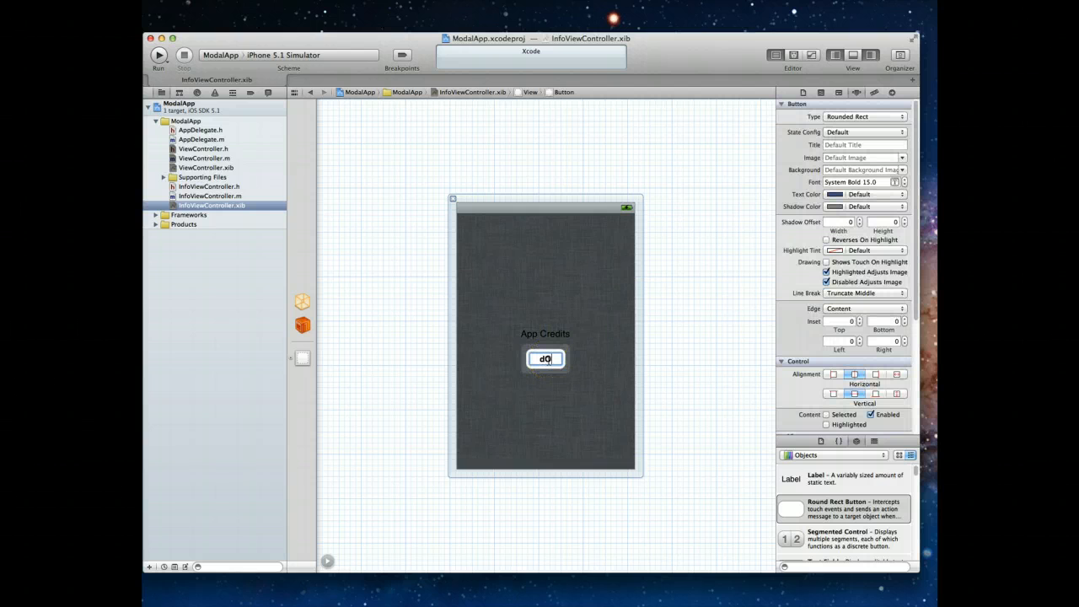
text(DONE)
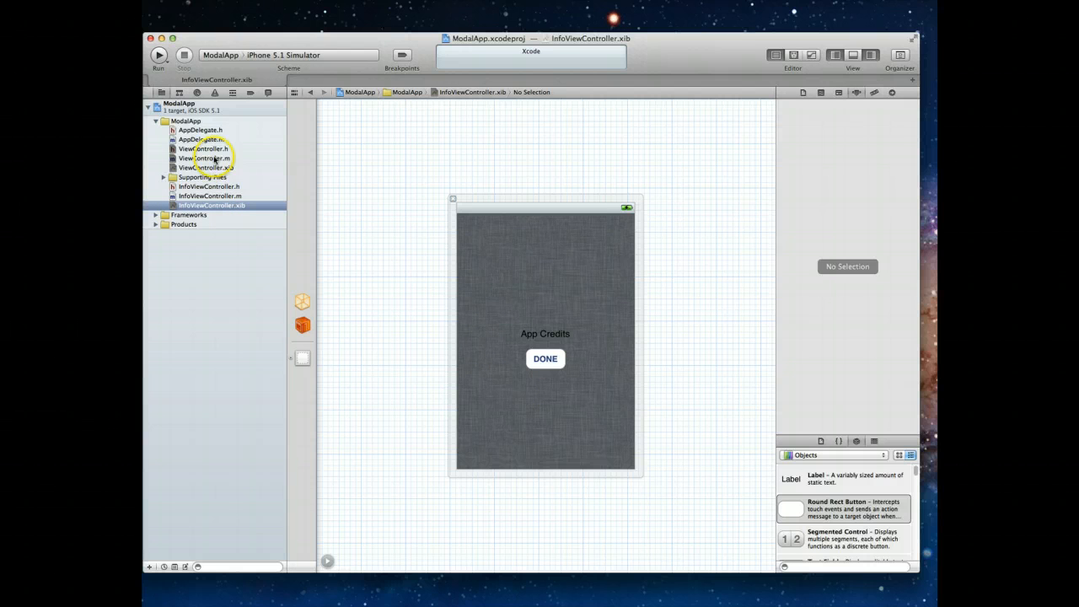
Add #include "InfoViewController.h" to ViewController.h, then return to ViewController.m.
click(203, 149)
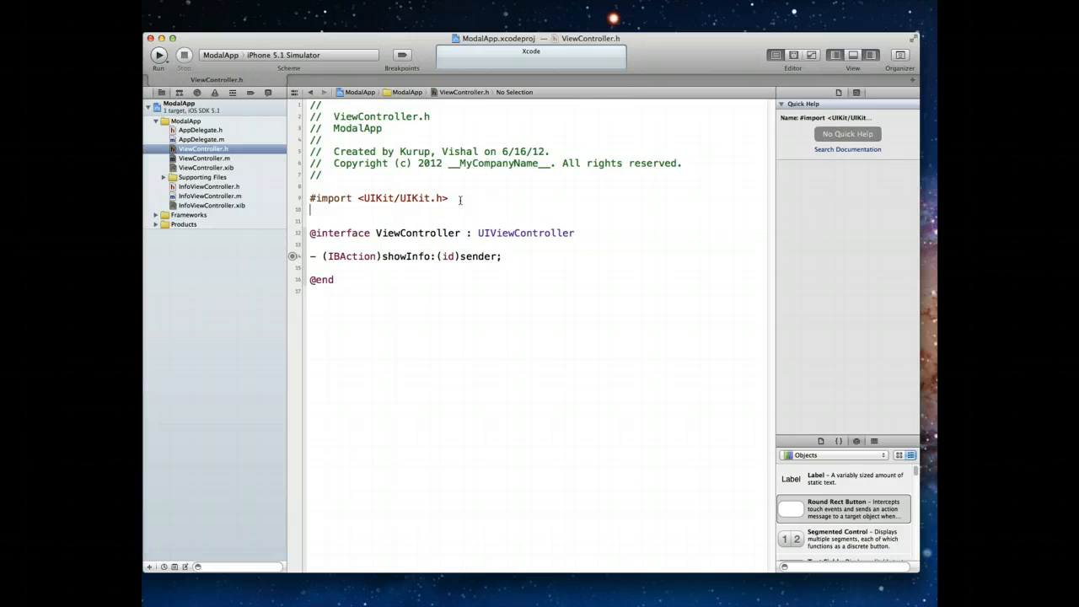
text(#include "header")
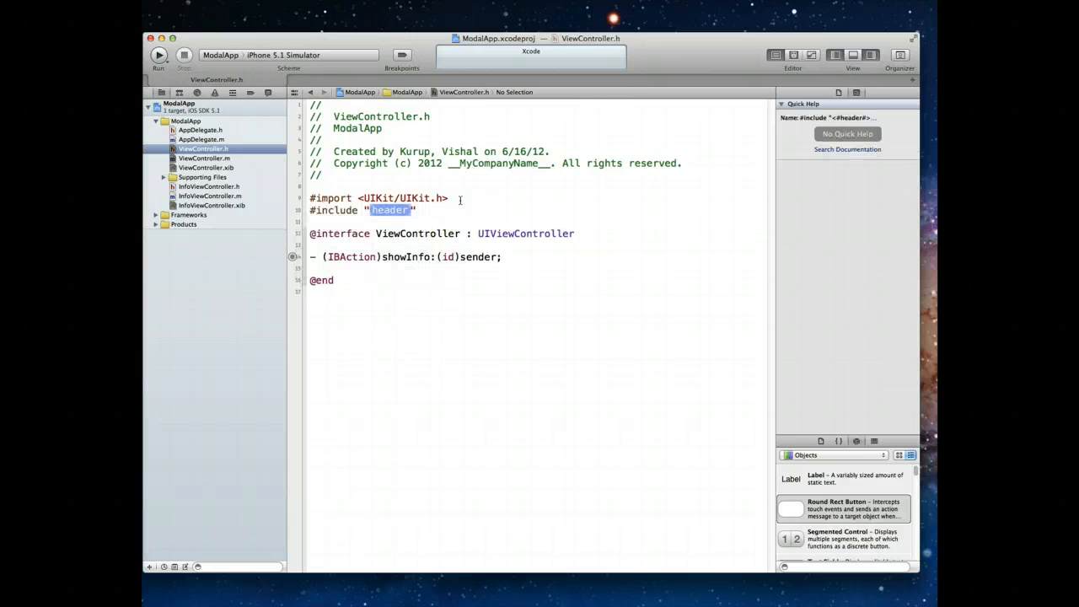
text(InfoViewController.h)
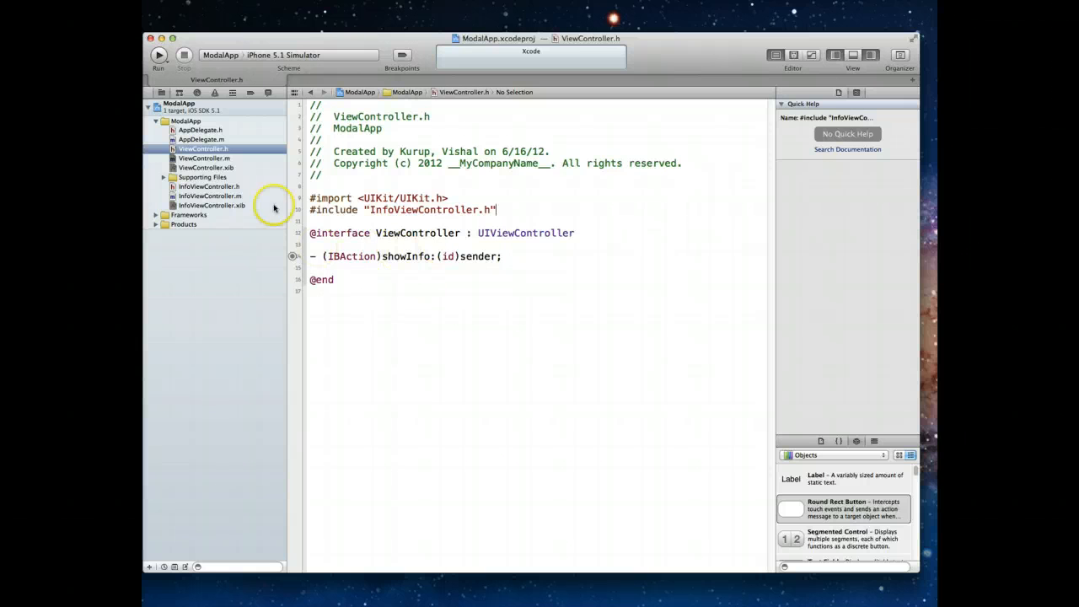
click(204, 159)
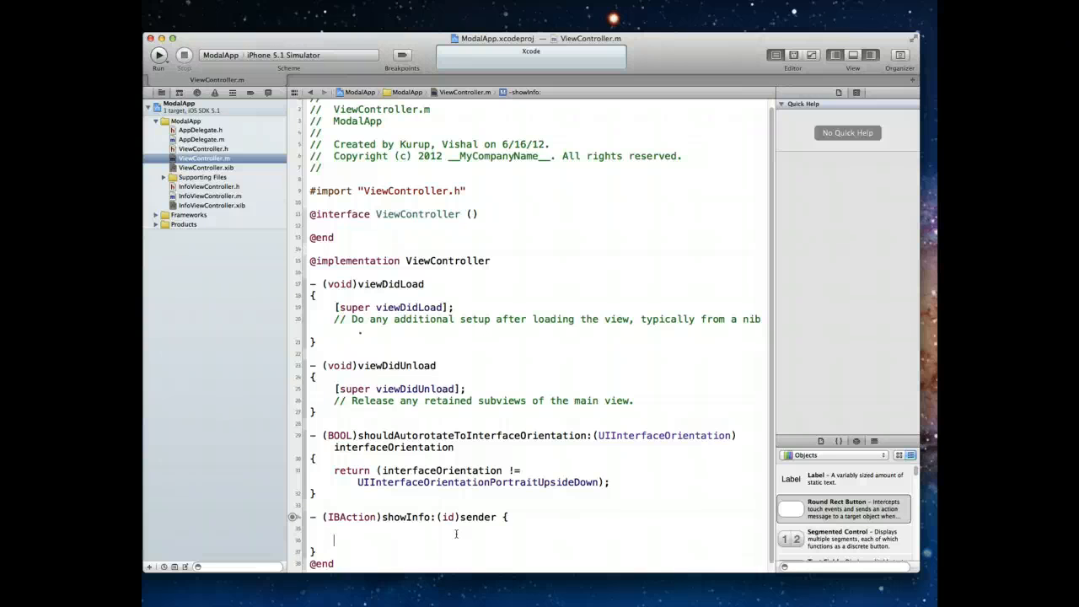
Add a comment and create an InfoViewController instance 'info' with alloc/init in showInfo:.
text(inlineBlock)
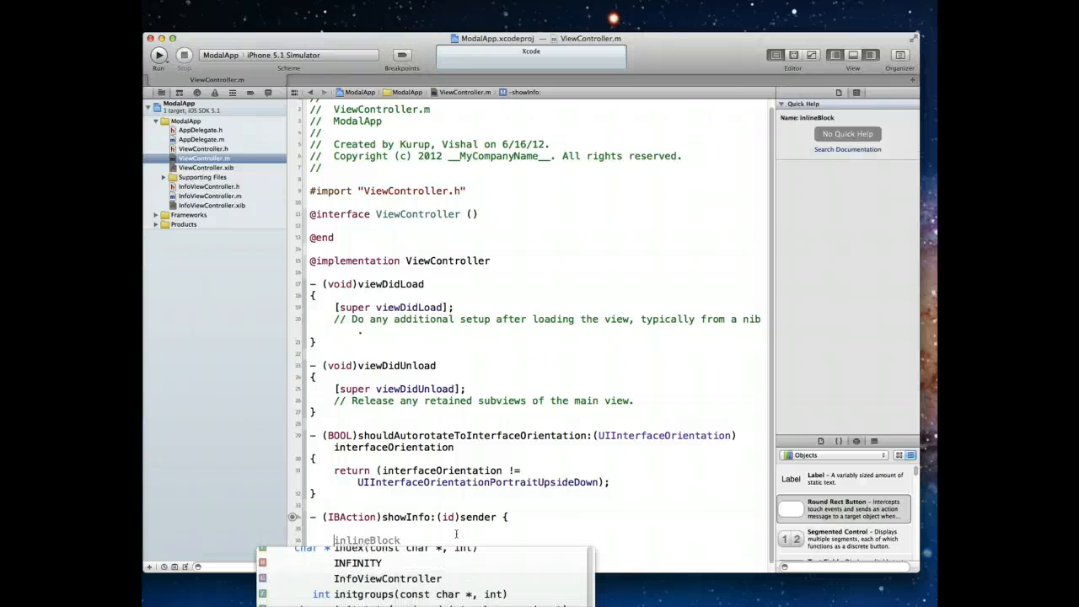
text(//Create a)
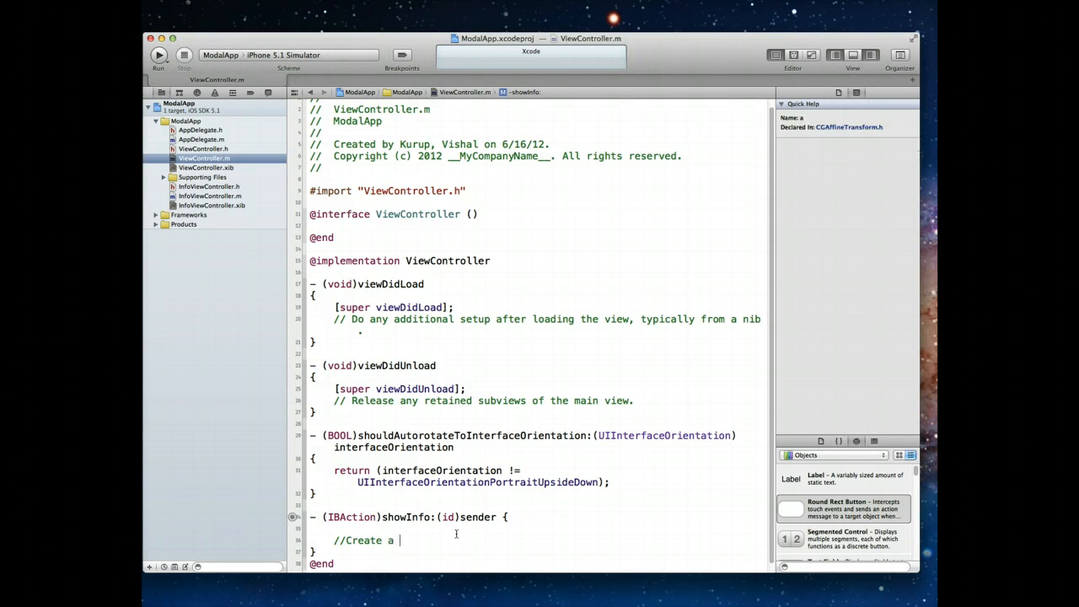
text(InfoViewC)
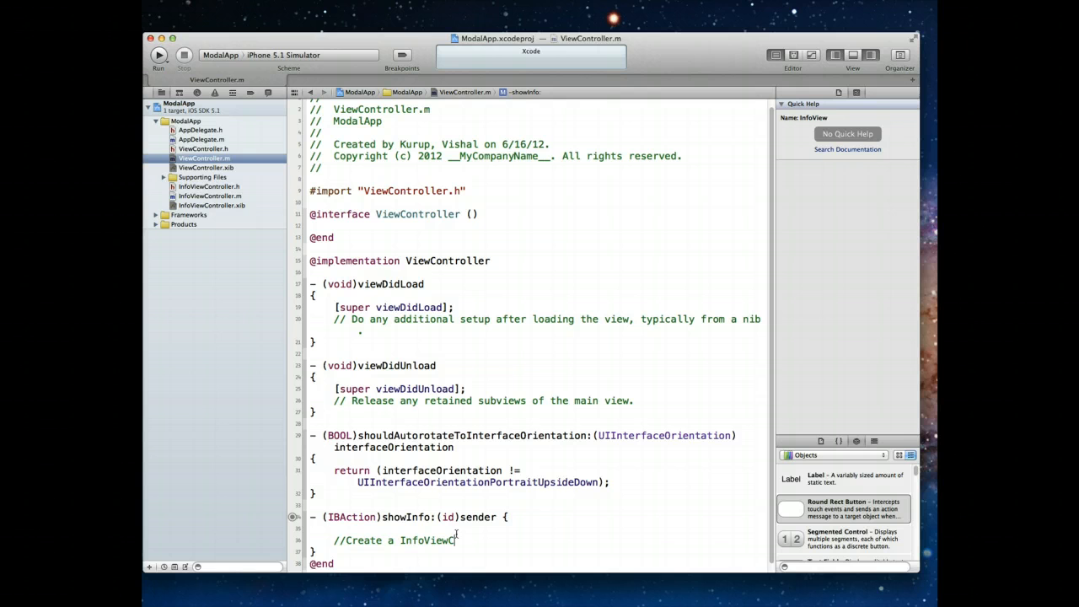
text(ontroller object)
text(I)
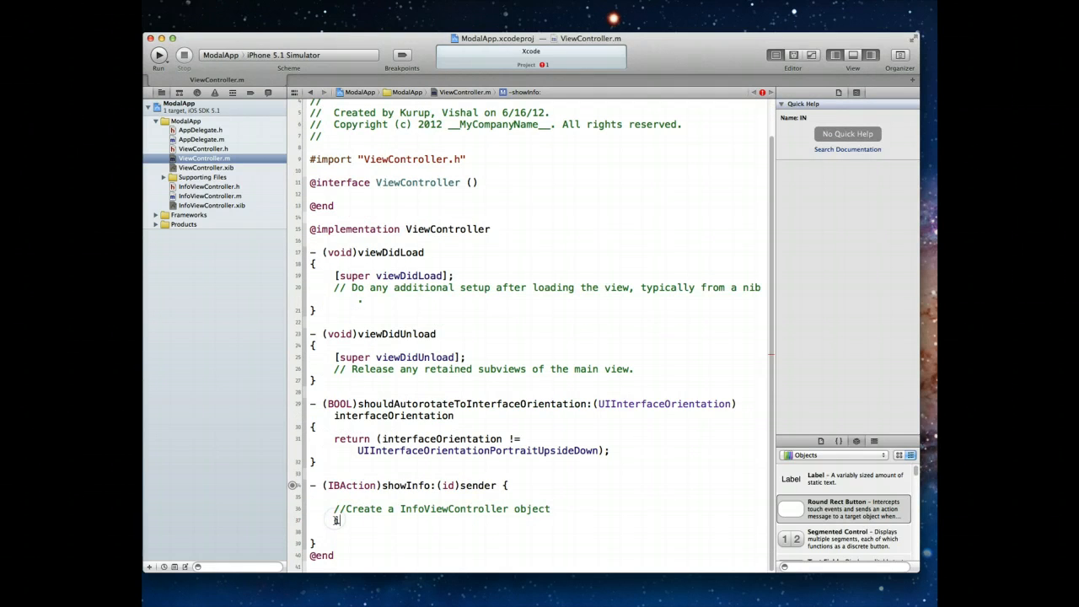
text(if)
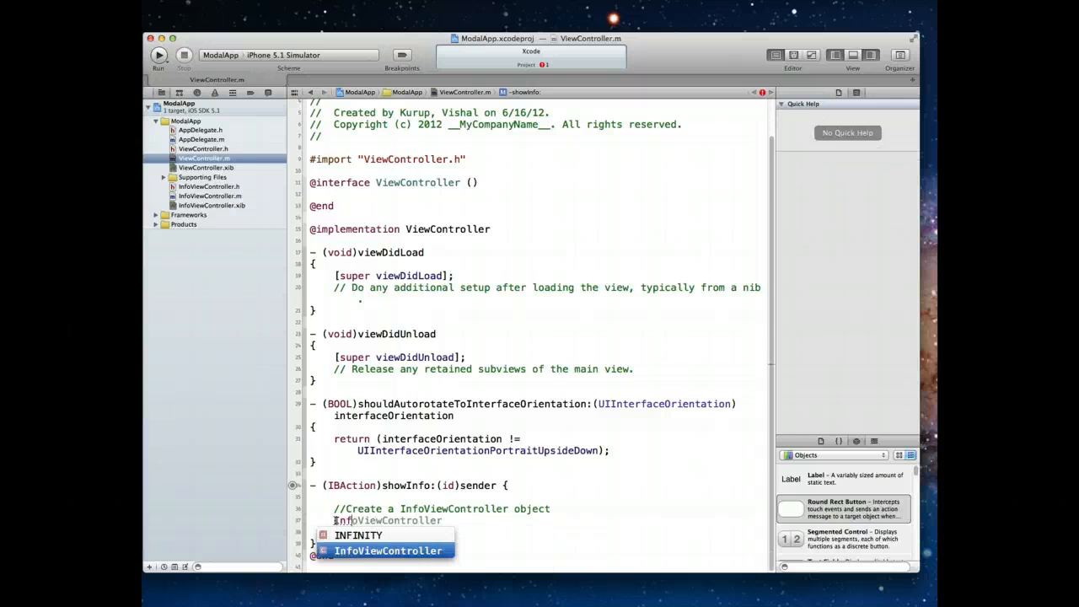
click(387, 549)
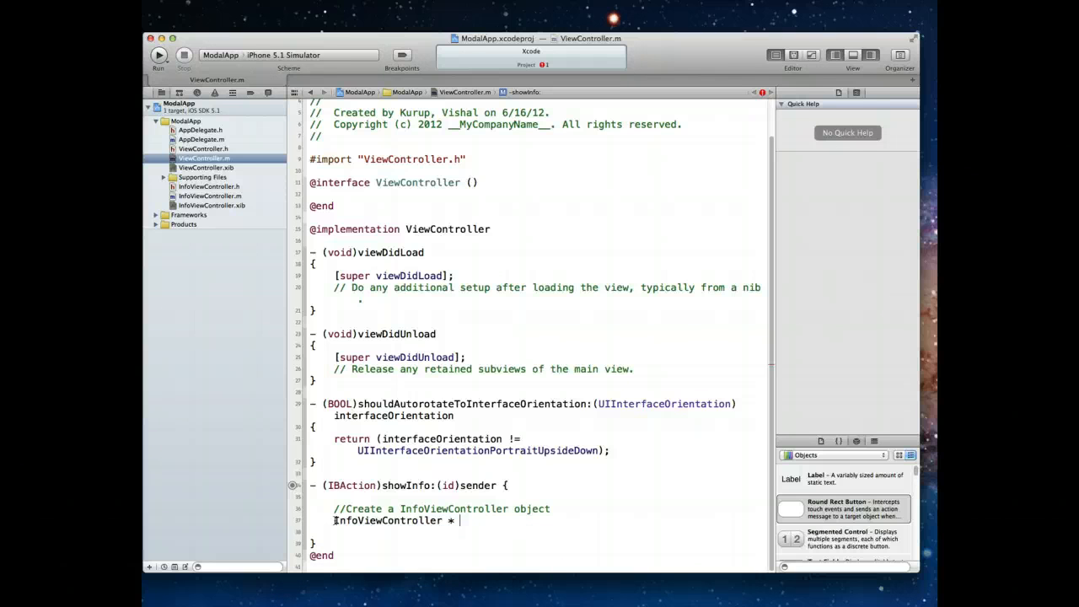
text(info)
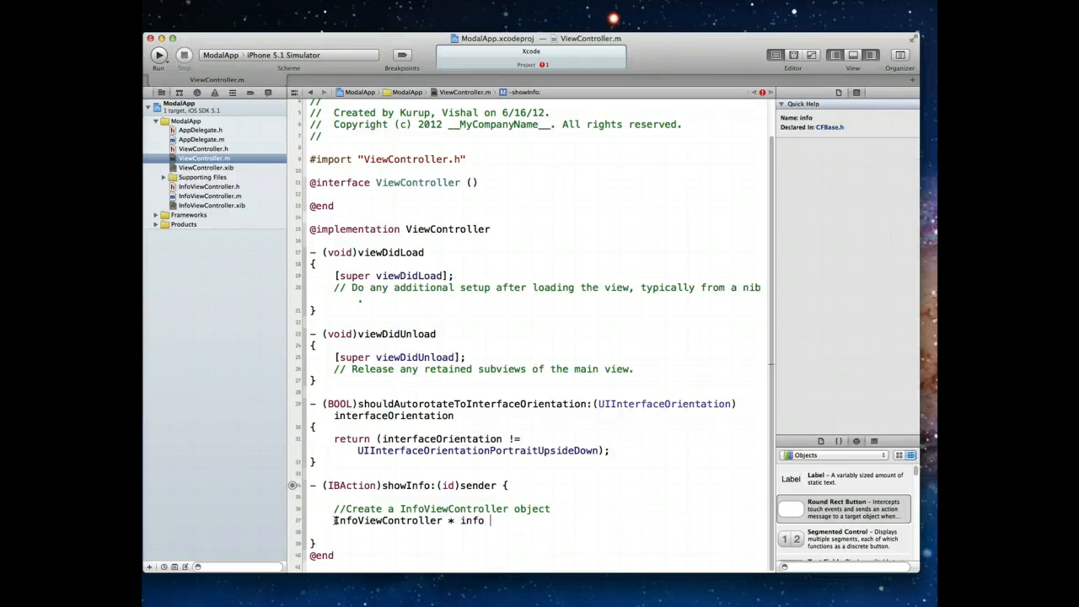
text(= [[o)
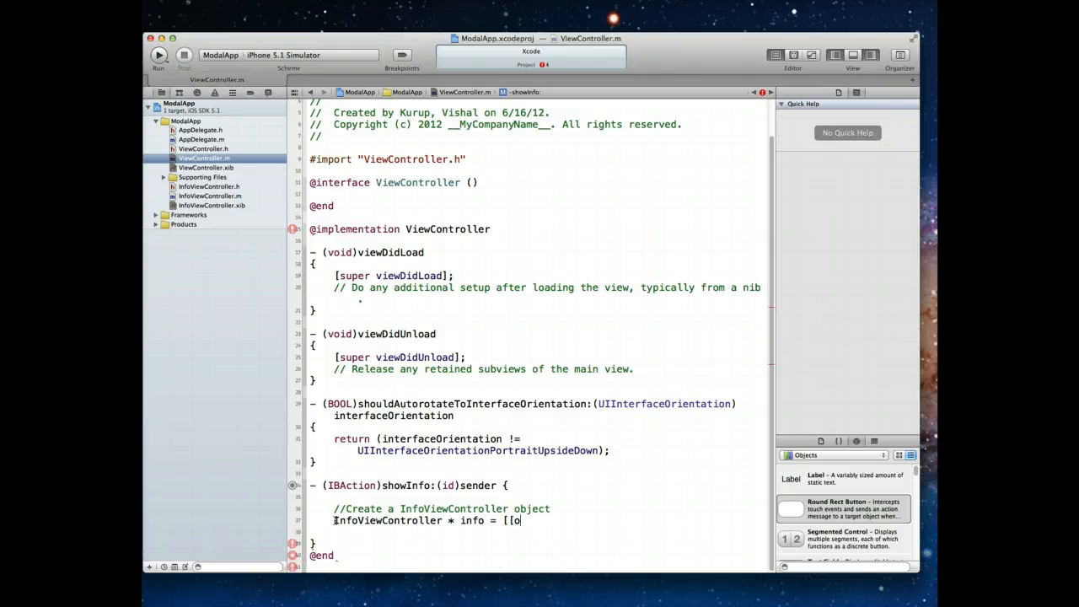
text(N)
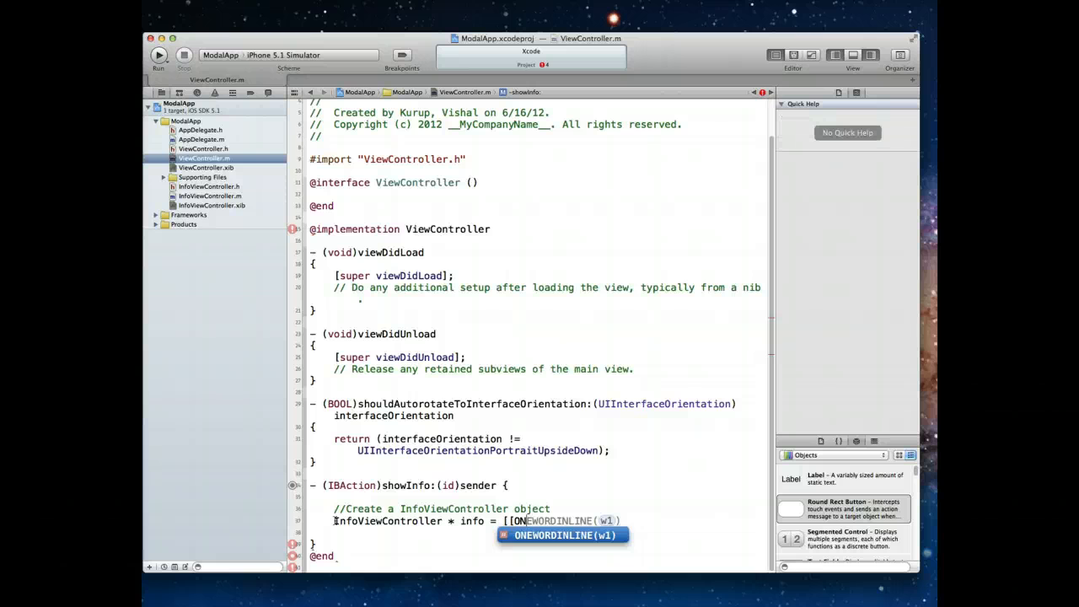
text(In)
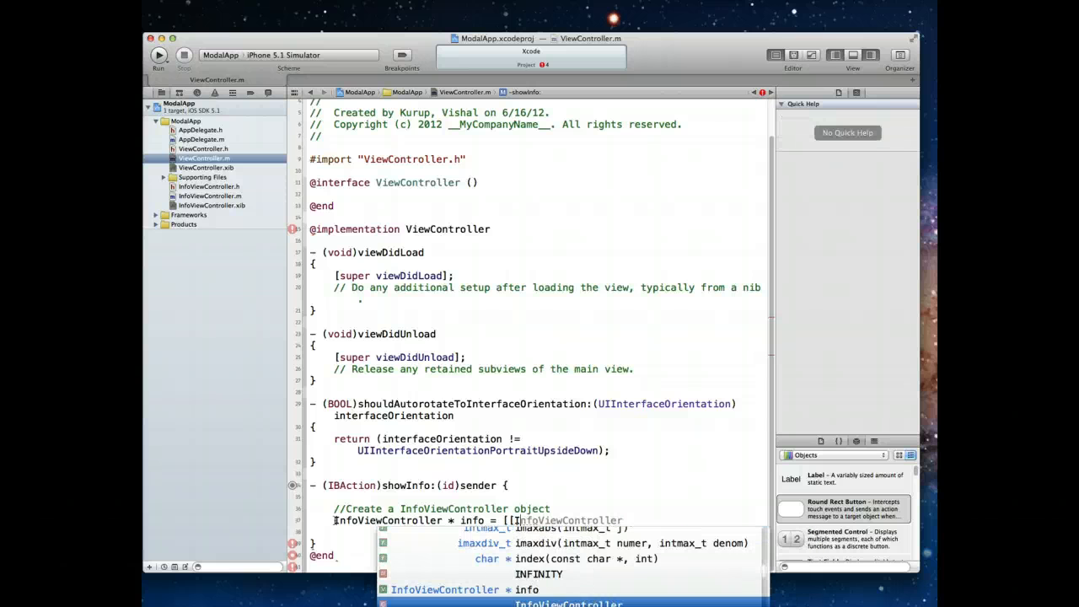
text(alloc] init];)
text(//Define our)
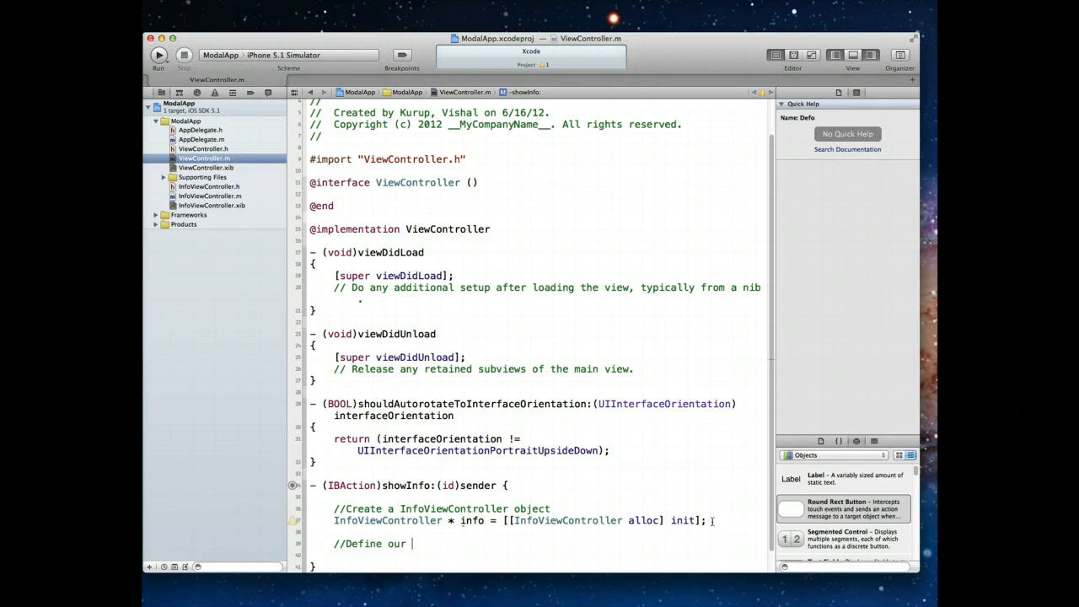
Set info.modalTransitionStyle to UIModalTransitionStyleFlipHorizontal, with a comment.
text(tra)
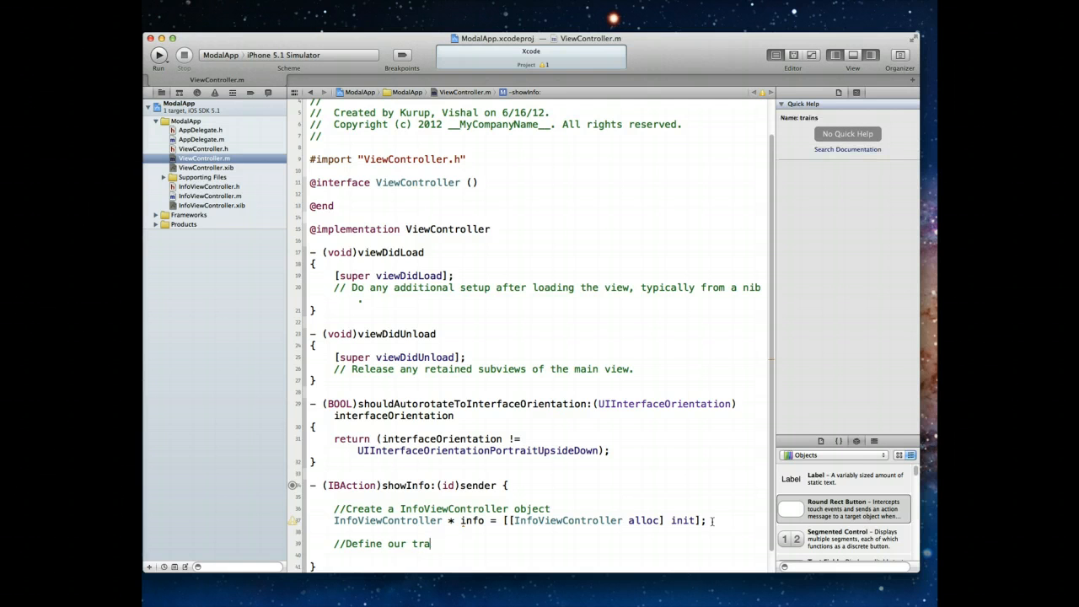
text(nsitional i)
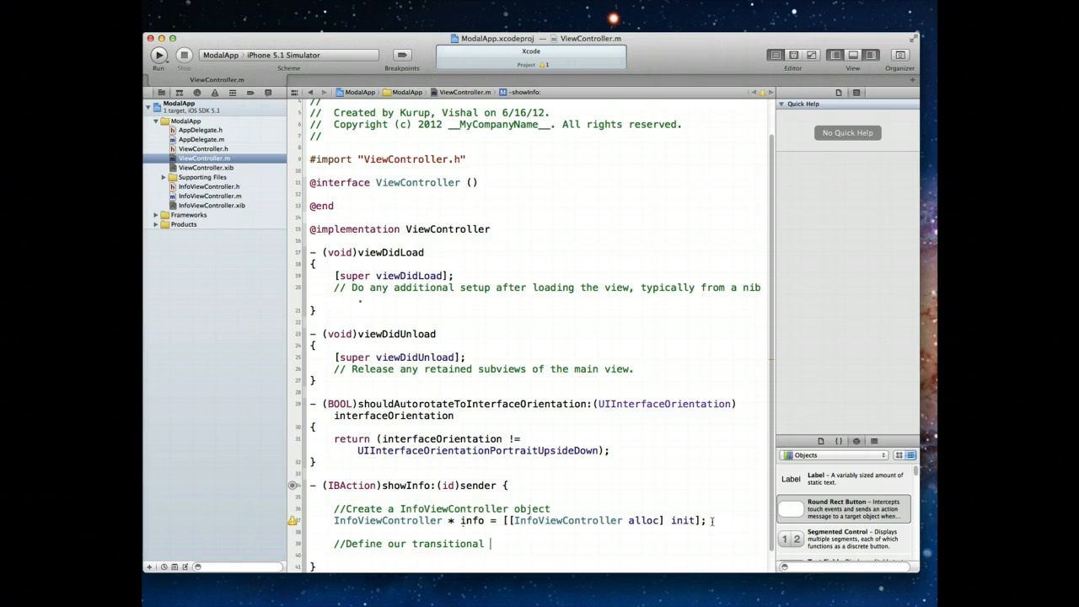
text(style)
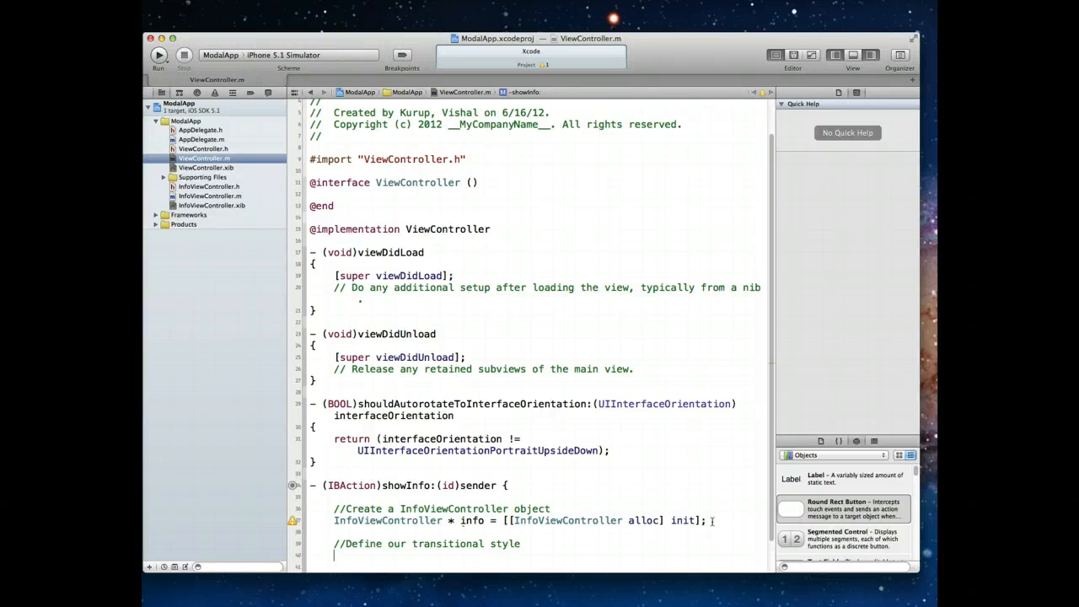
text(InfoViewController)
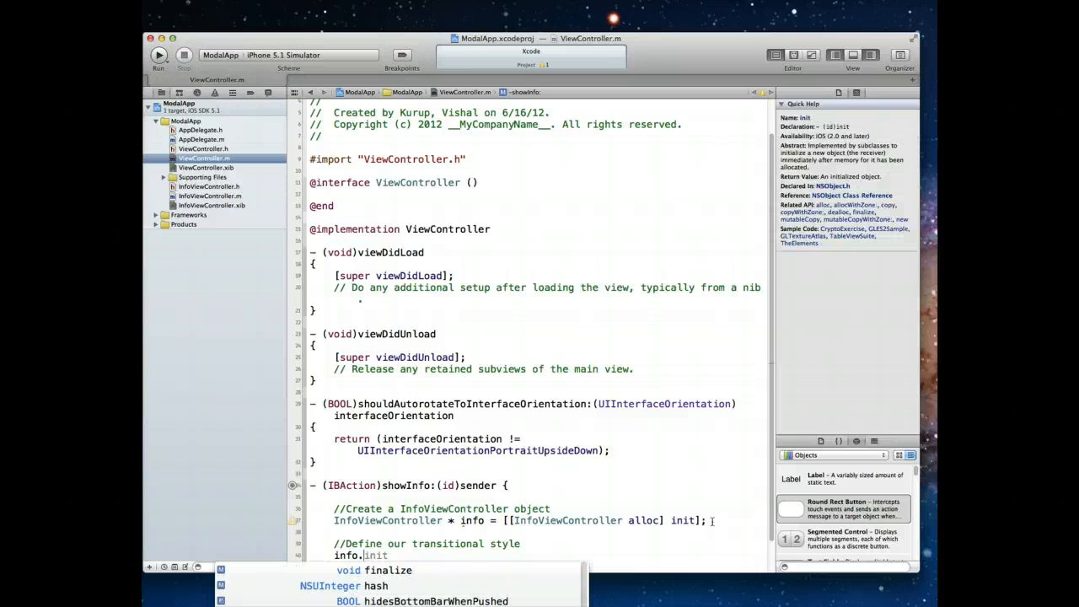
text(modalTransitionStyle = U)
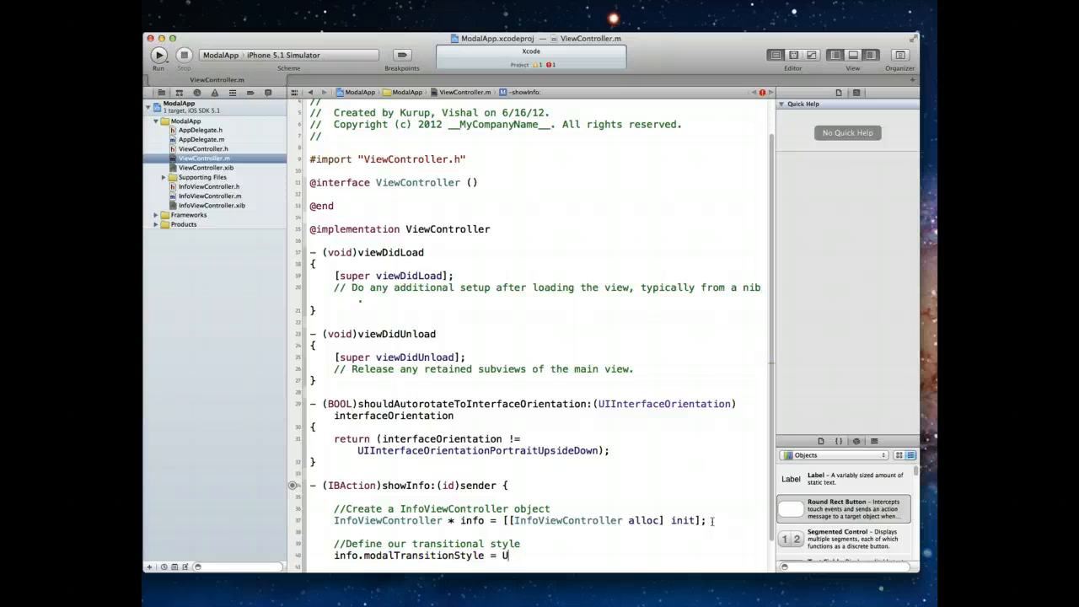
text(I)
click(538, 567)
text(//)
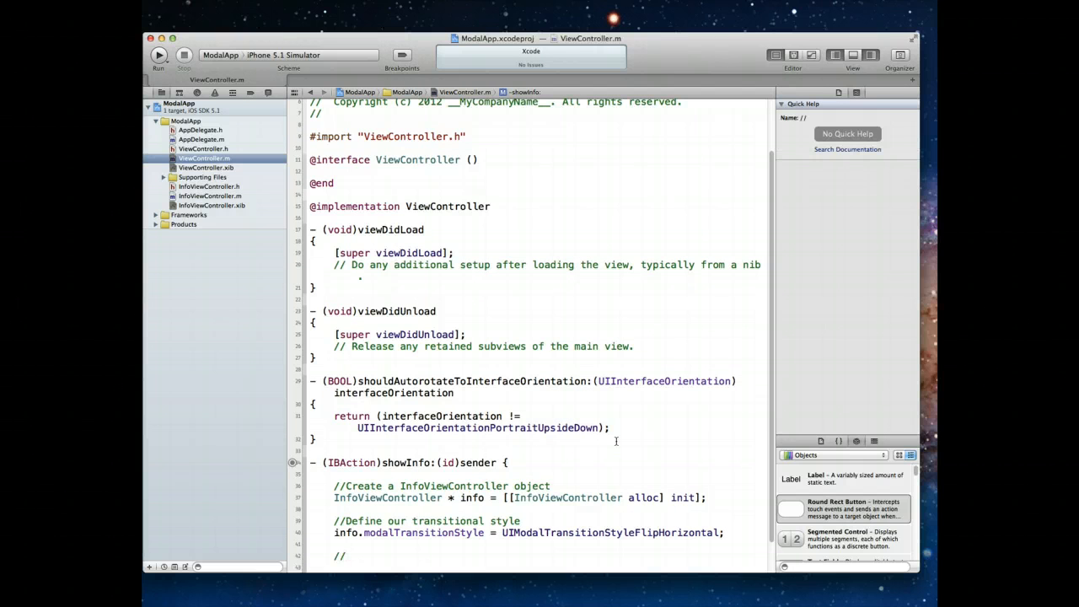
Add a comment and begin the [self ...] call that will present the view controller.
text(Present our)
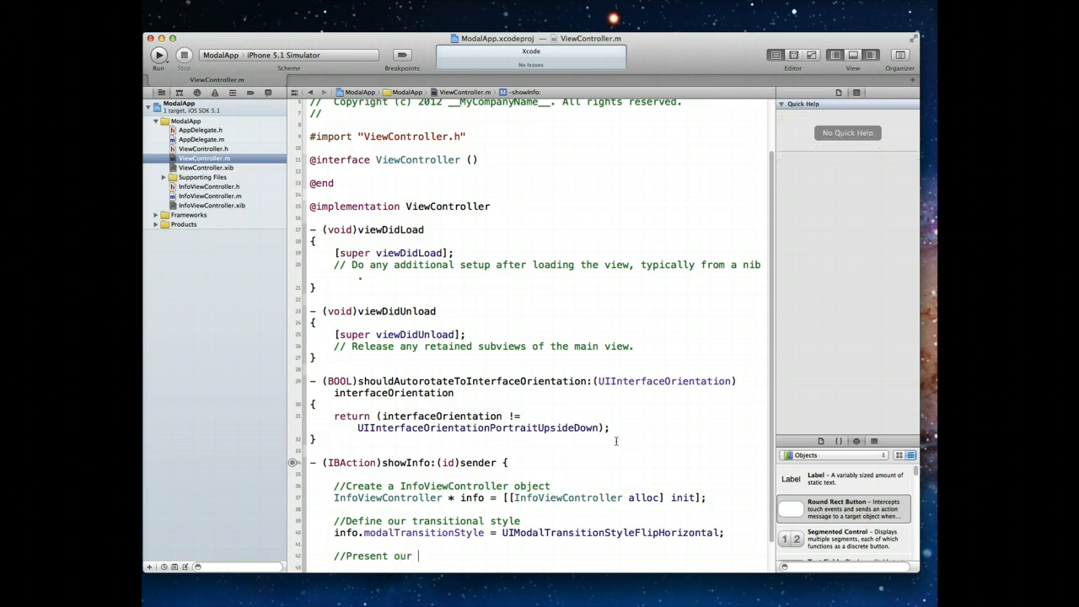
text(view controller)
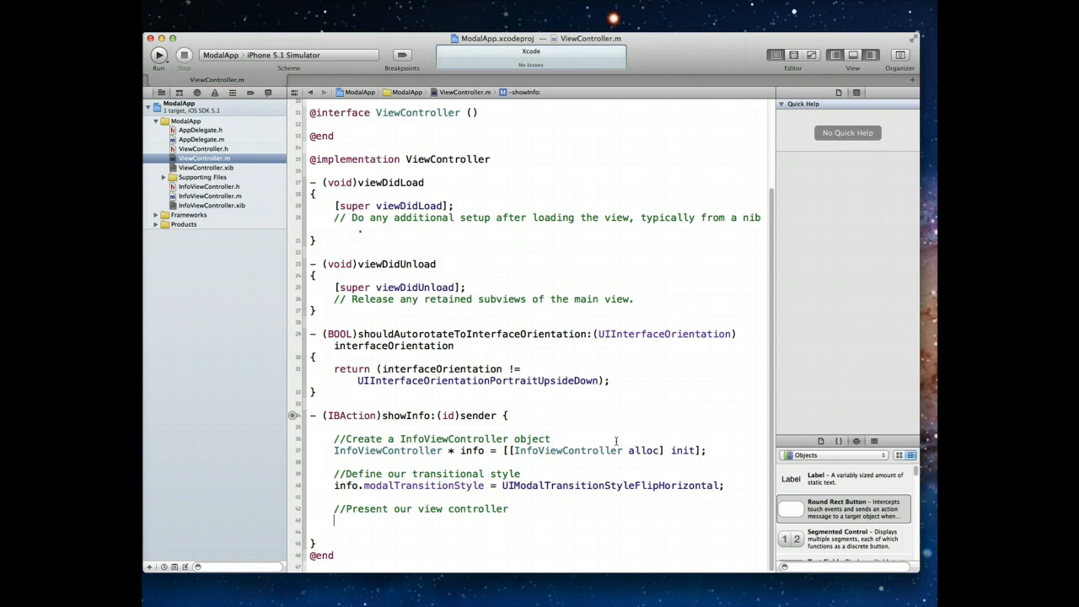
text([self)
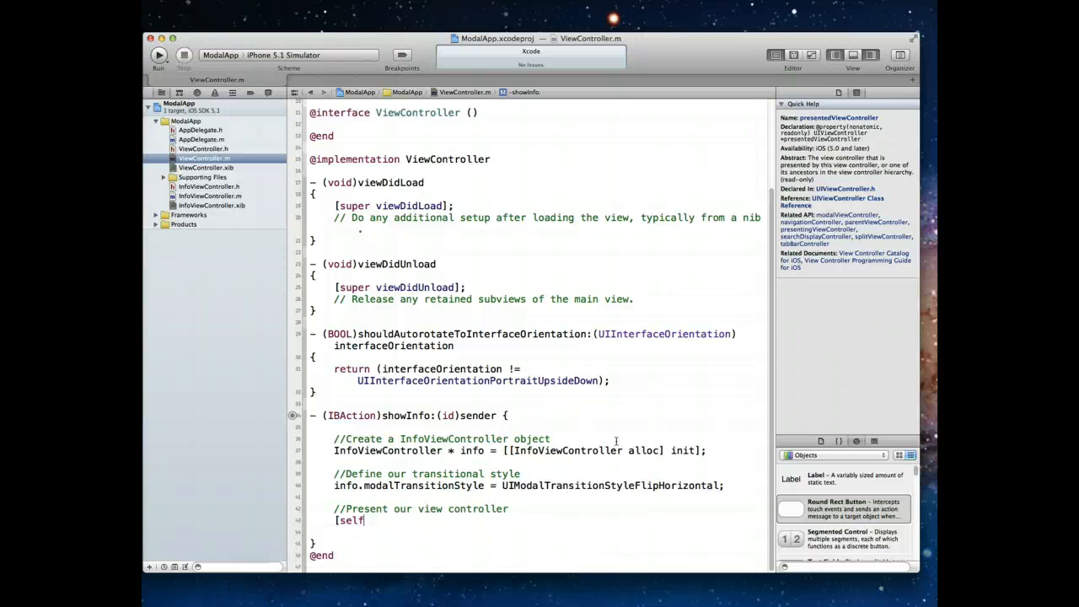
text(.di)
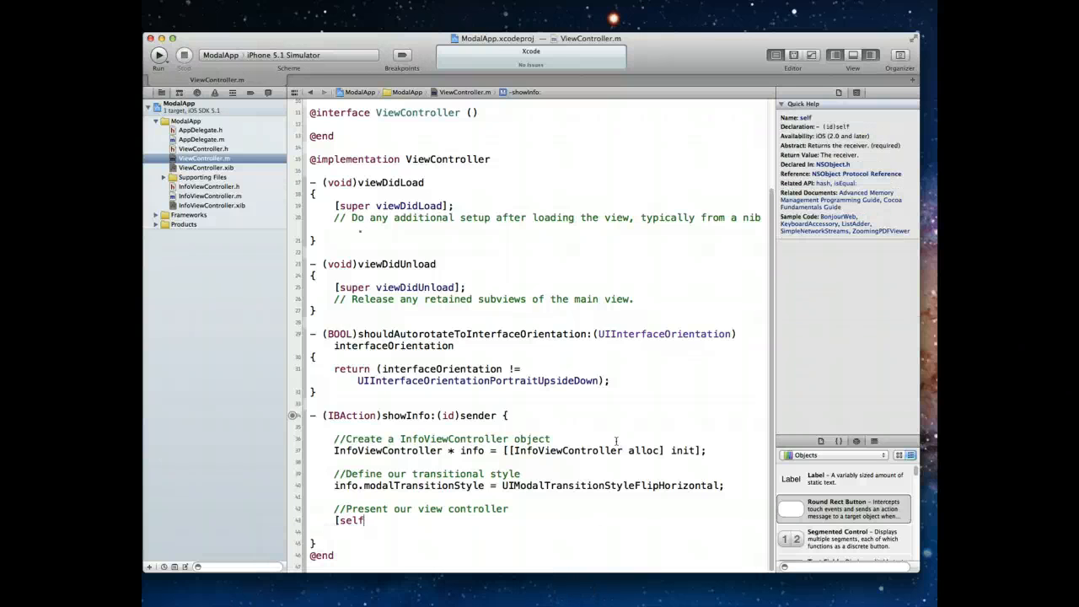
text(.modalTransitionStyle)
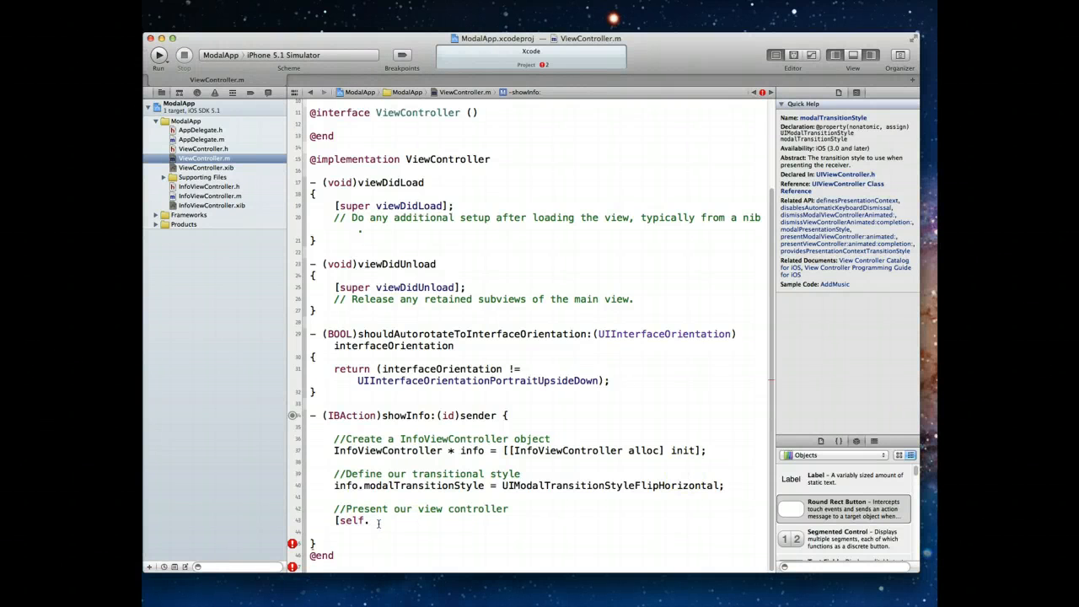
key(BackSpace)
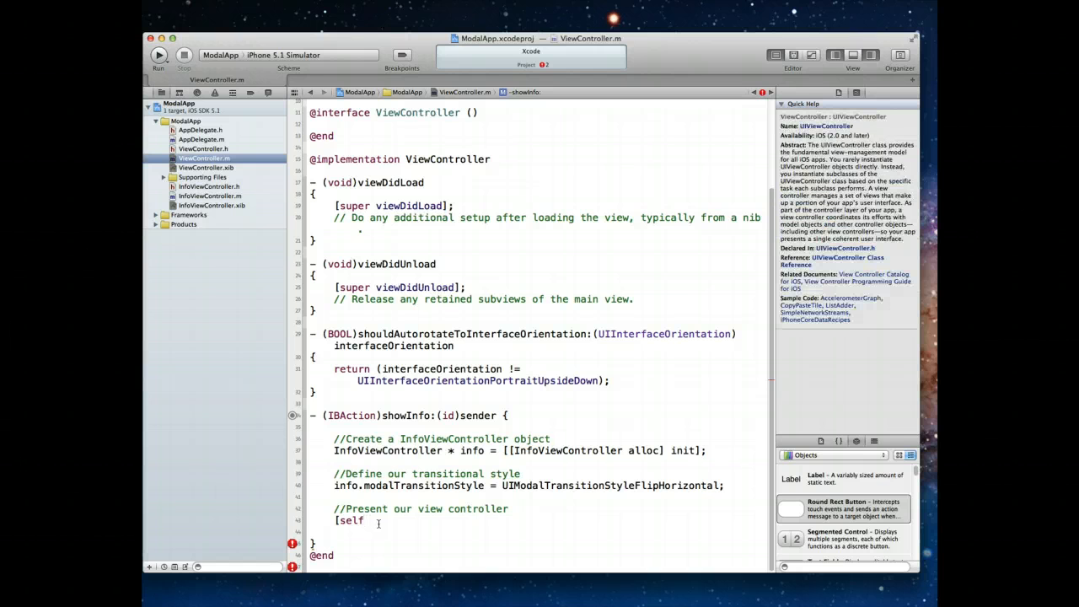
Complete presentModalViewController:info animated:YES so the InfoViewController is shown modally.
text(presentModalViewController:(UIViewController *) animated:(BOOL)
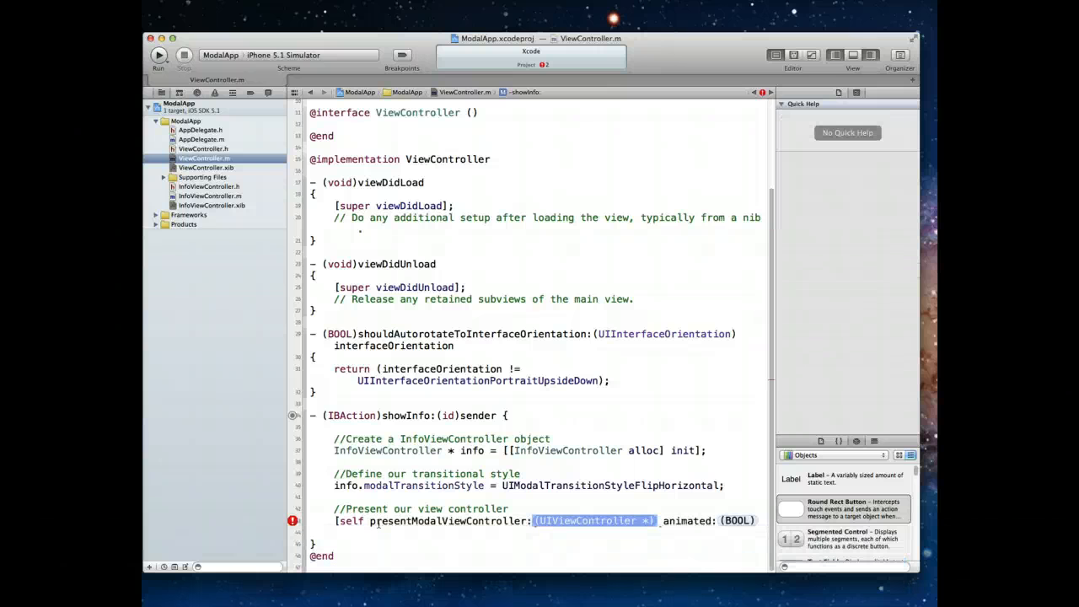
text(info)
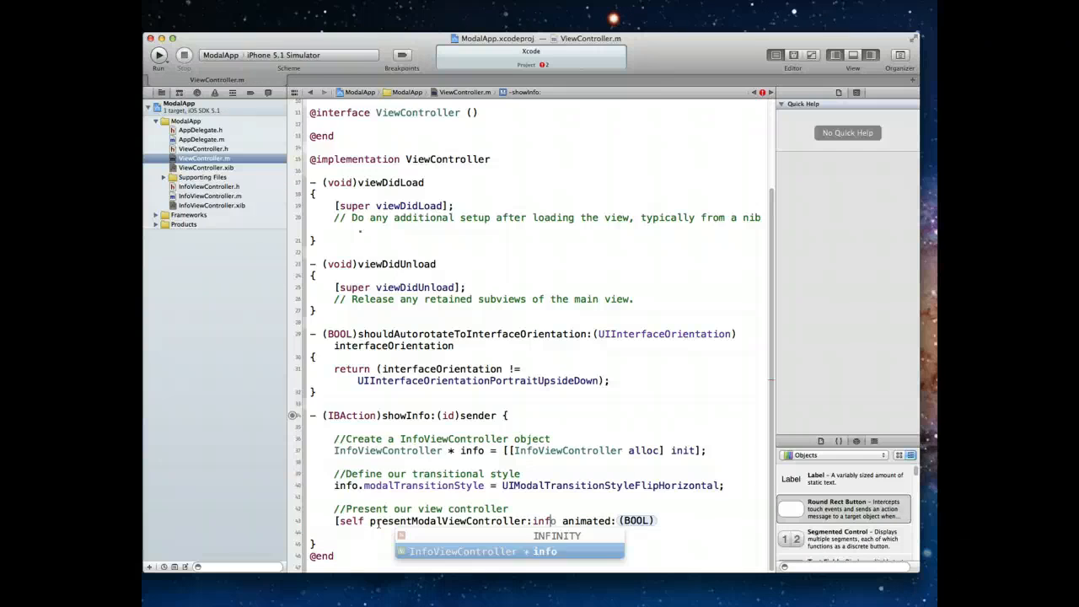
key(Tab)
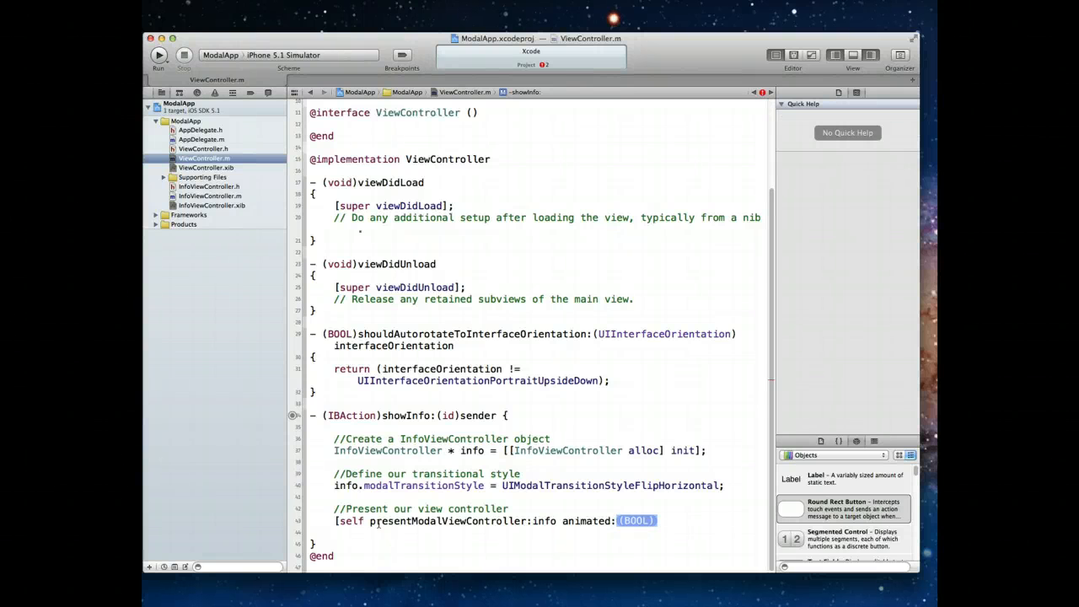
text(YES];)
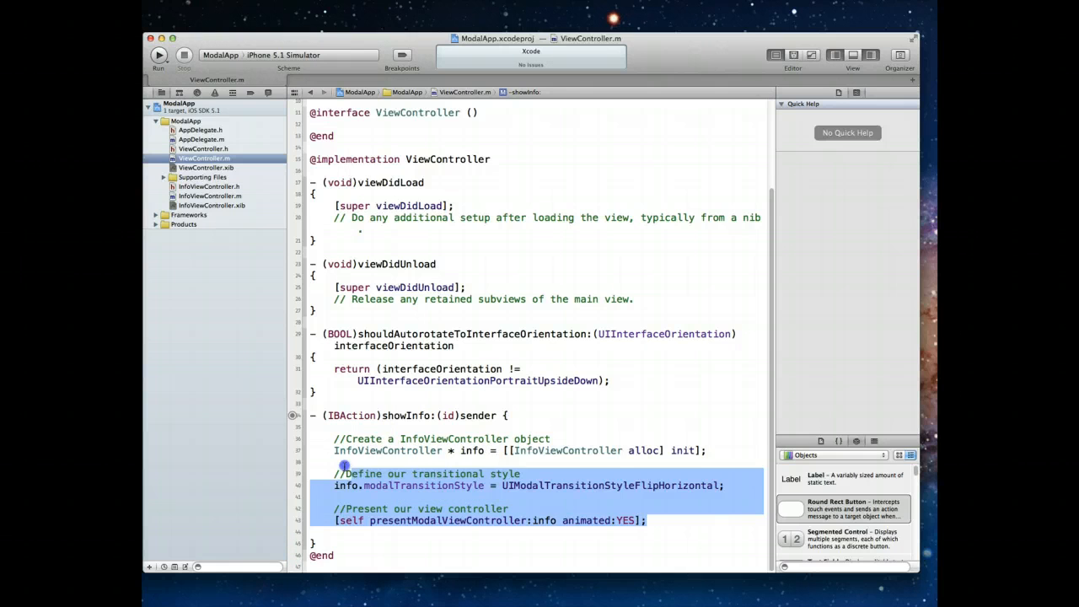
click(513, 519)
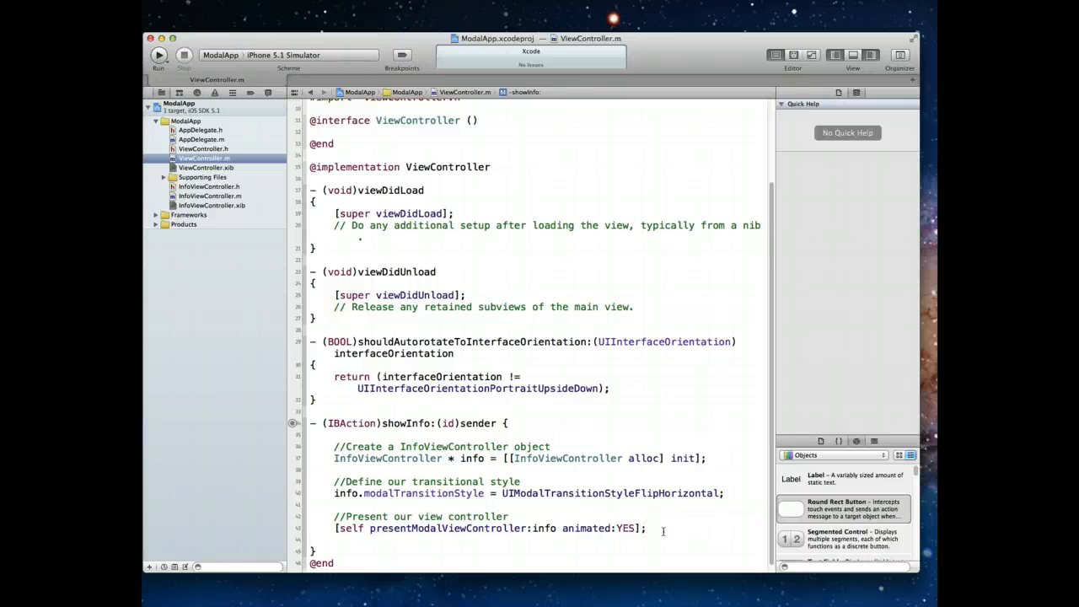
click(211, 206)
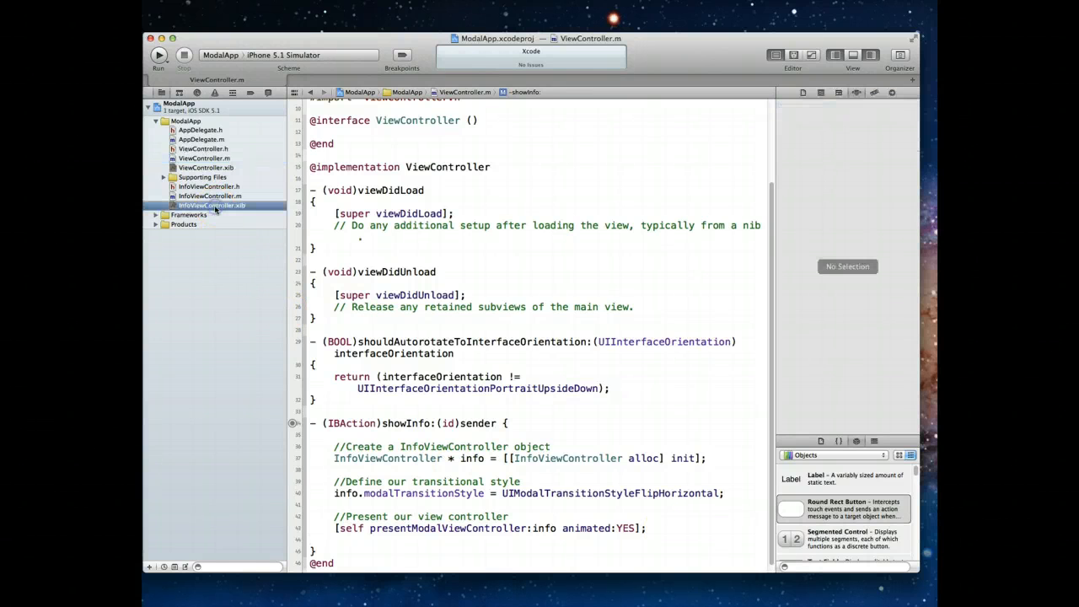
Connect the DONE button to a new IBAction named dismissViewController: in InfoViewController.h.
click(211, 206)
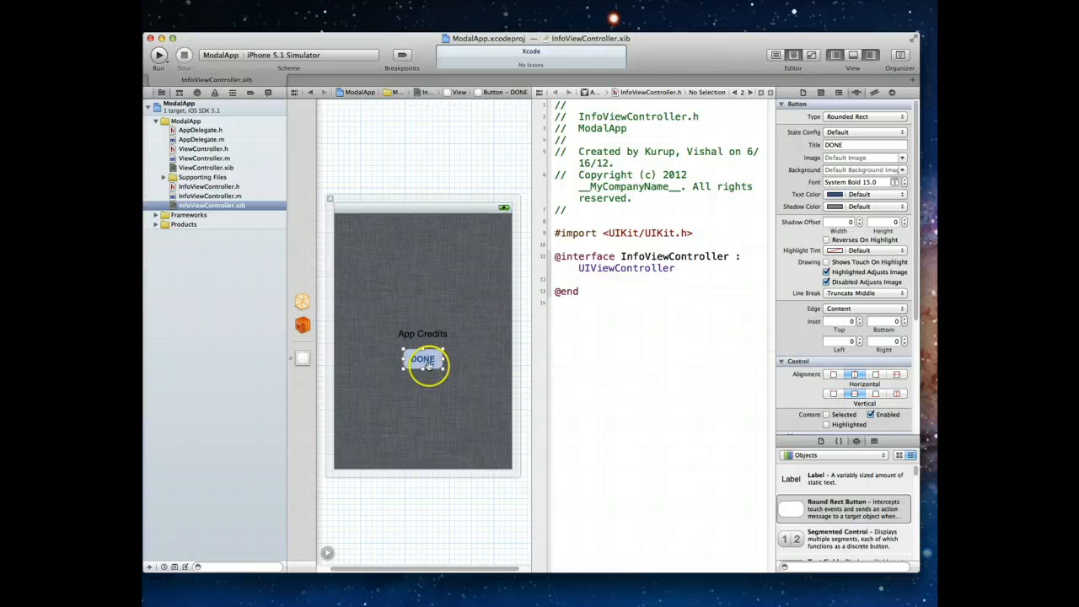
drag(422, 357, 565, 290)
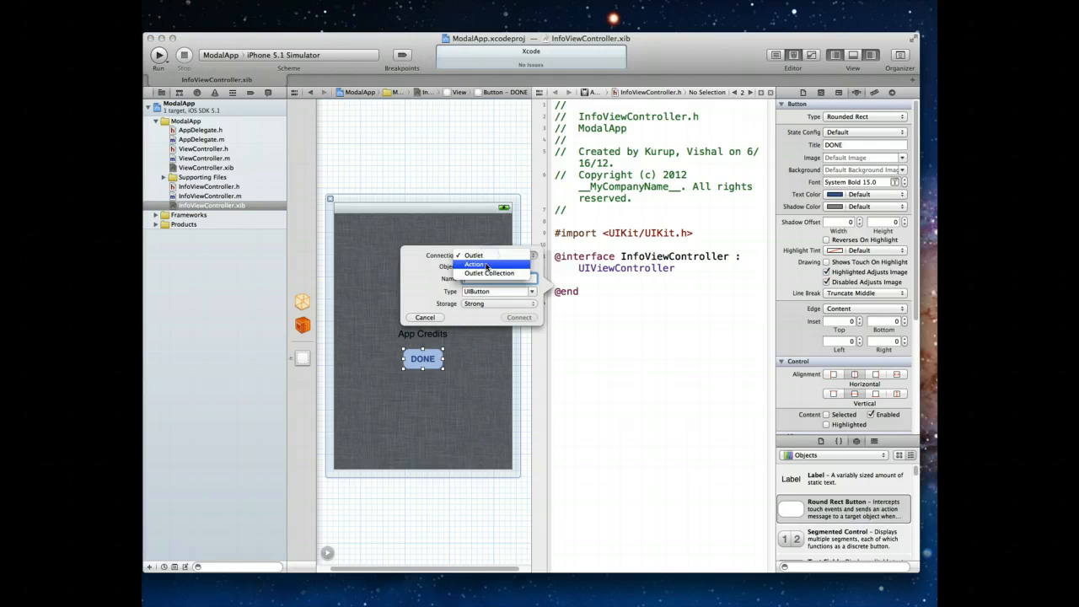
click(476, 263)
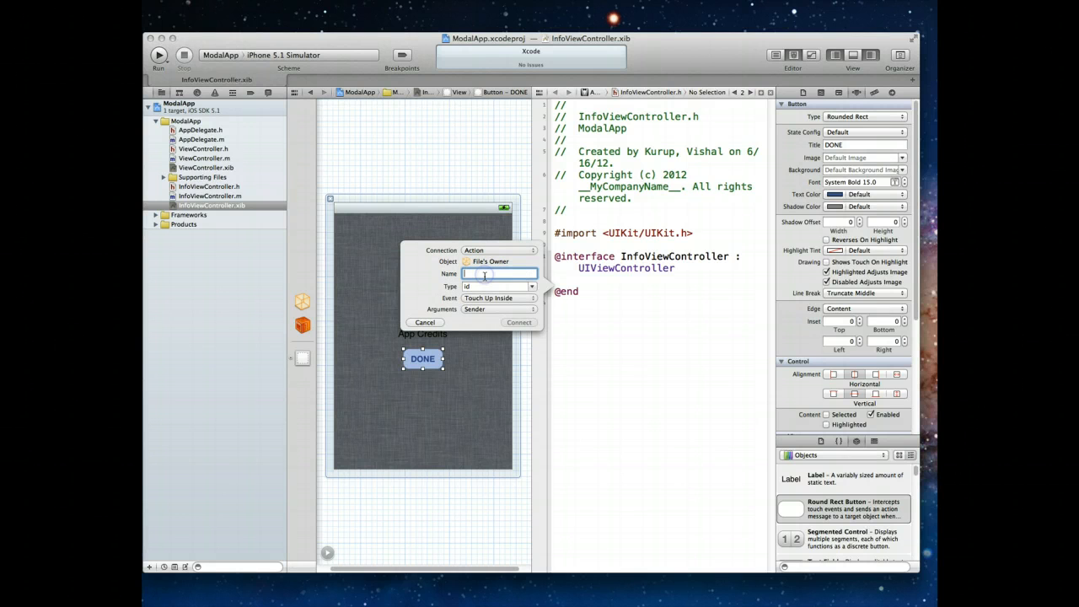
text(dismissViewController)
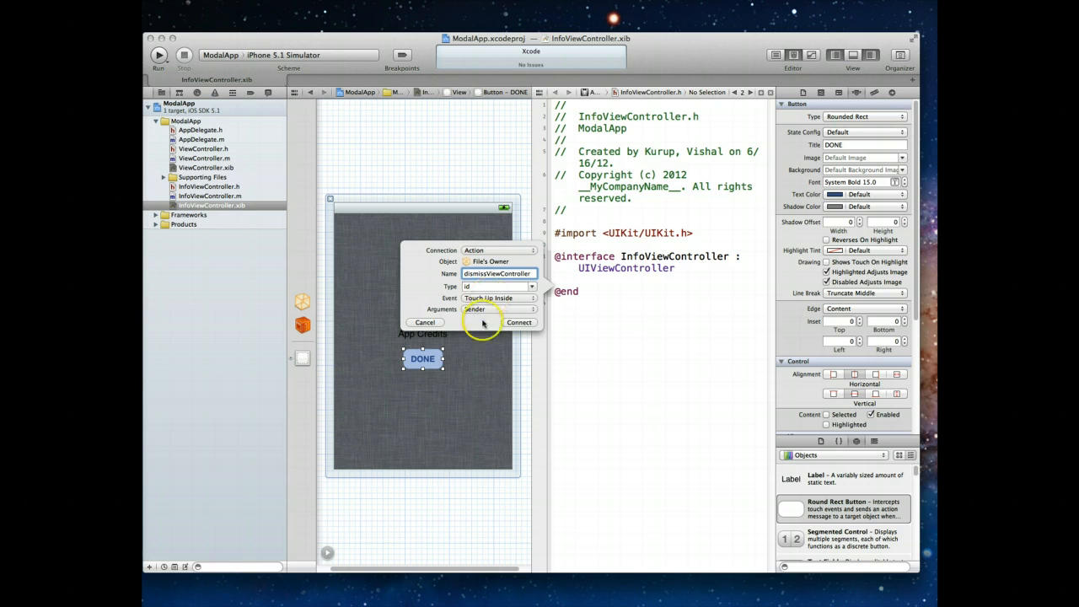
click(519, 322)
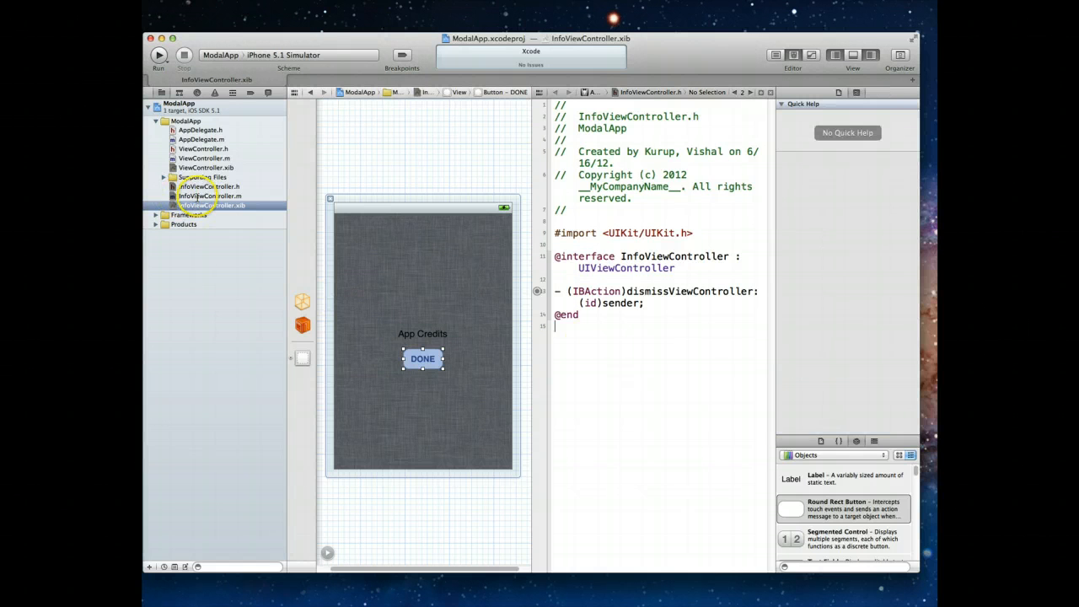
click(209, 195)
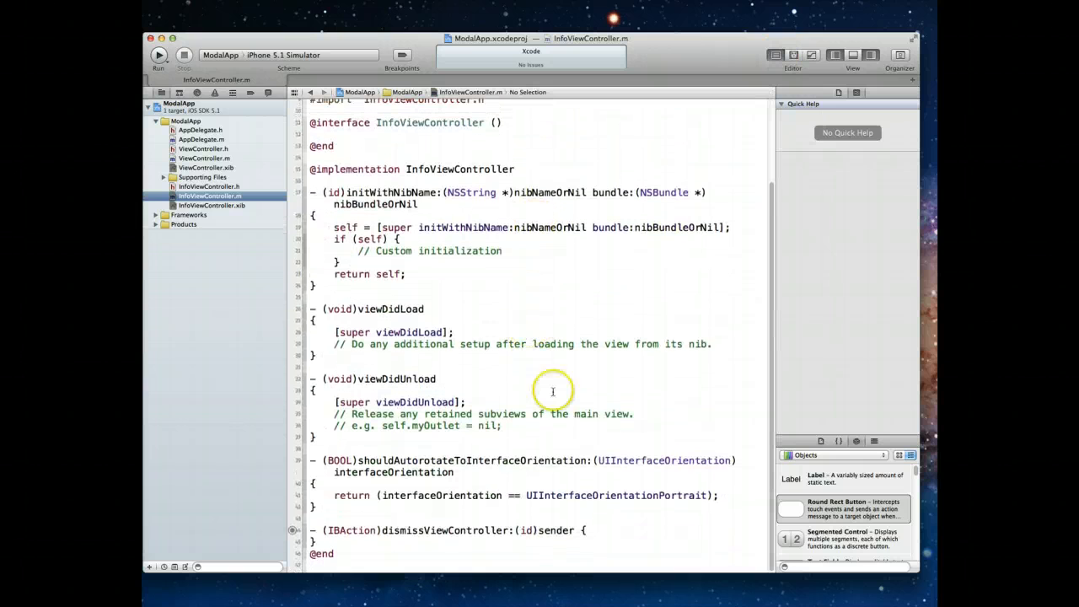
Make dismissViewController: call [self dismissModalViewControllerAnimated:YES], then build and run.
click(576, 531)
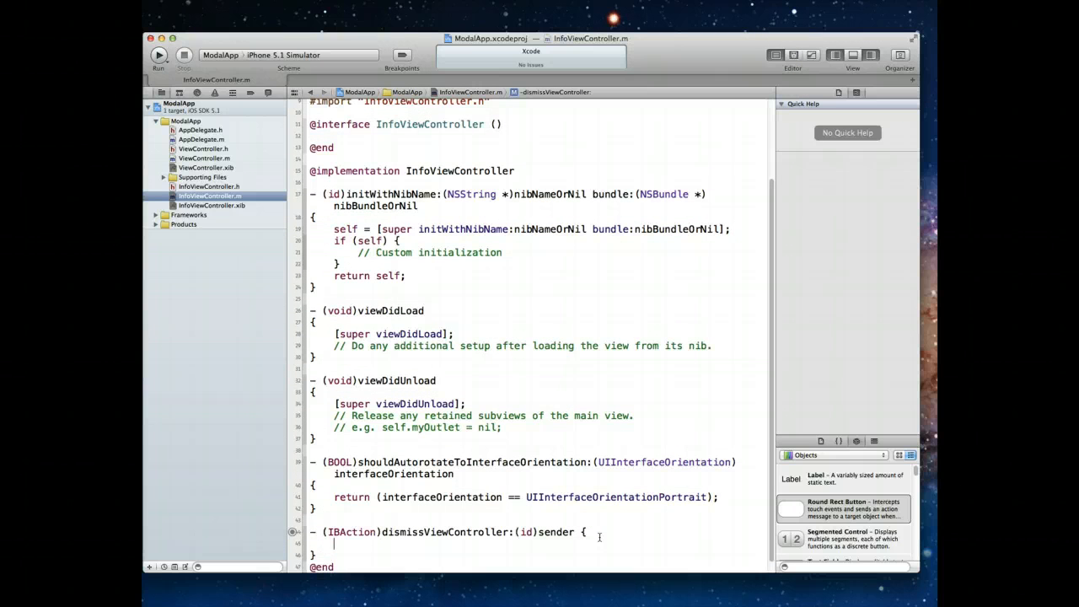
text([s)
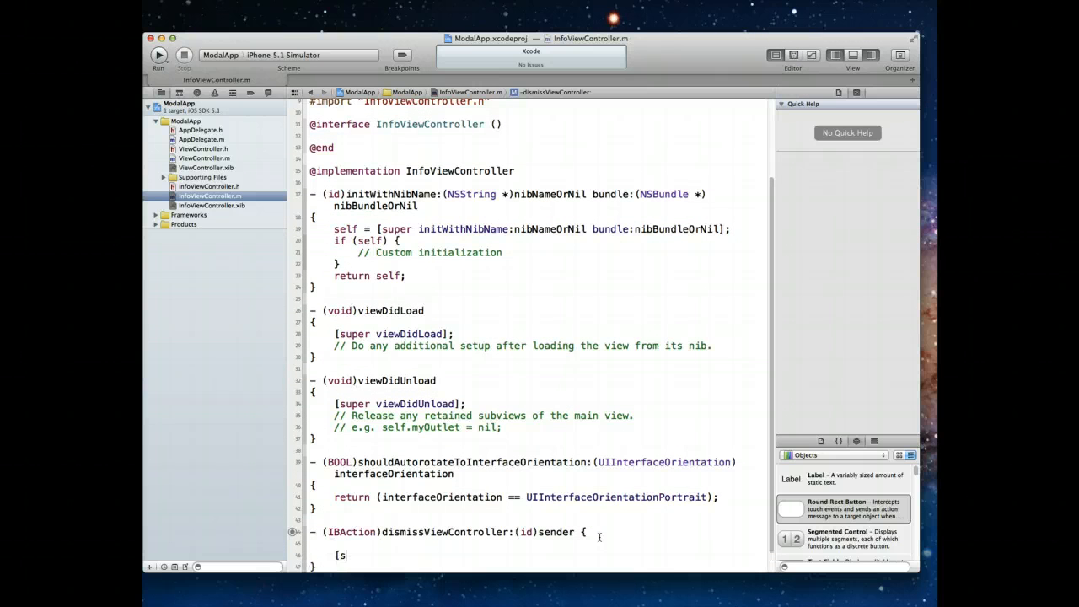
text(elf)
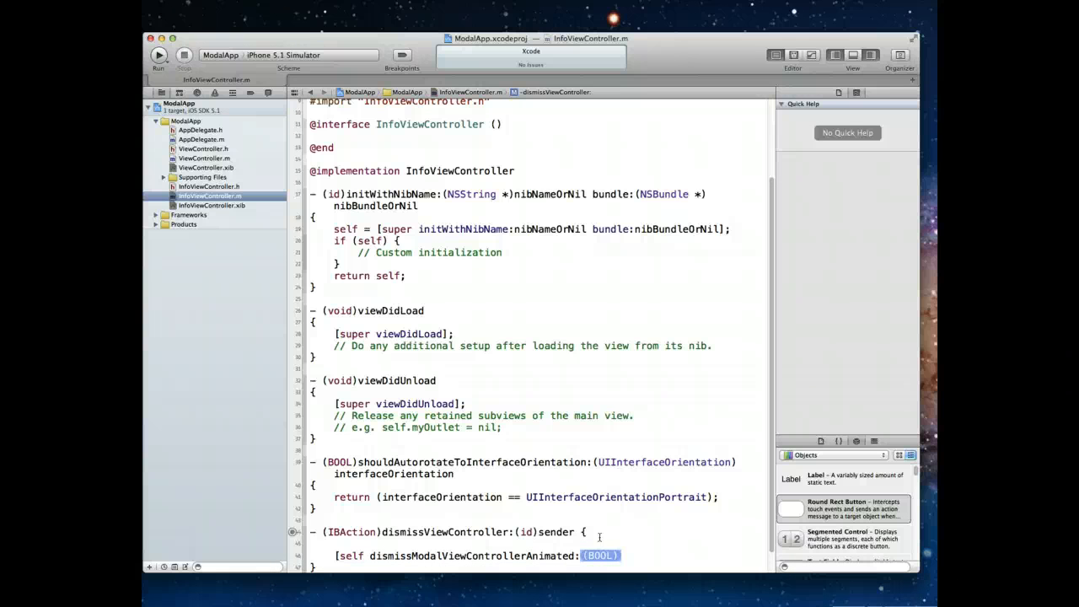
text(YES)
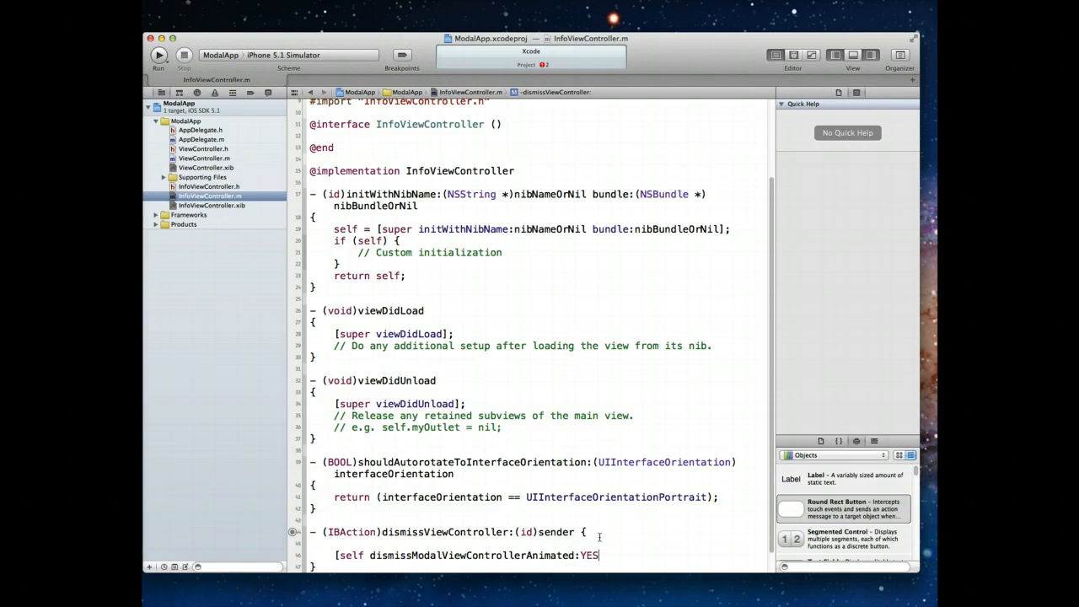
text(];)
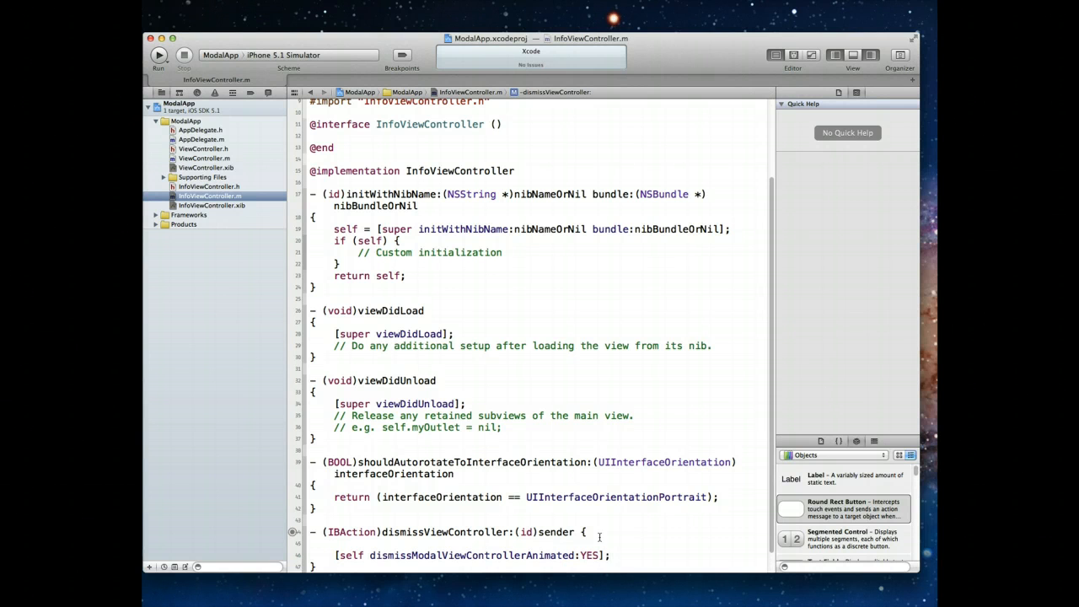
mouse_move(435, 429)
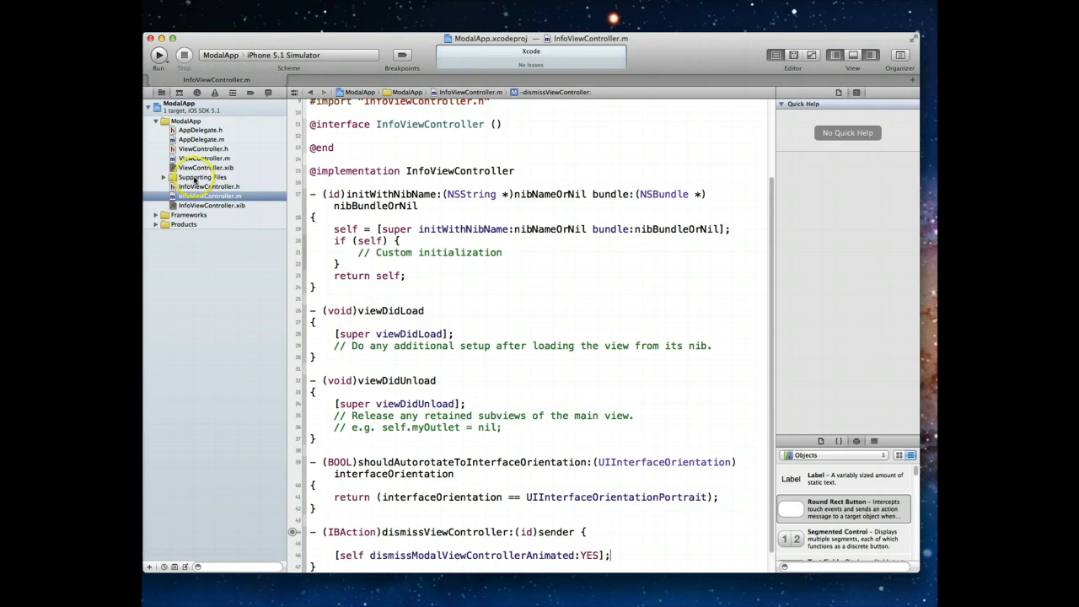
click(158, 54)
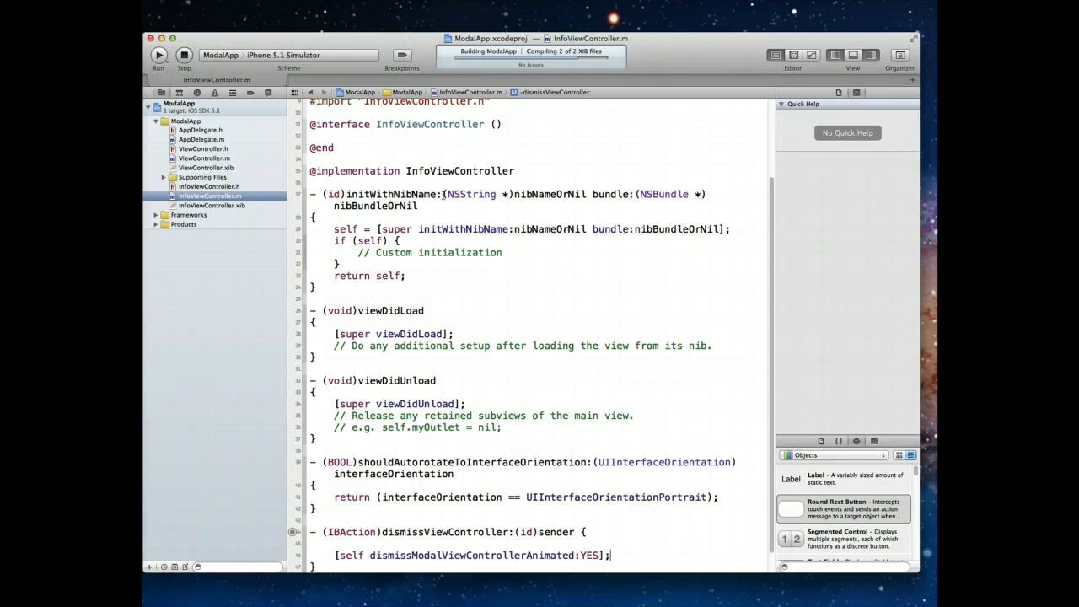
Run ModalApp in the iPhone 5.1 Simulator, reaching the MyApp screen.
click(158, 54)
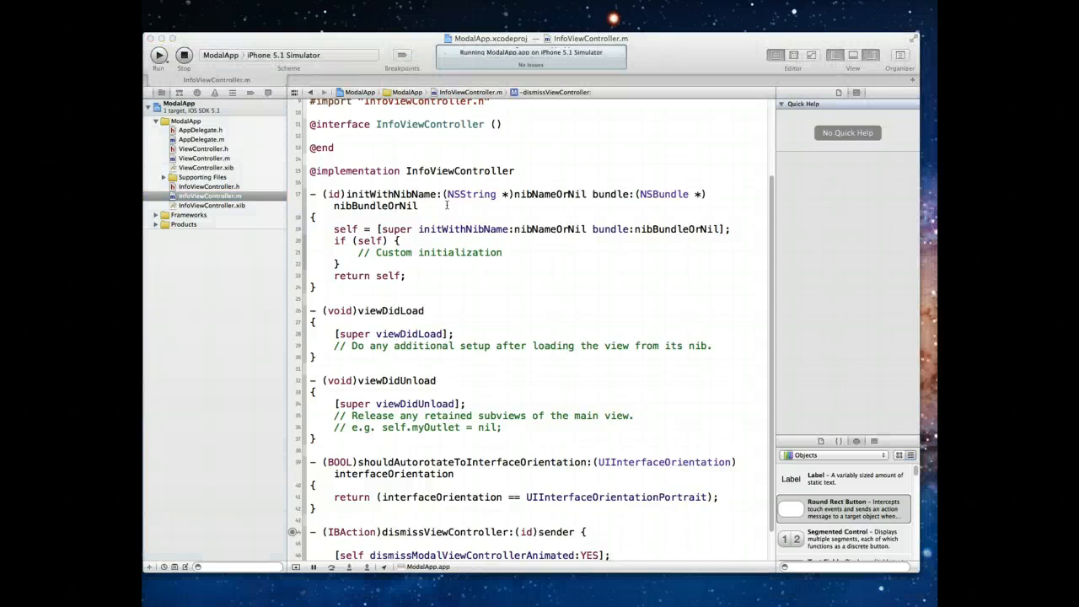
click(158, 54)
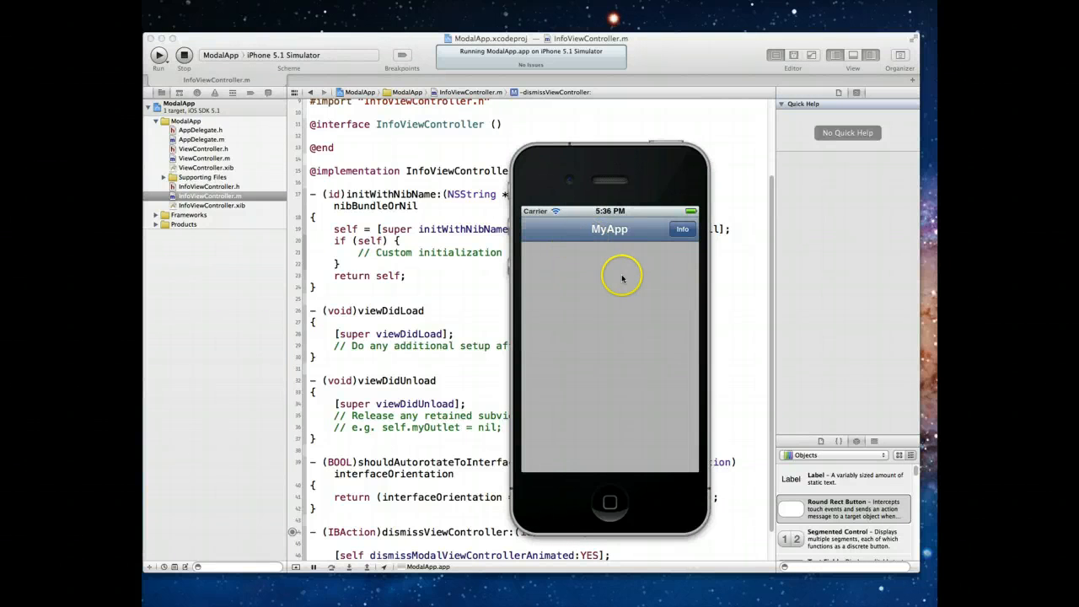
mouse_move(610, 307)
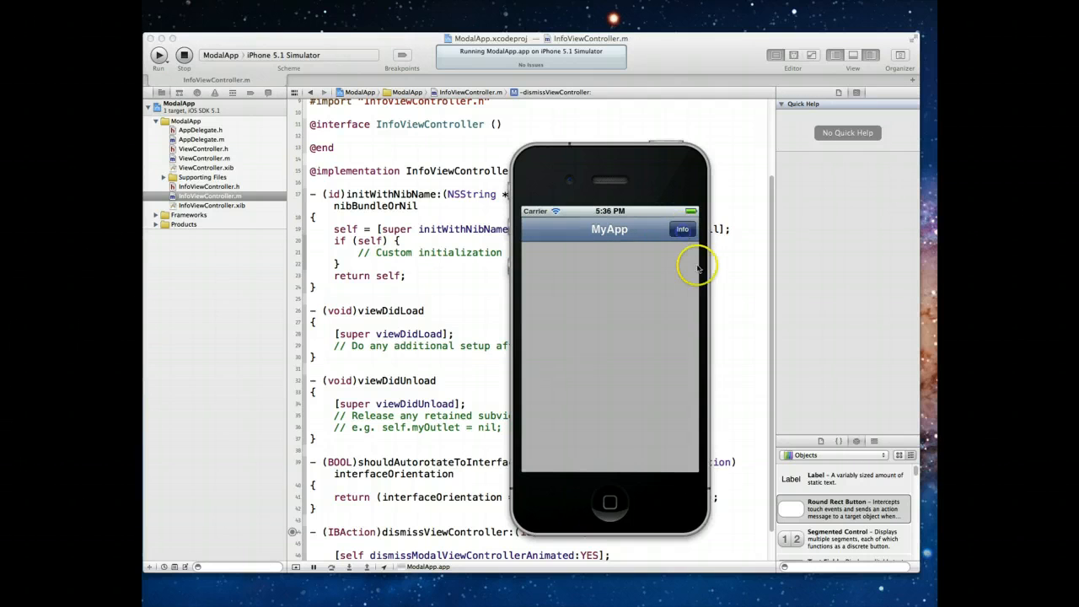
Tap Info to flip to App Credits, dismiss it with DONE, then stop the app.
click(681, 230)
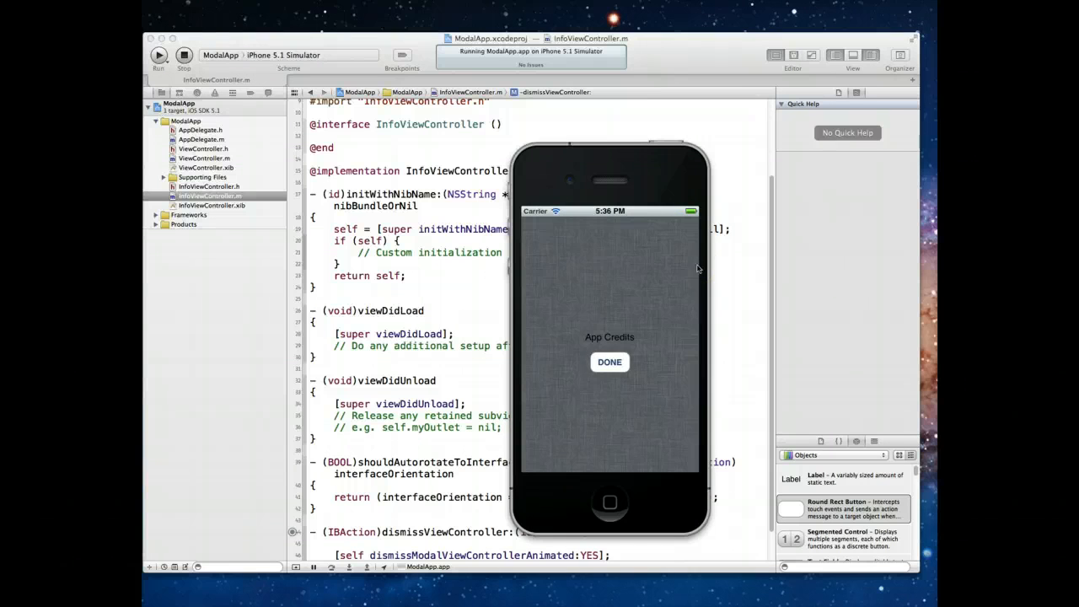
click(593, 280)
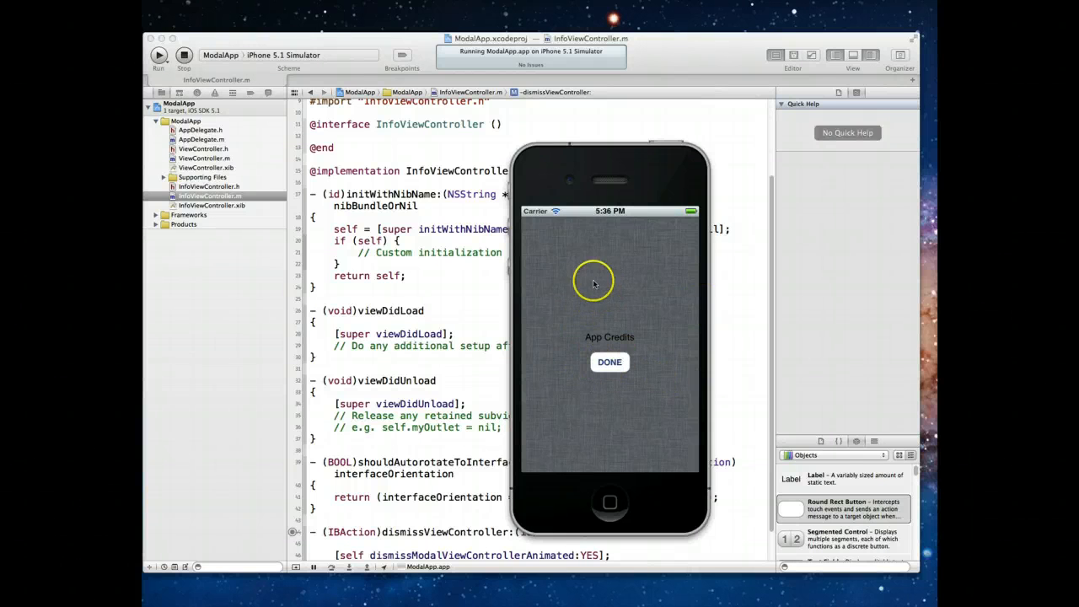
mouse_move(640, 307)
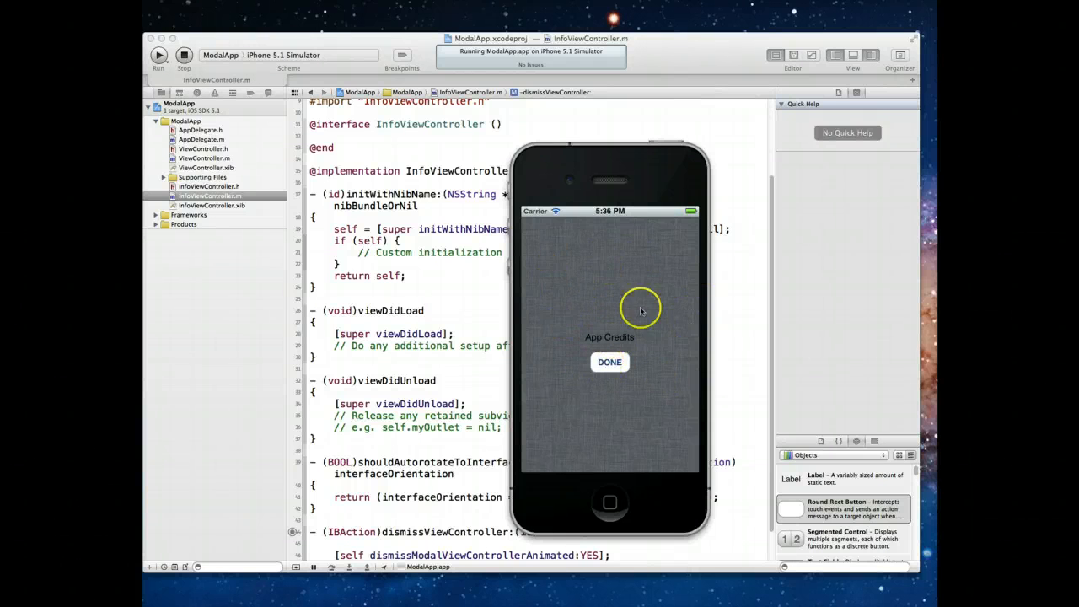
mouse_move(603, 312)
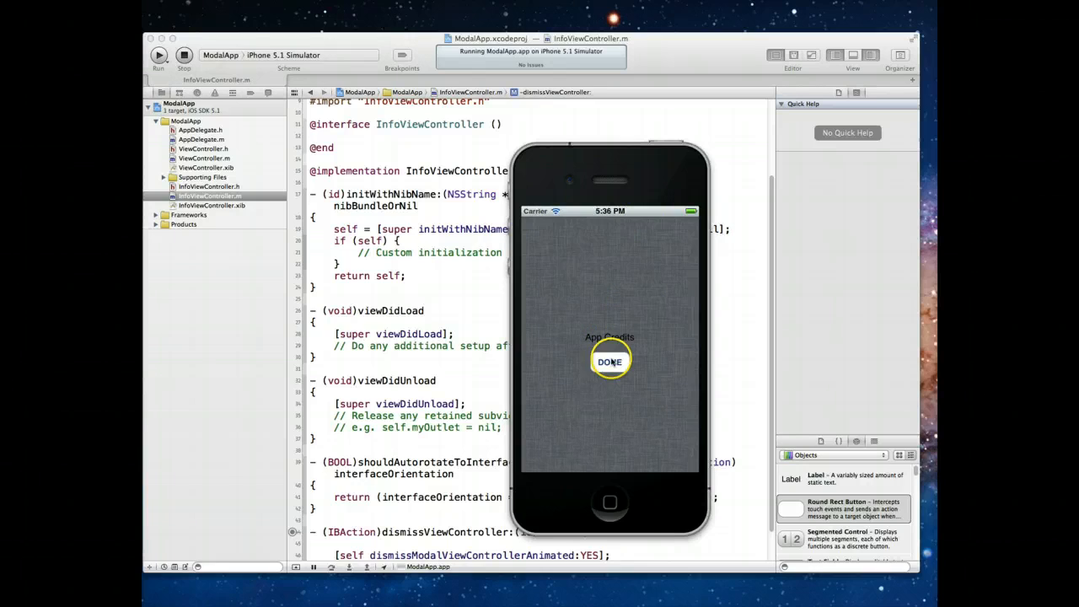
click(609, 361)
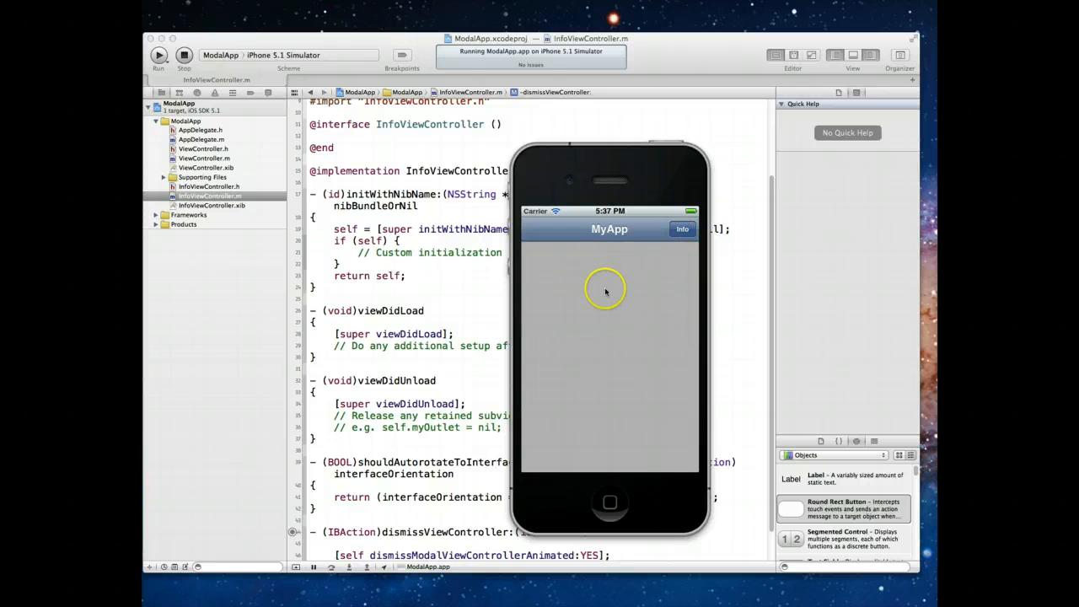
mouse_move(649, 233)
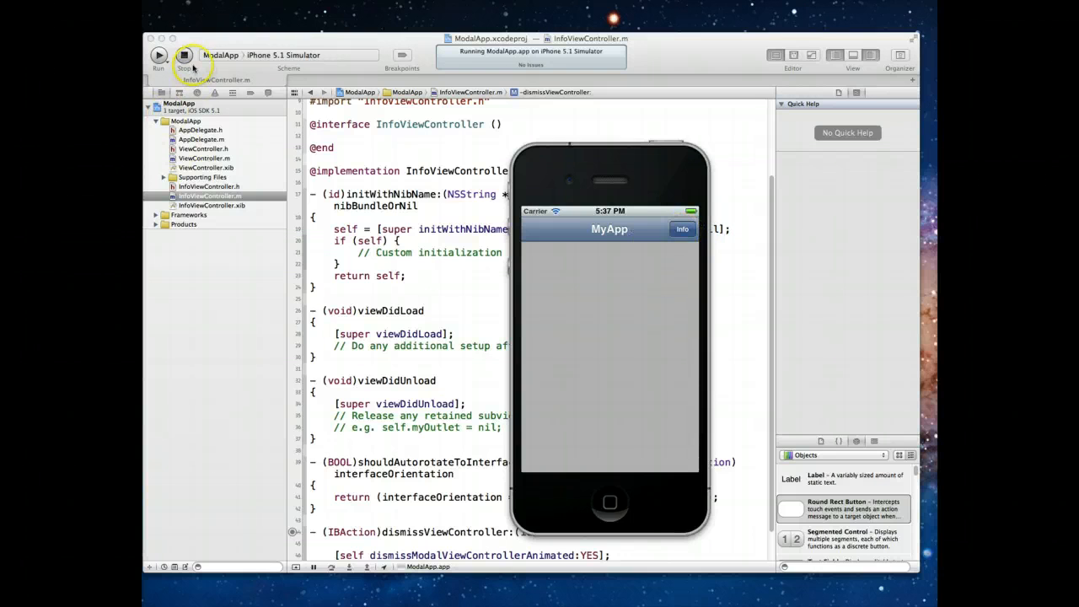
click(183, 53)
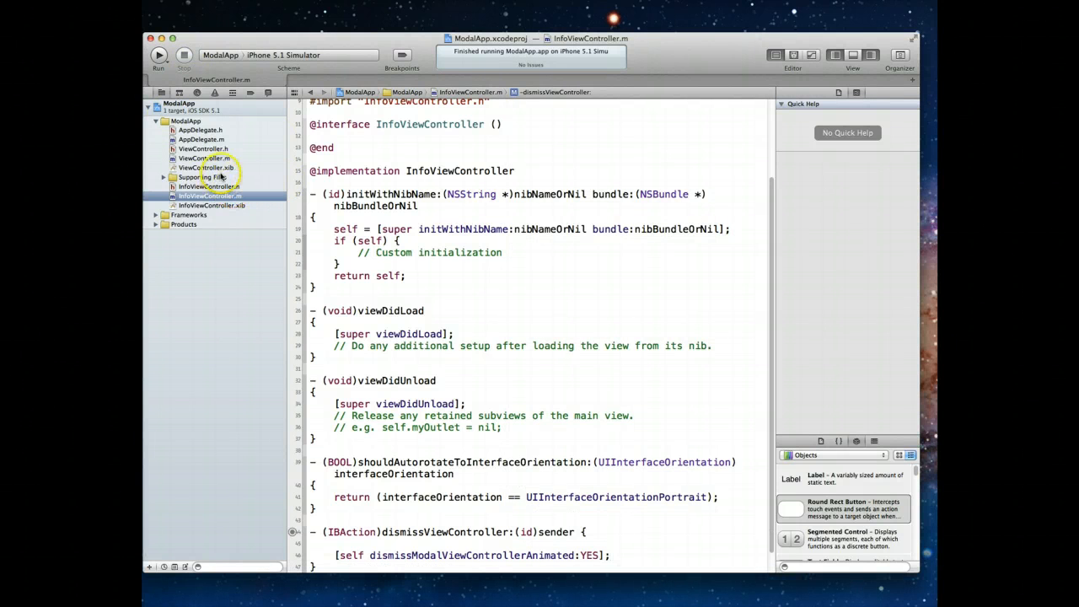
In ViewController.xib, select the Info navigation bar item and prepare a round-rect button instead.
click(205, 167)
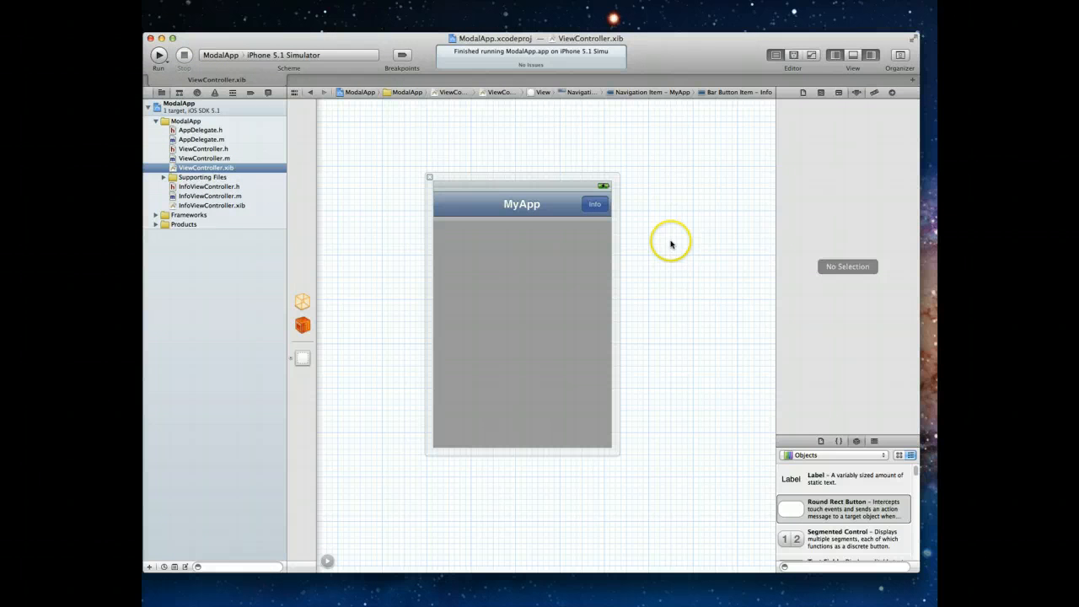
click(594, 204)
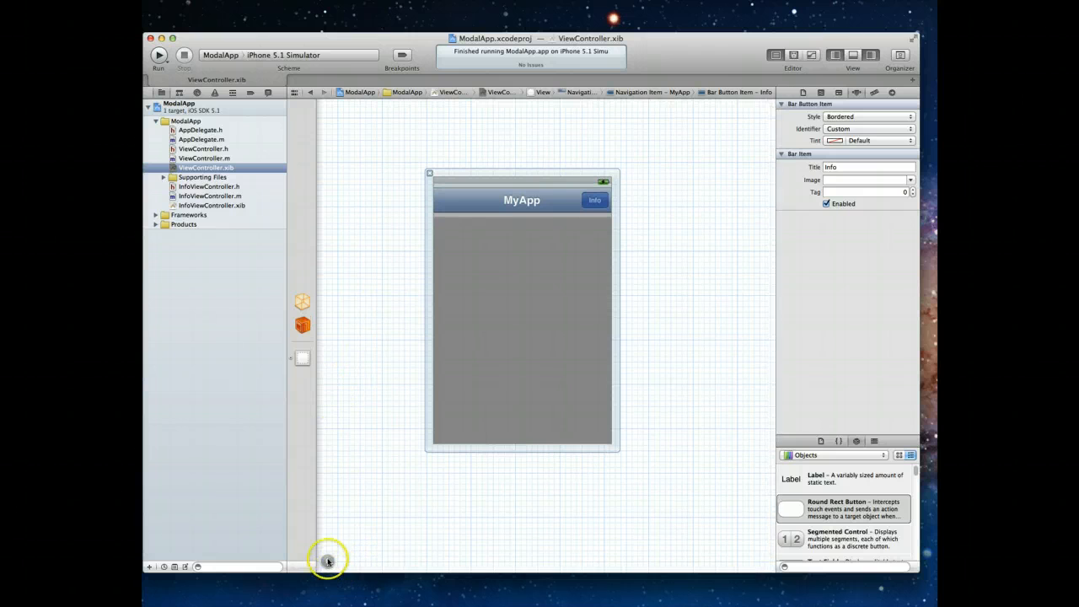
click(329, 562)
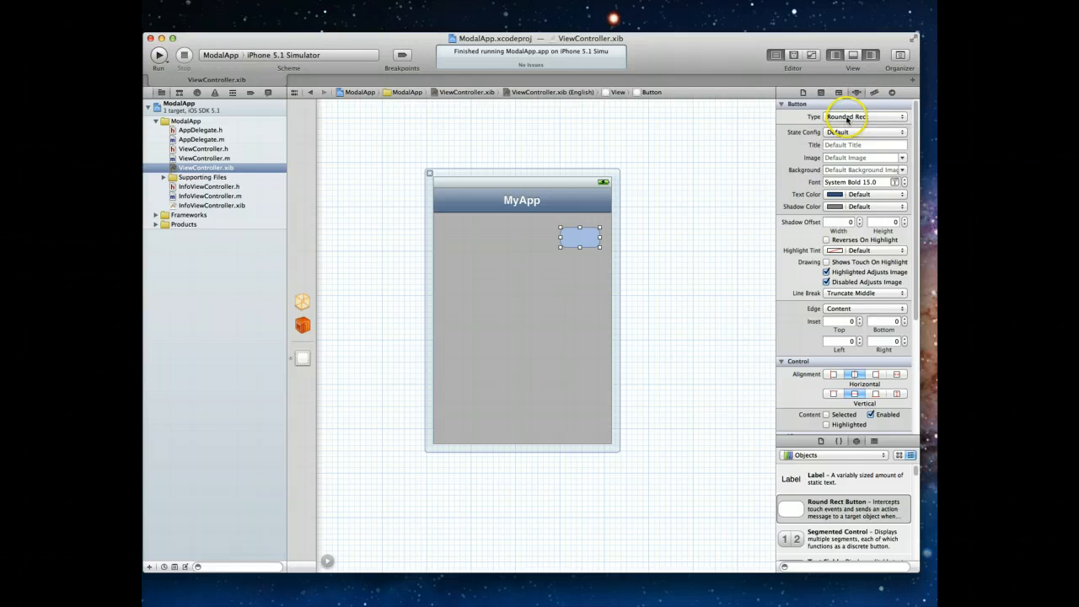
Make the button an Info Light button and place it at the right of the MyApp navigation bar.
click(863, 117)
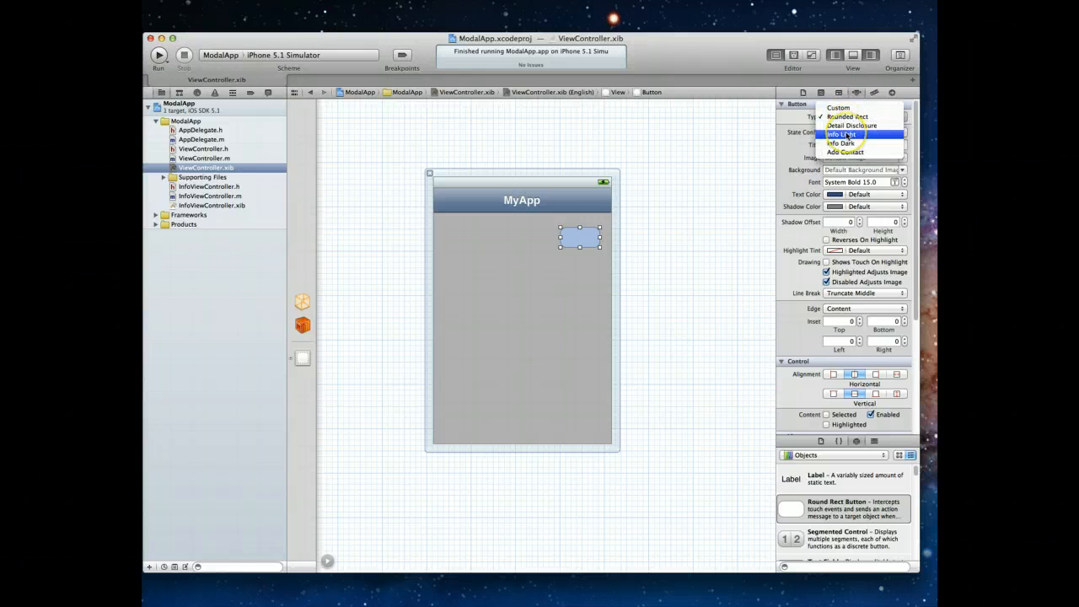
click(839, 135)
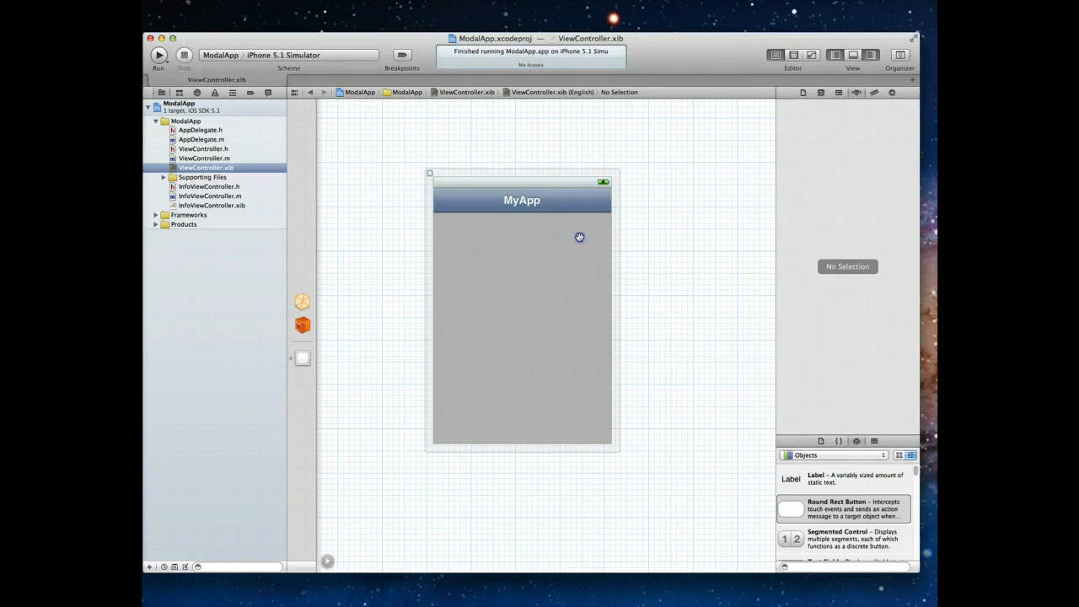
click(599, 201)
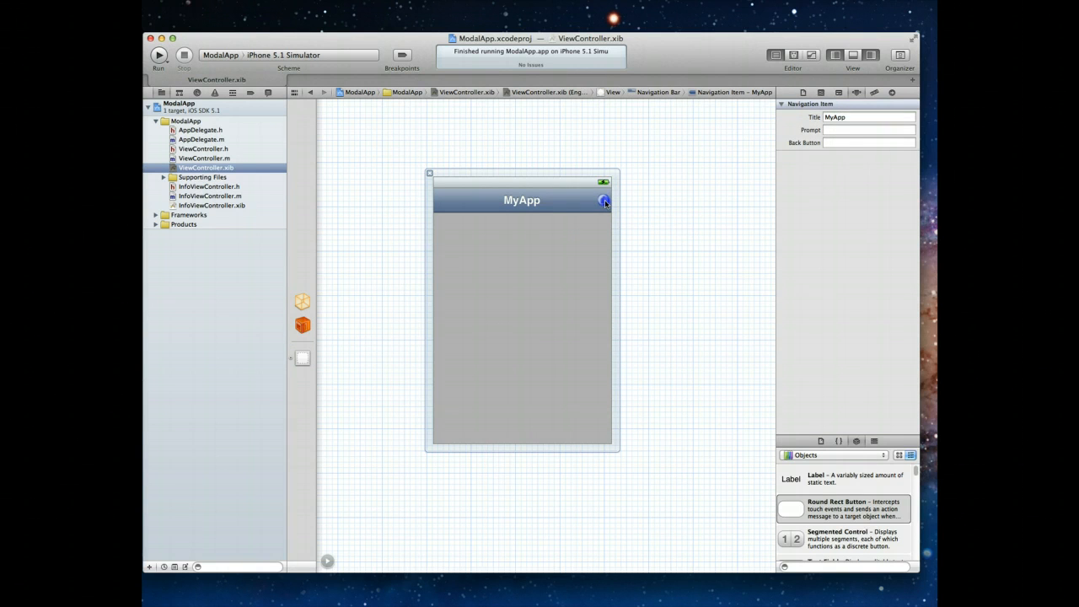
click(681, 229)
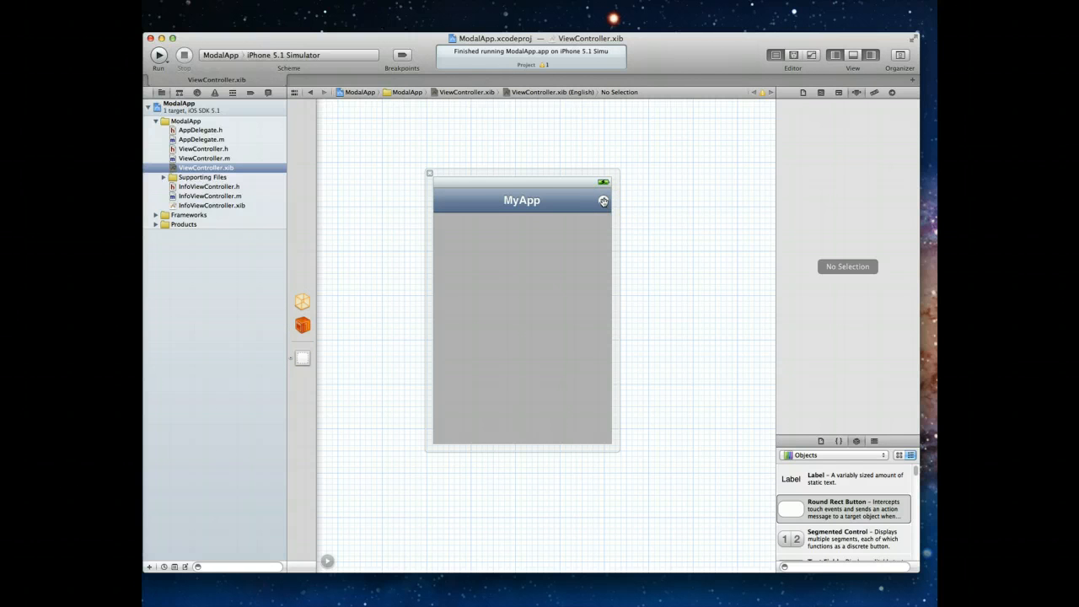
Connect the bar button item's selector action to File's Owner.
click(603, 201)
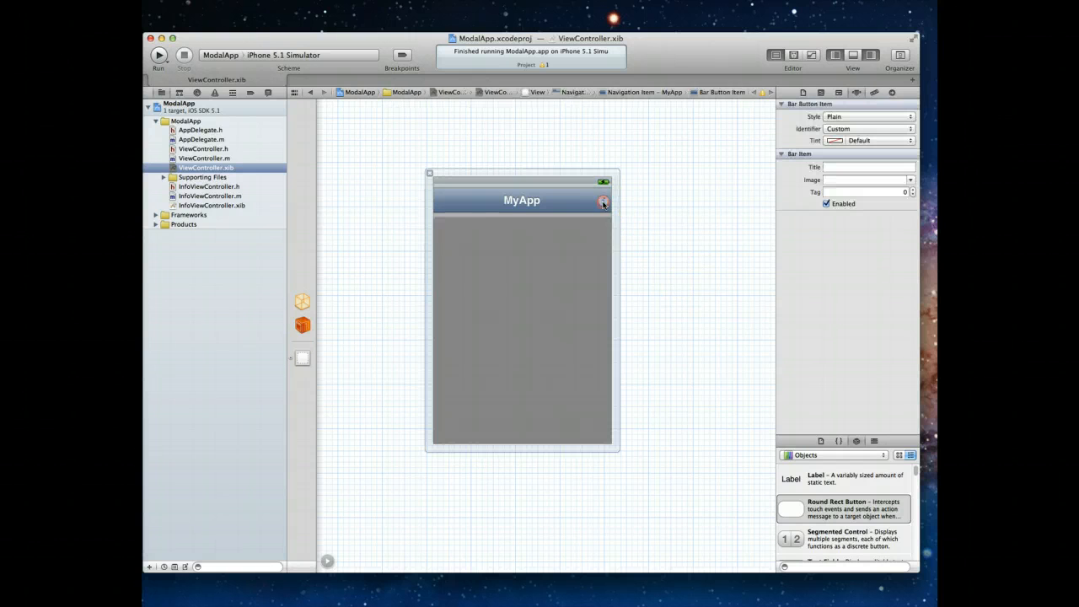
click(604, 202)
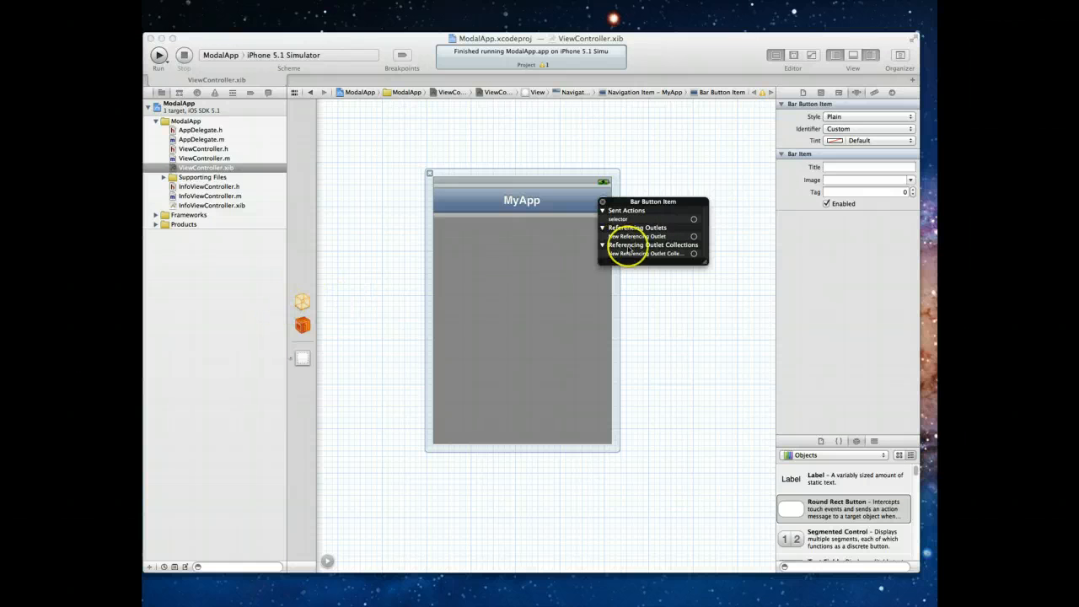
drag(694, 219, 378, 280)
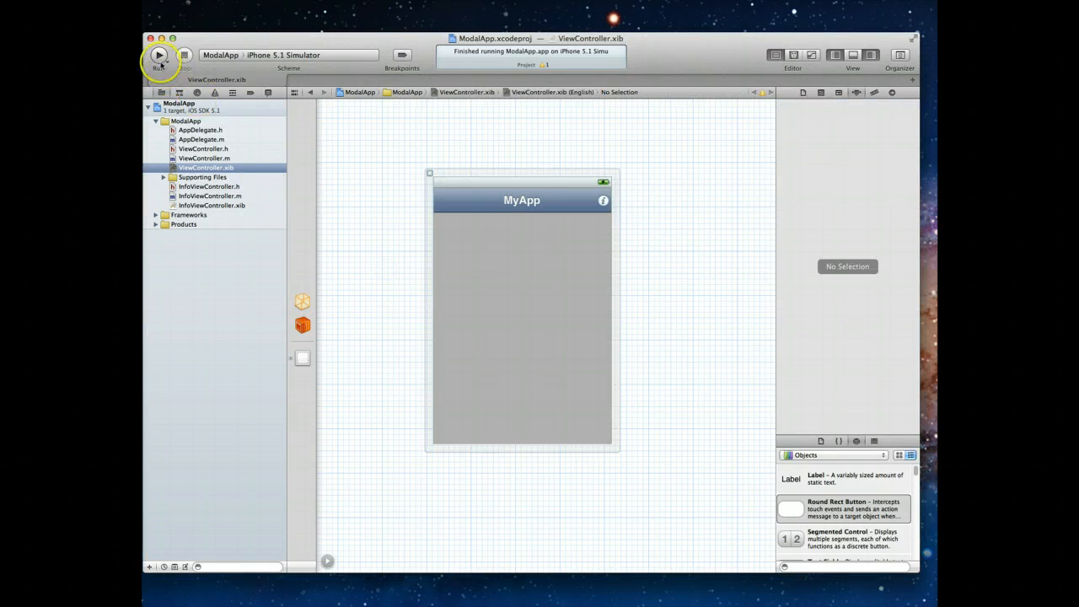
Run ModalApp in the simulator with the new info button and try tapping it.
click(159, 54)
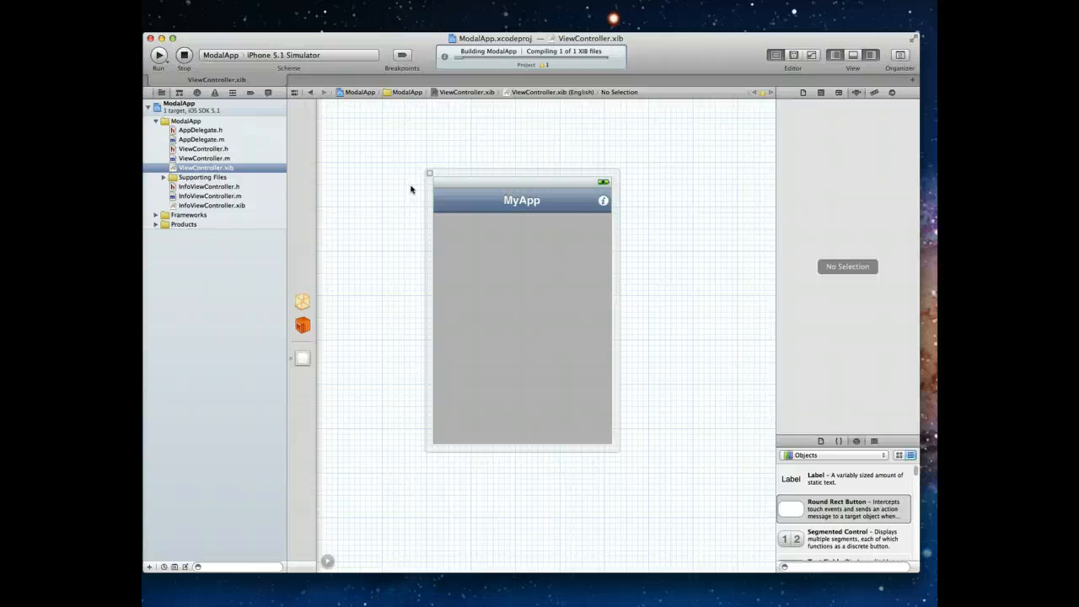
click(158, 54)
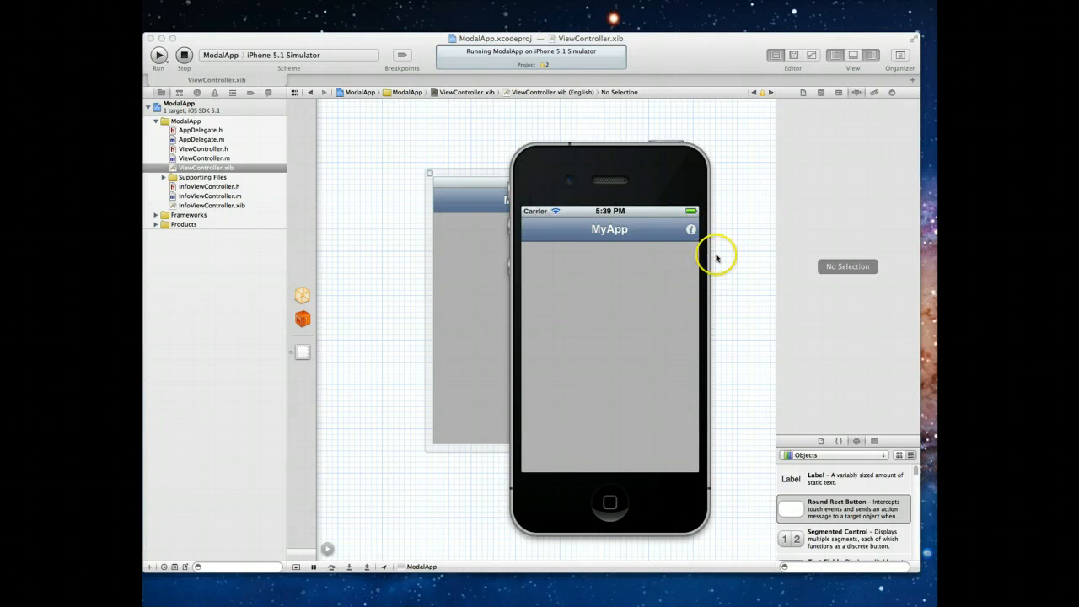
mouse_move(616, 260)
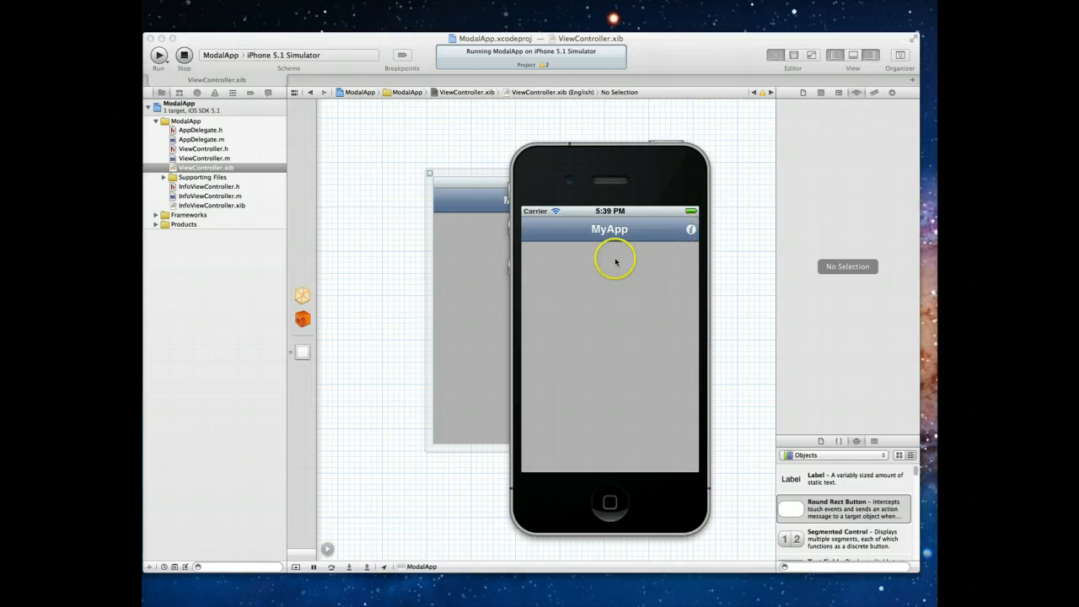
mouse_move(691, 229)
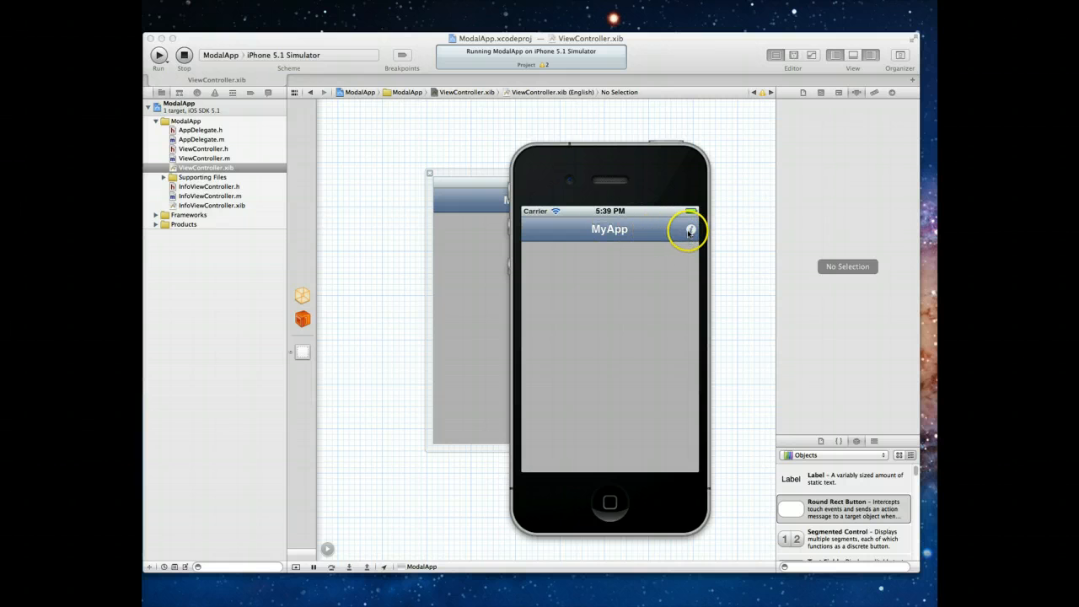
click(184, 54)
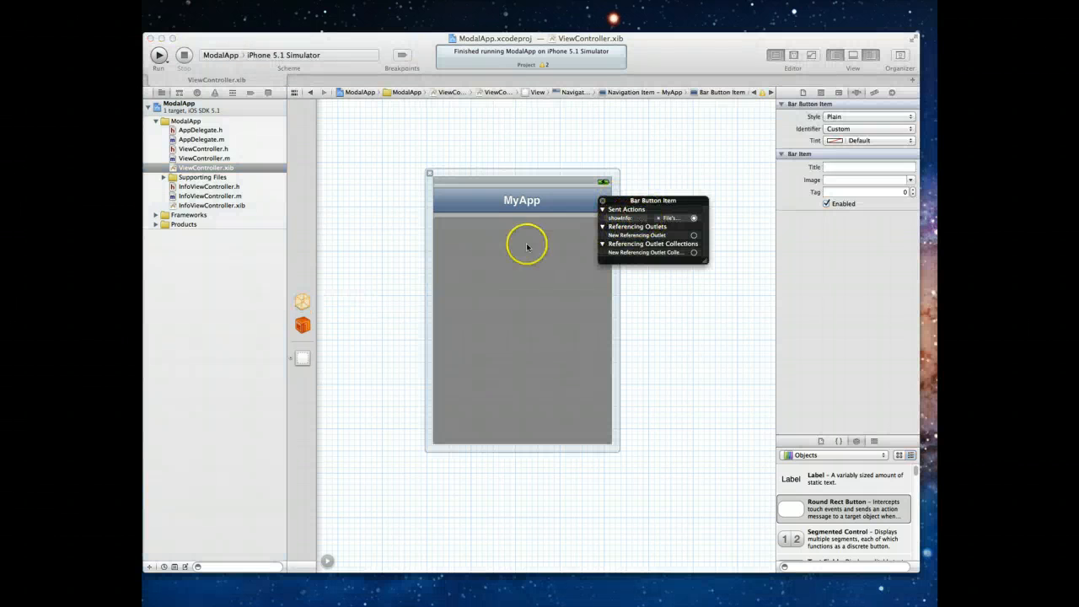
mouse_move(661, 223)
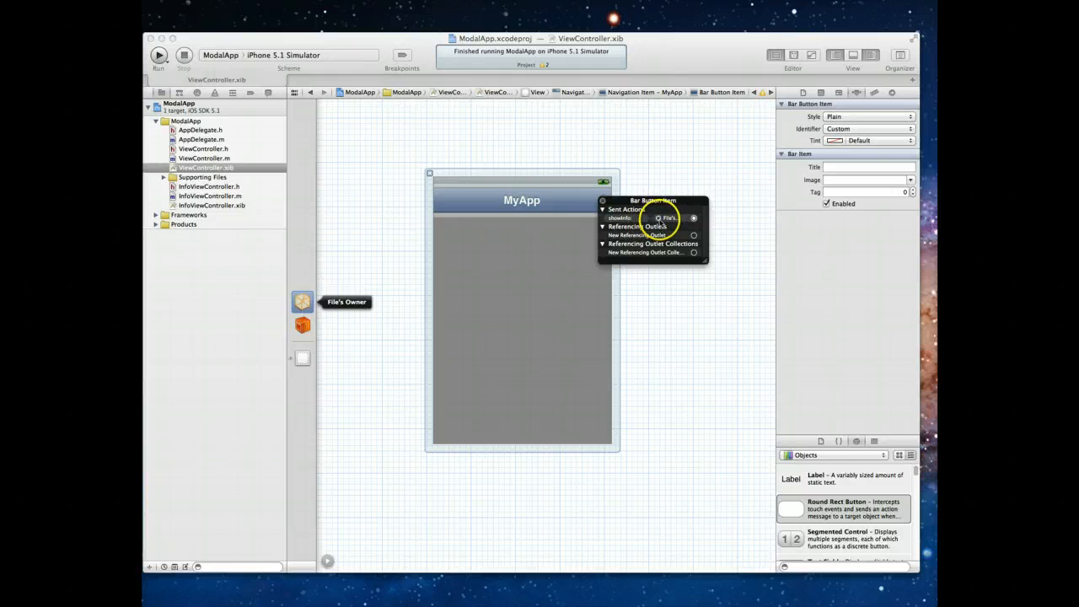
Remove the bar item's selector connection and wire the inner button's Touch Up Inside to File's Owner.
click(683, 203)
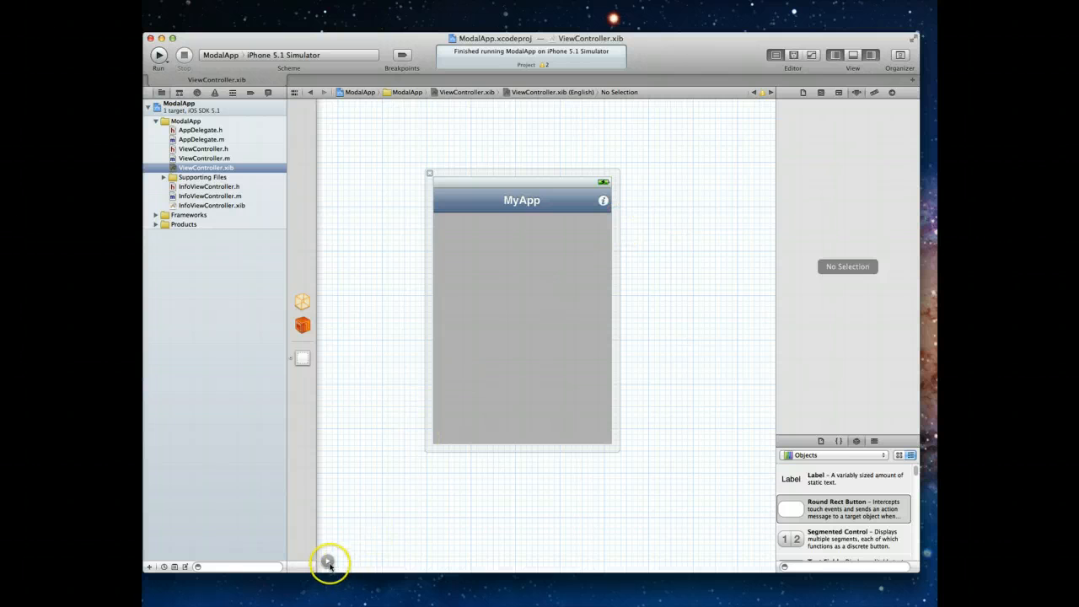
click(327, 563)
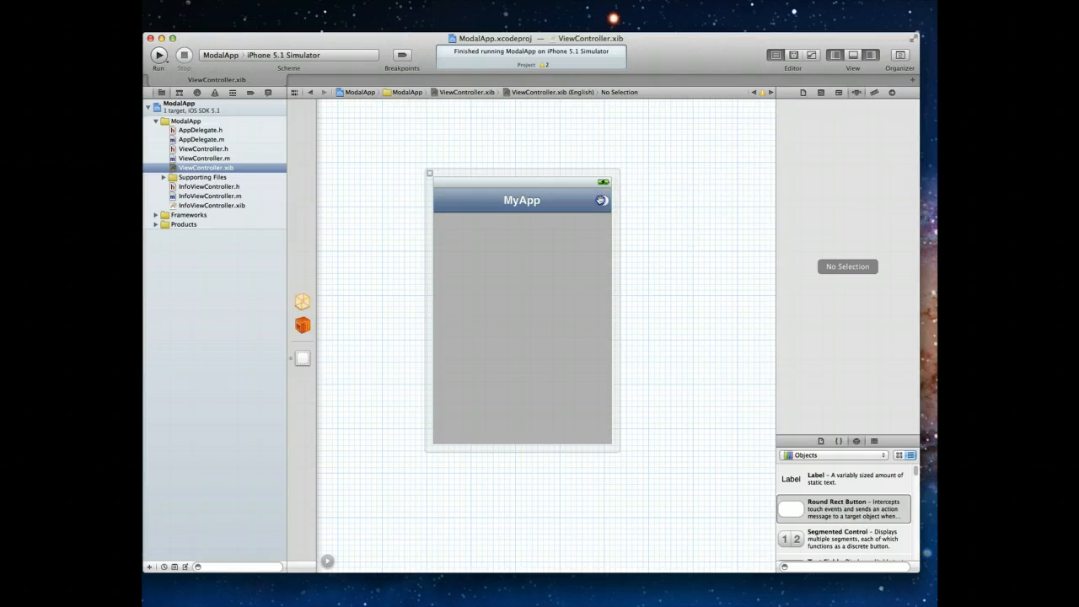
click(602, 200)
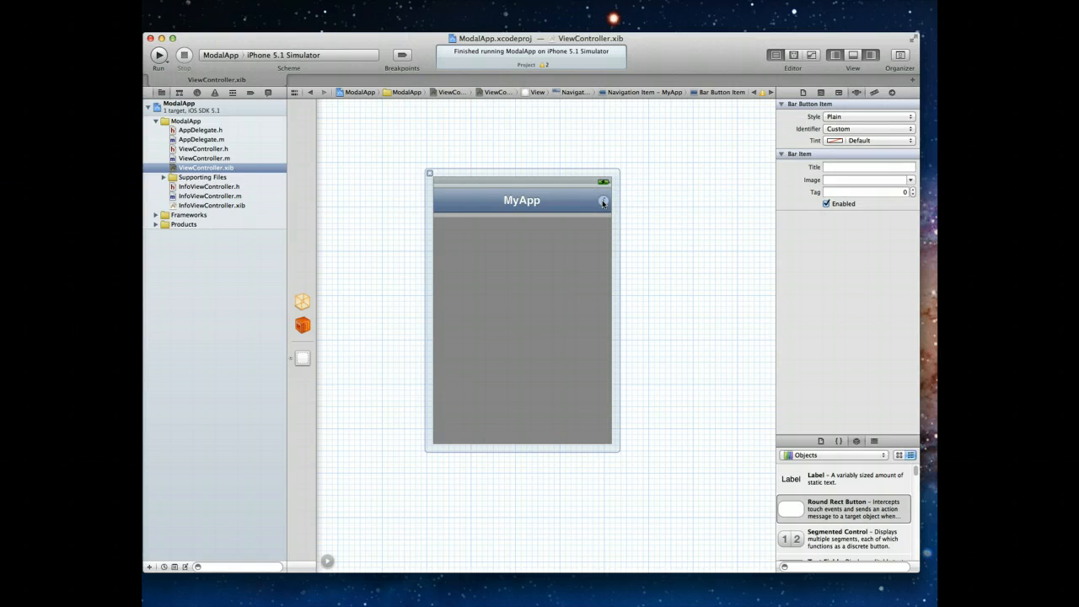
click(603, 202)
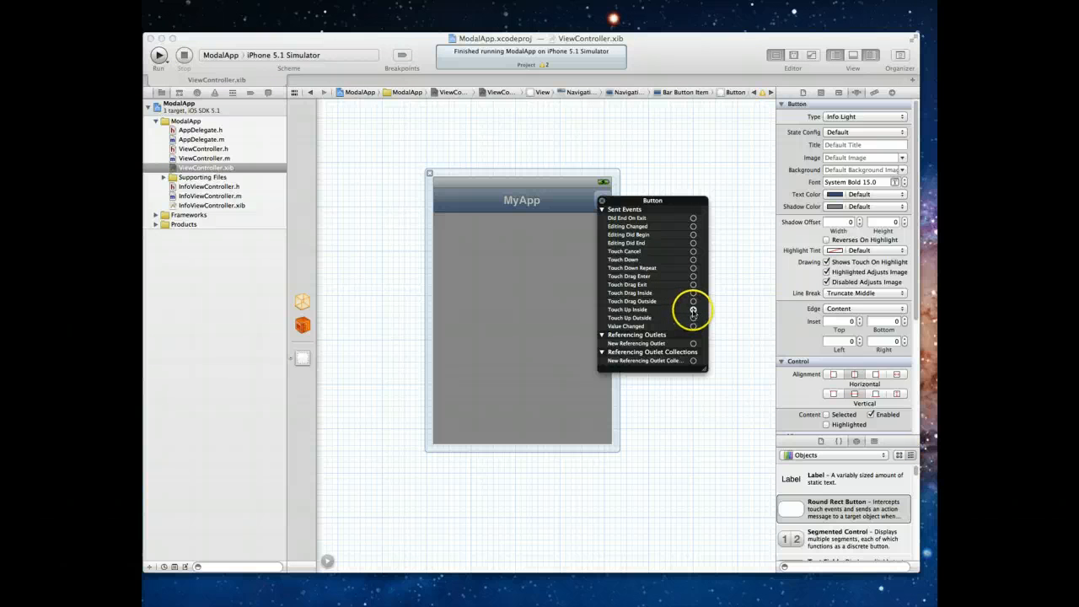
drag(693, 308, 303, 300)
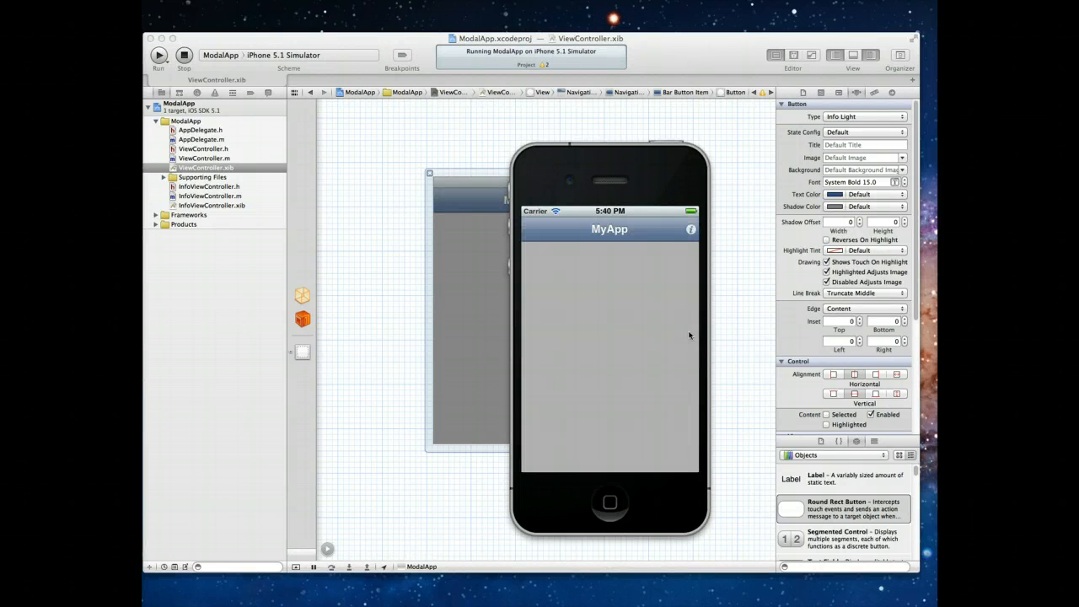
Tap the info button to flip to App Credits, then DONE to return to MyApp.
click(691, 229)
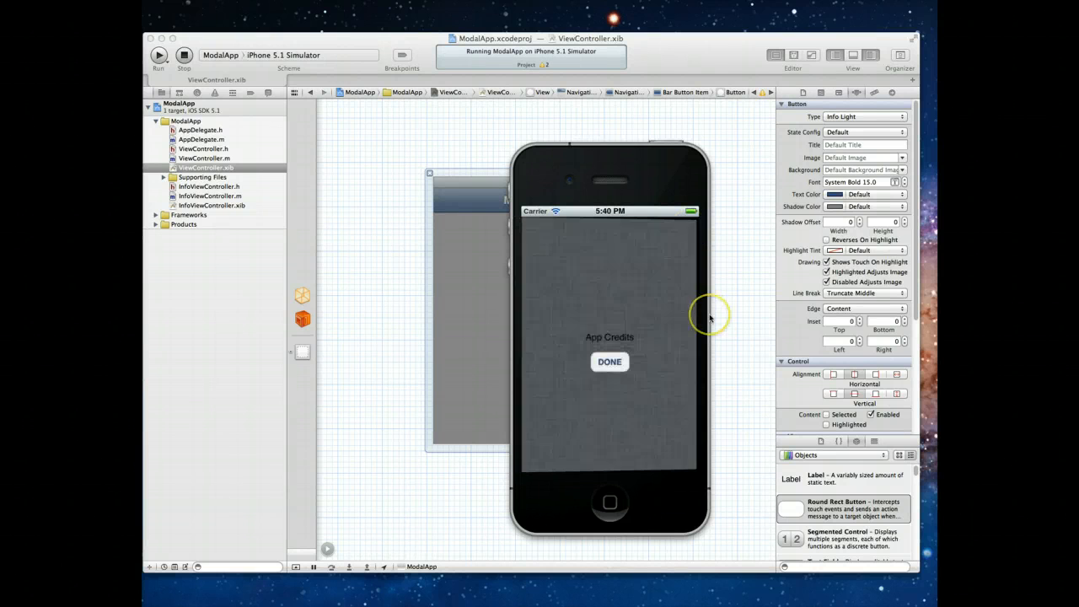
click(610, 361)
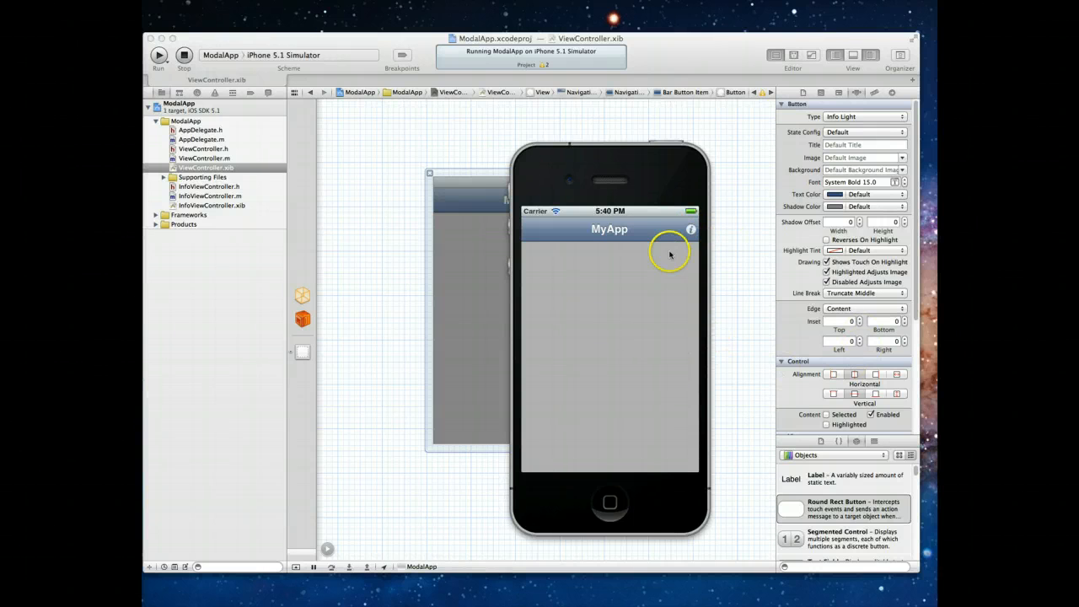
mouse_move(650, 243)
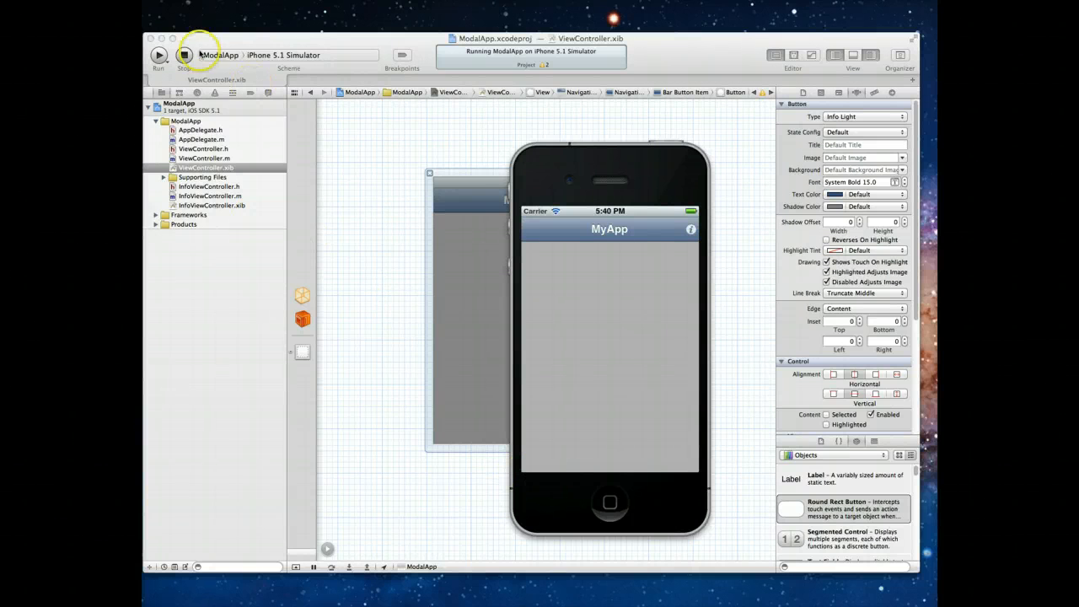
Stop the running ModalApp so the simulator closes back to ViewController.xib.
click(184, 54)
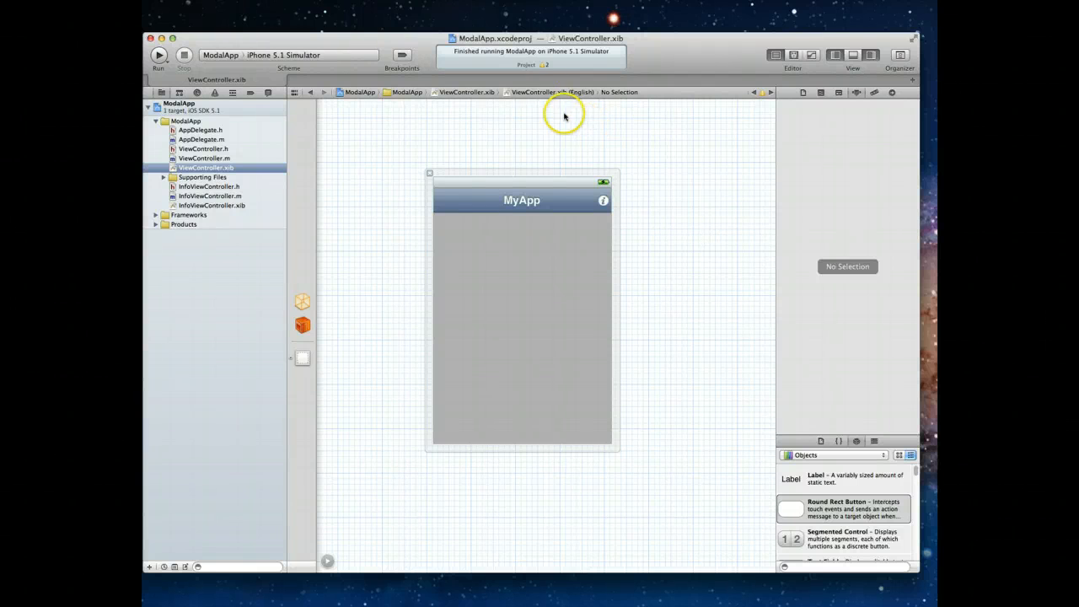
mouse_move(628, 217)
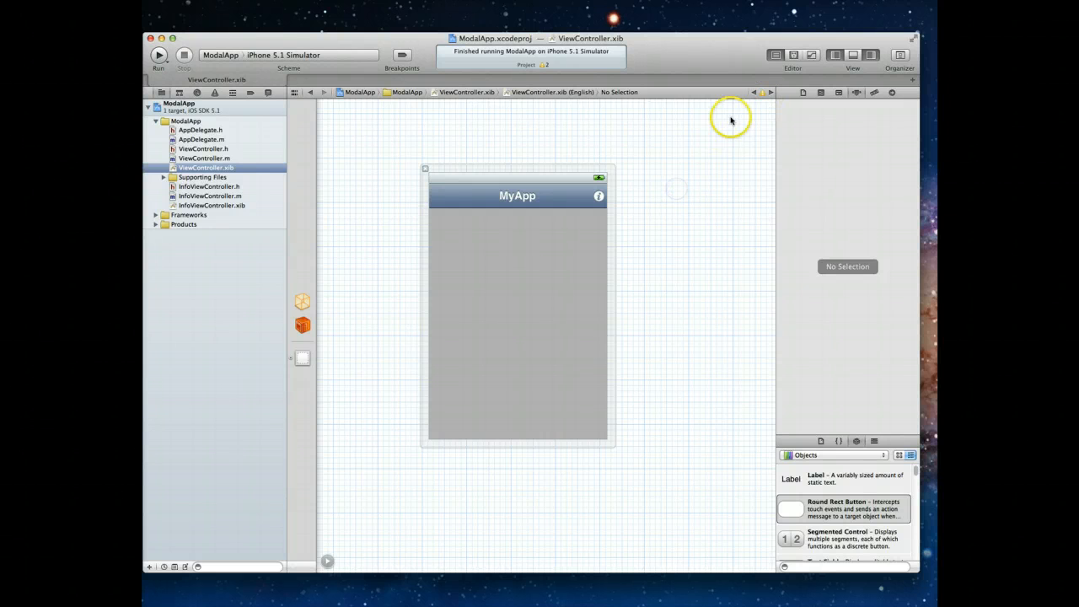
Set the info Bar Button Item's style to Plain and run ModalApp again.
click(598, 195)
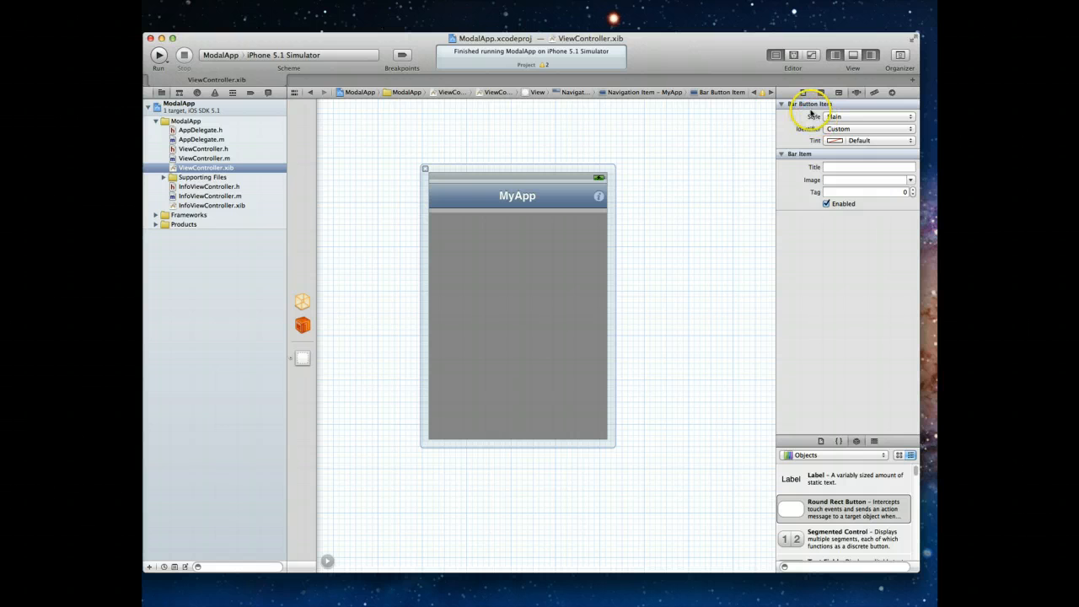
mouse_move(784, 368)
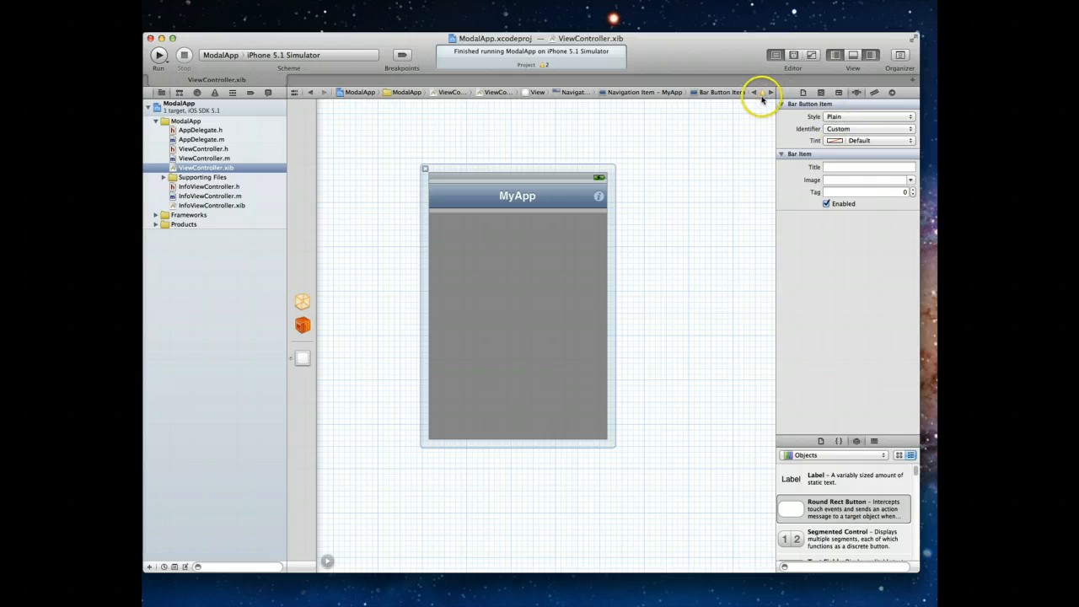
click(868, 117)
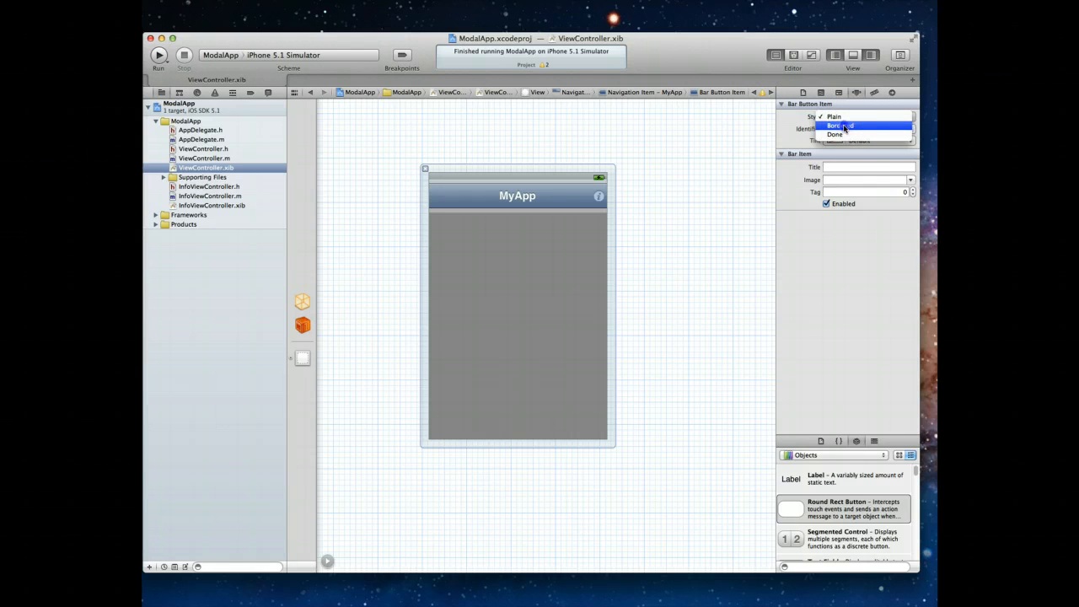
click(841, 124)
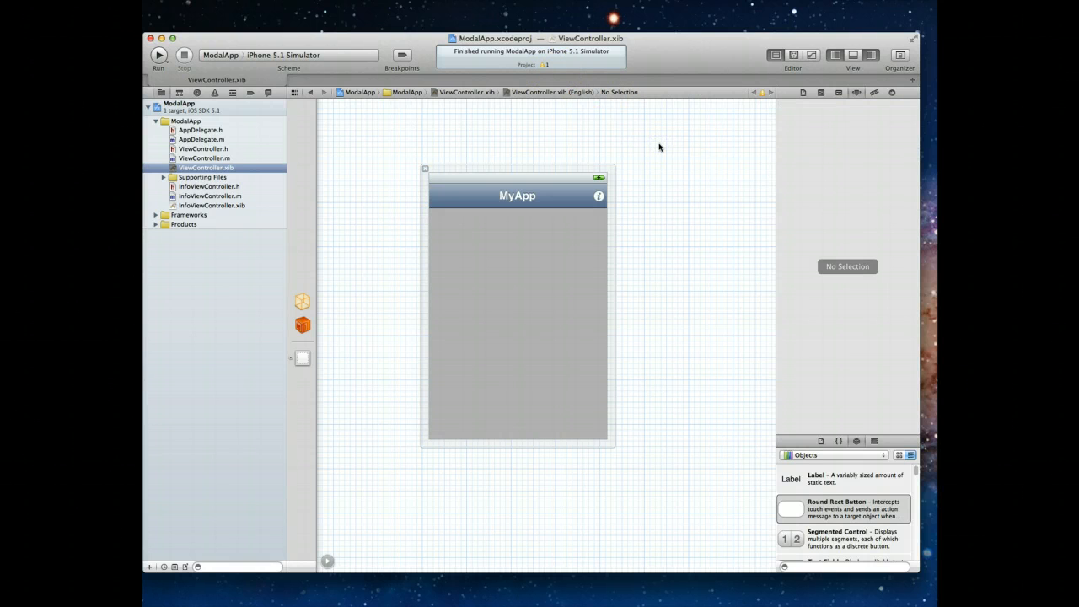
click(159, 54)
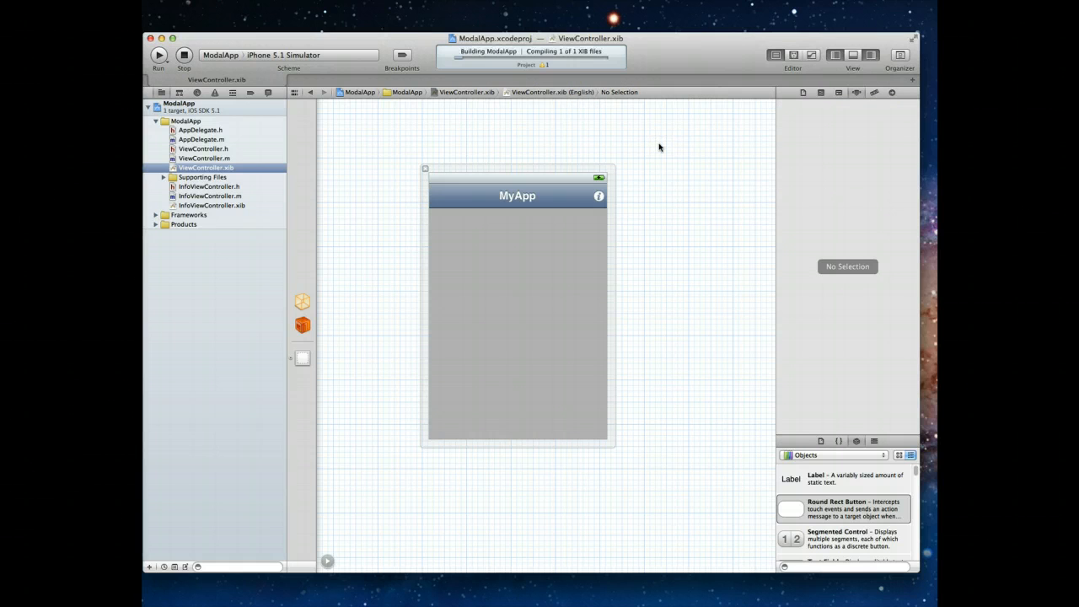